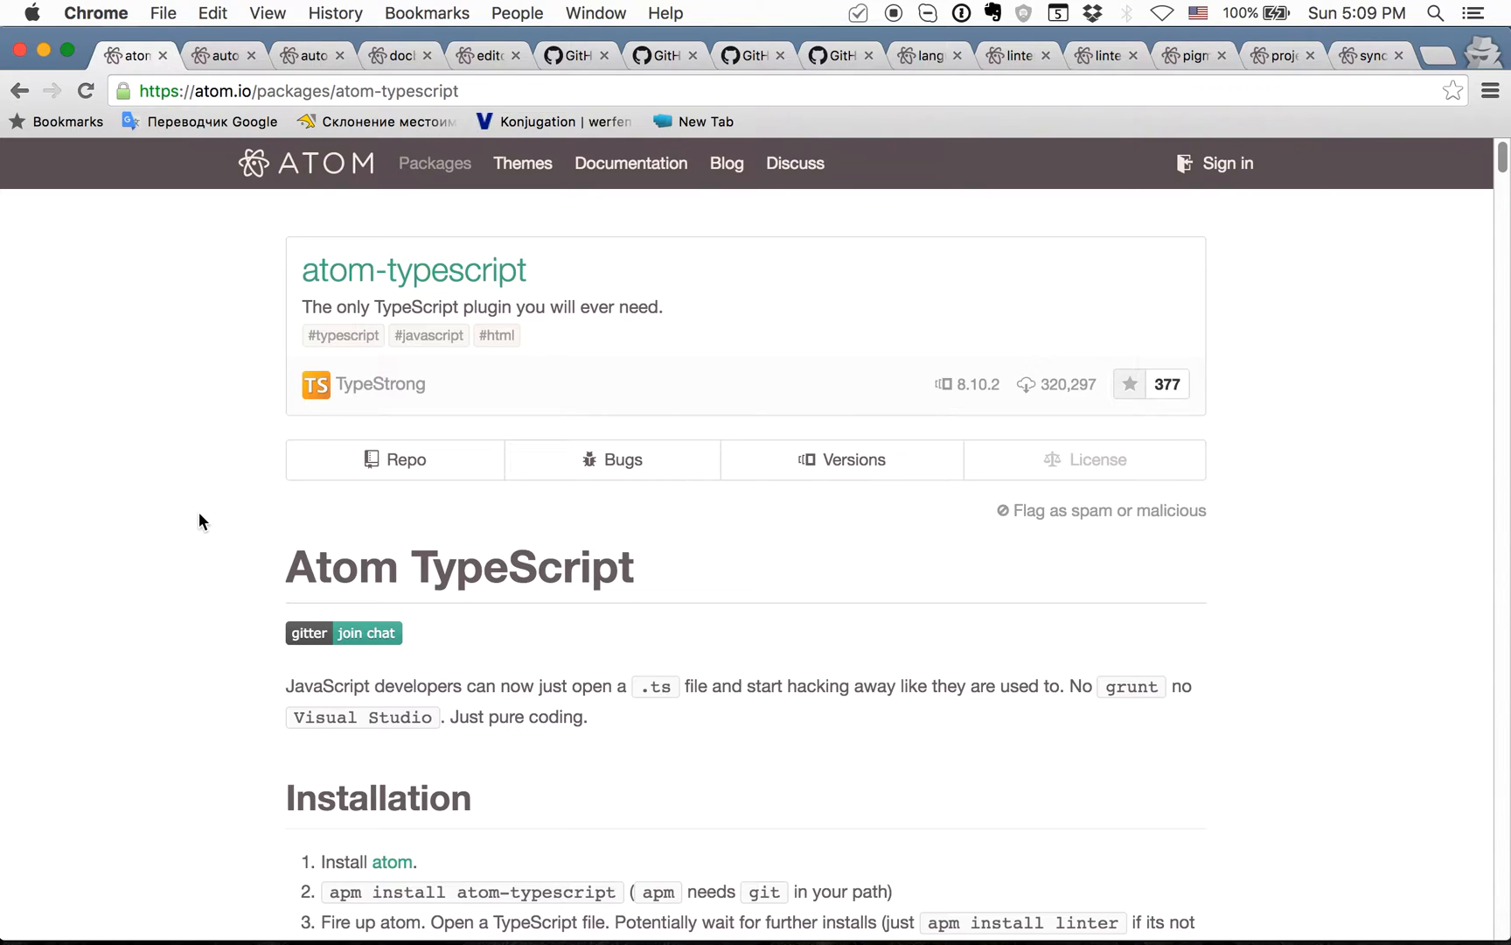
{"action": "mouse_move", "coordinate": [177, 328]}
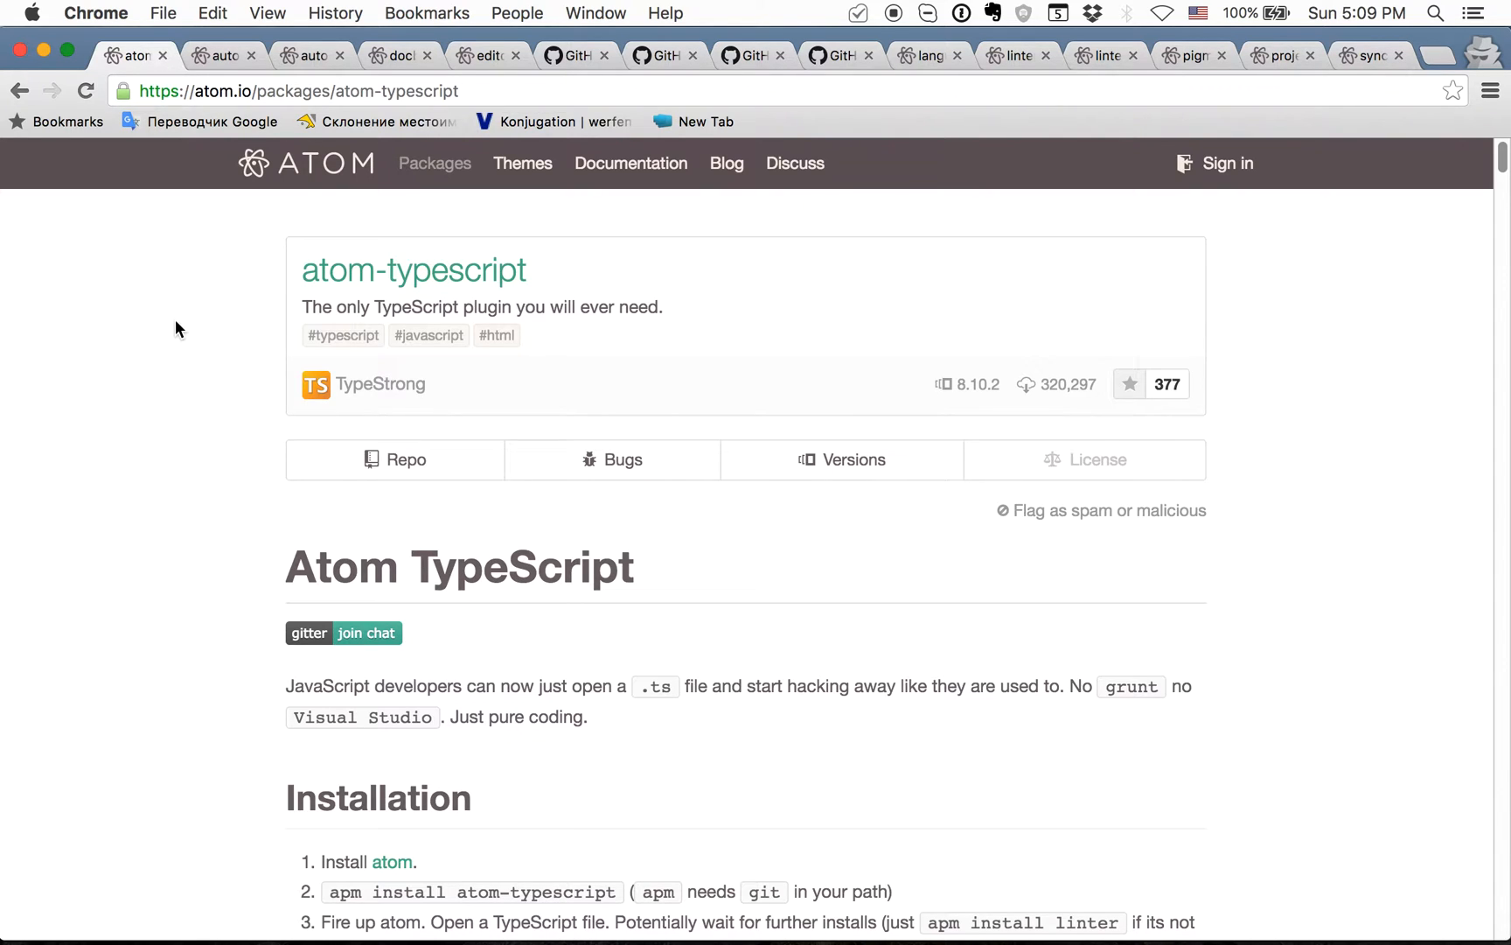
Scroll the current page, then show autoclose-html and its apm install command
{"action": "scroll", "scroll_direction": "down", "scroll_amount": 3}
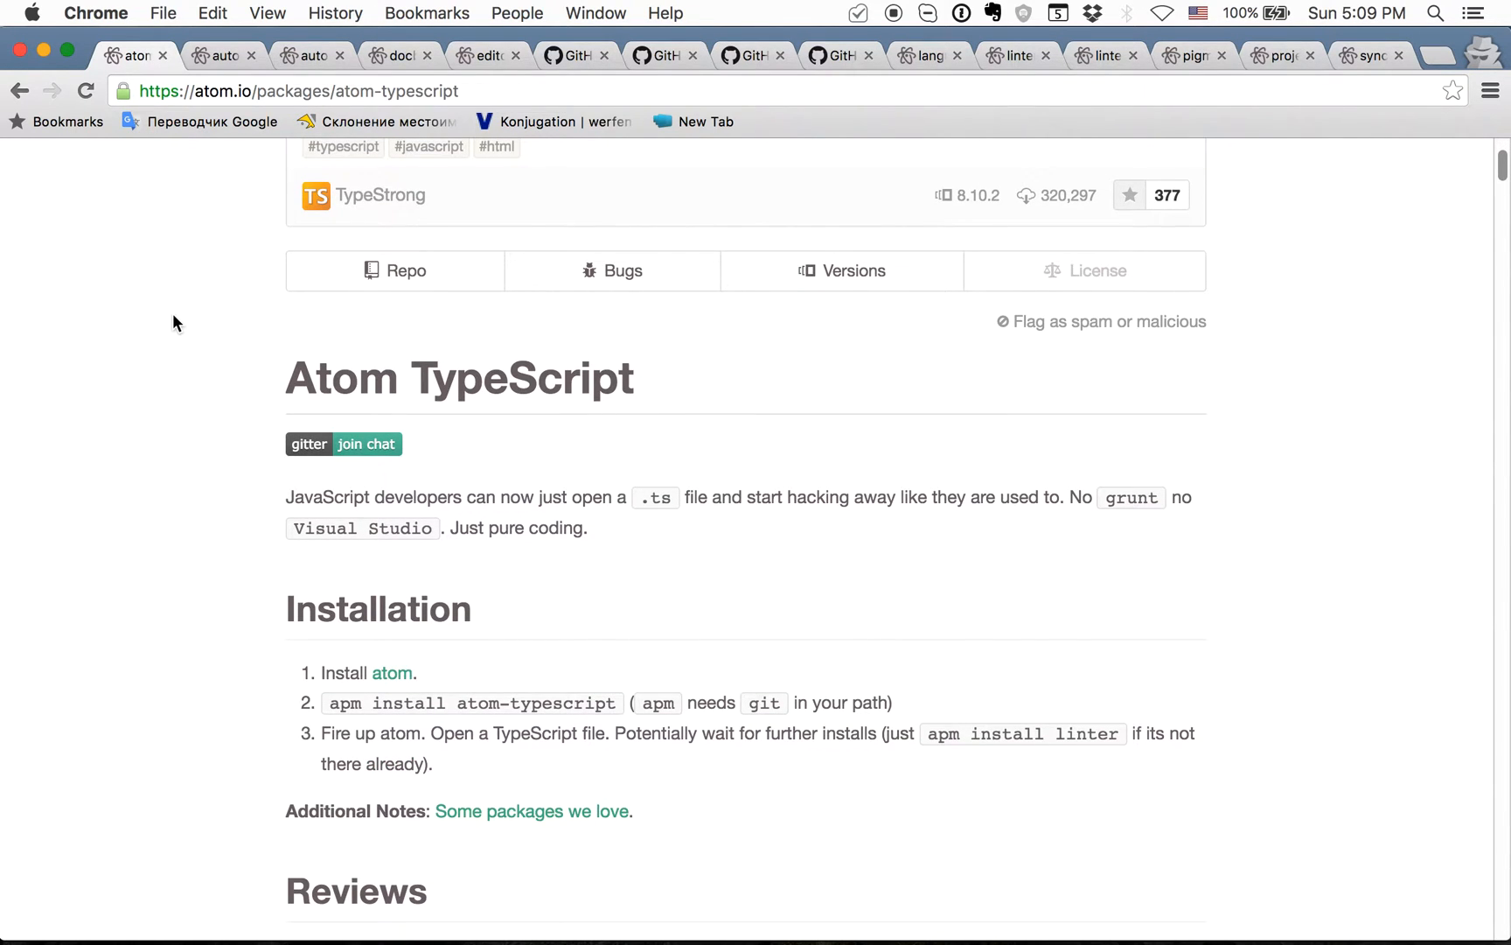
{"action": "mouse_move", "coordinate": [169, 319]}
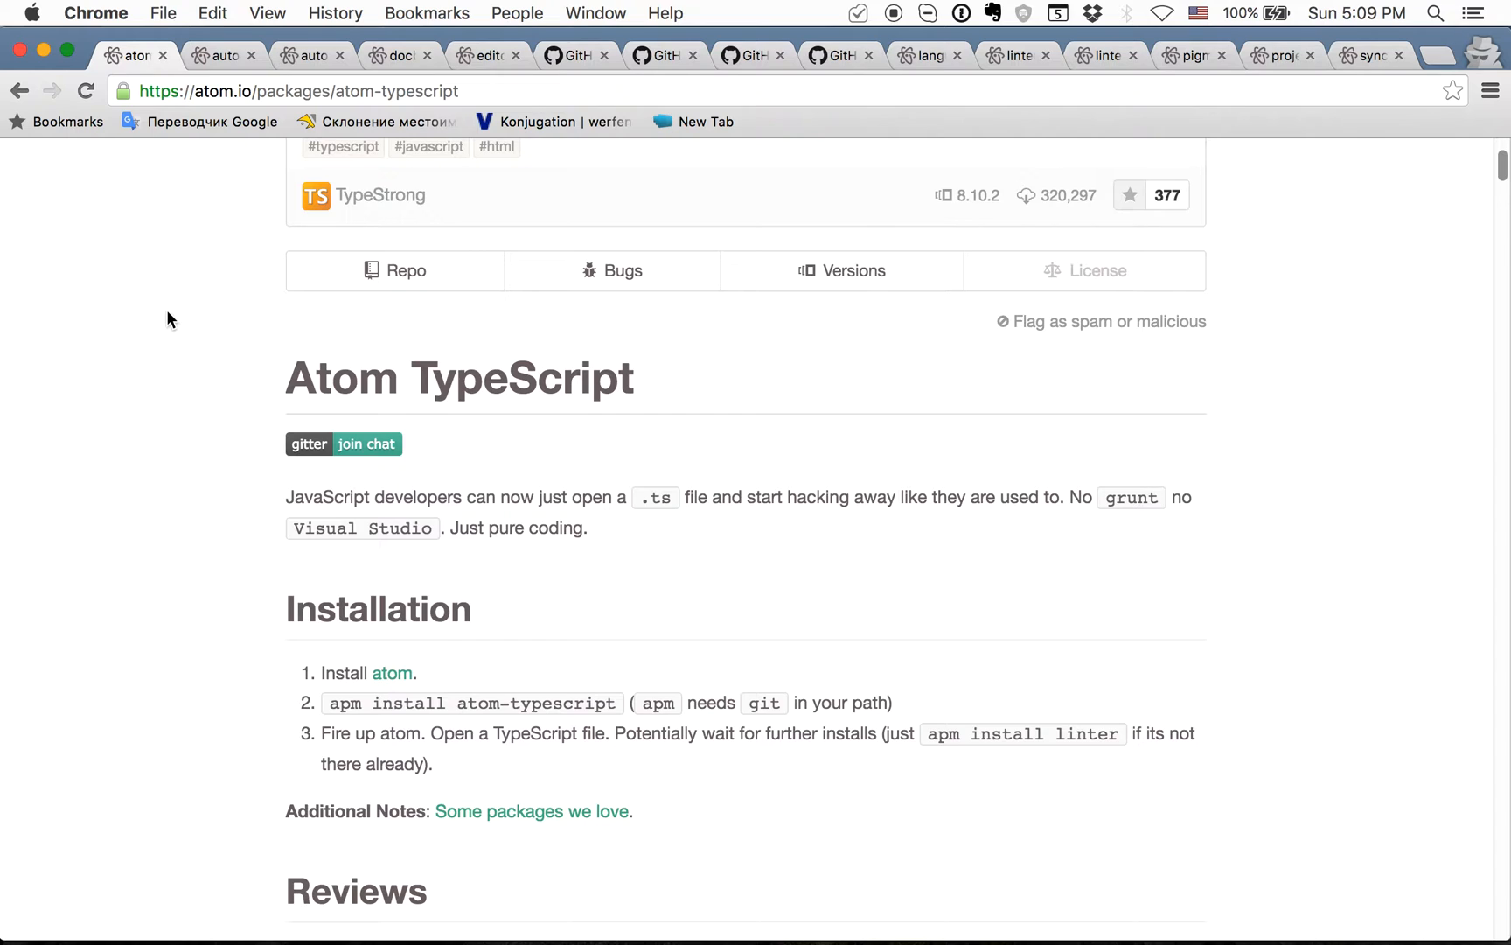
{"action": "scroll", "scroll_direction": "down", "scroll_amount": 3}
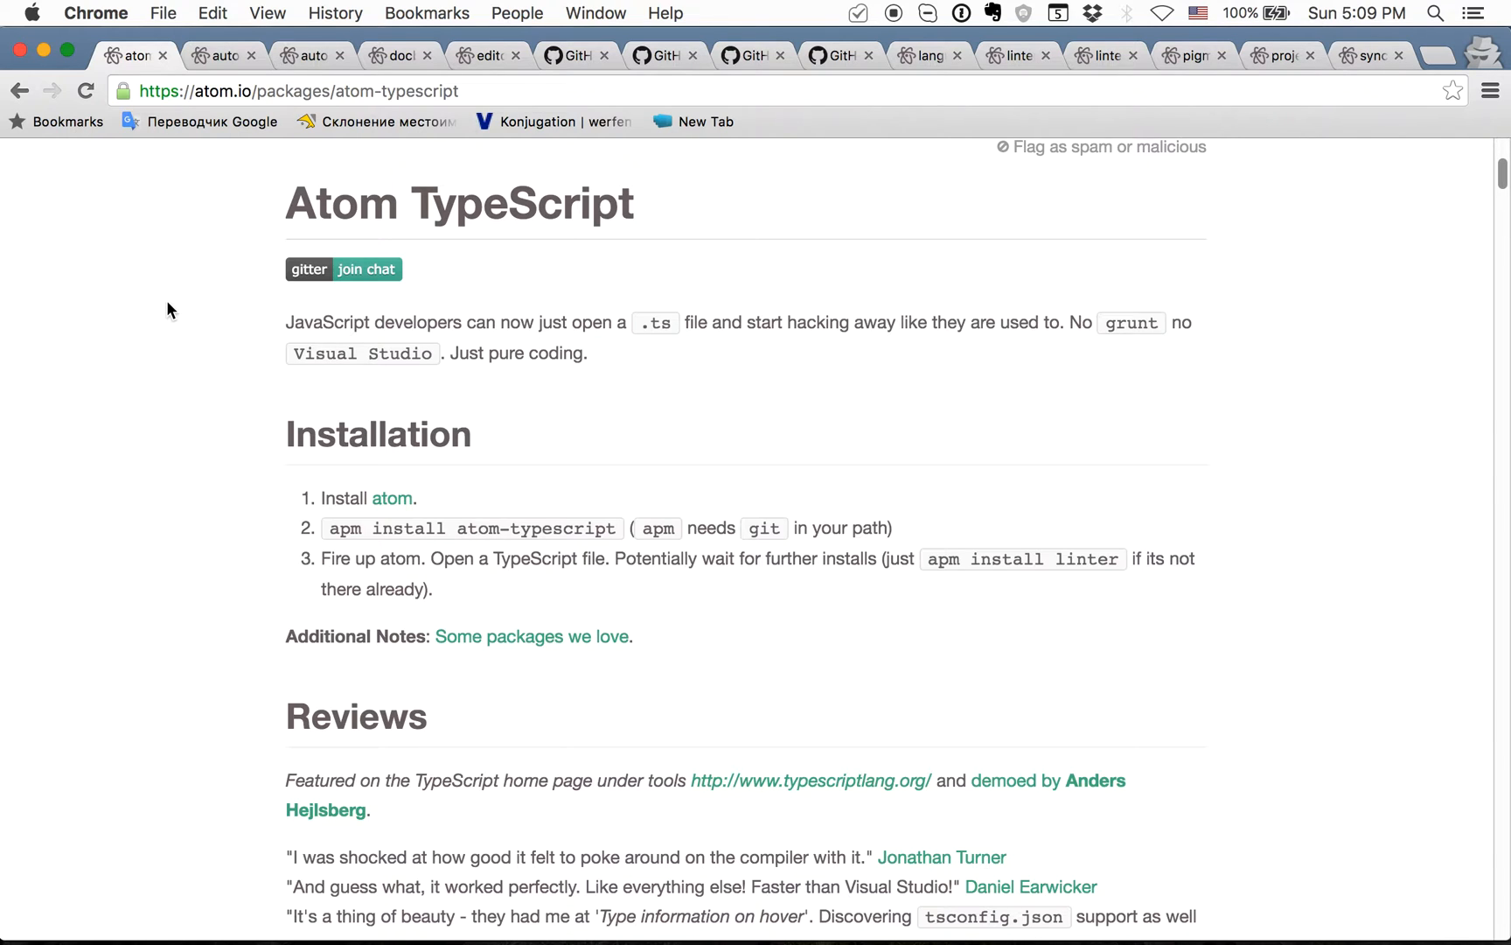
{"action": "scroll", "scroll_direction": "down", "scroll_amount": 3}
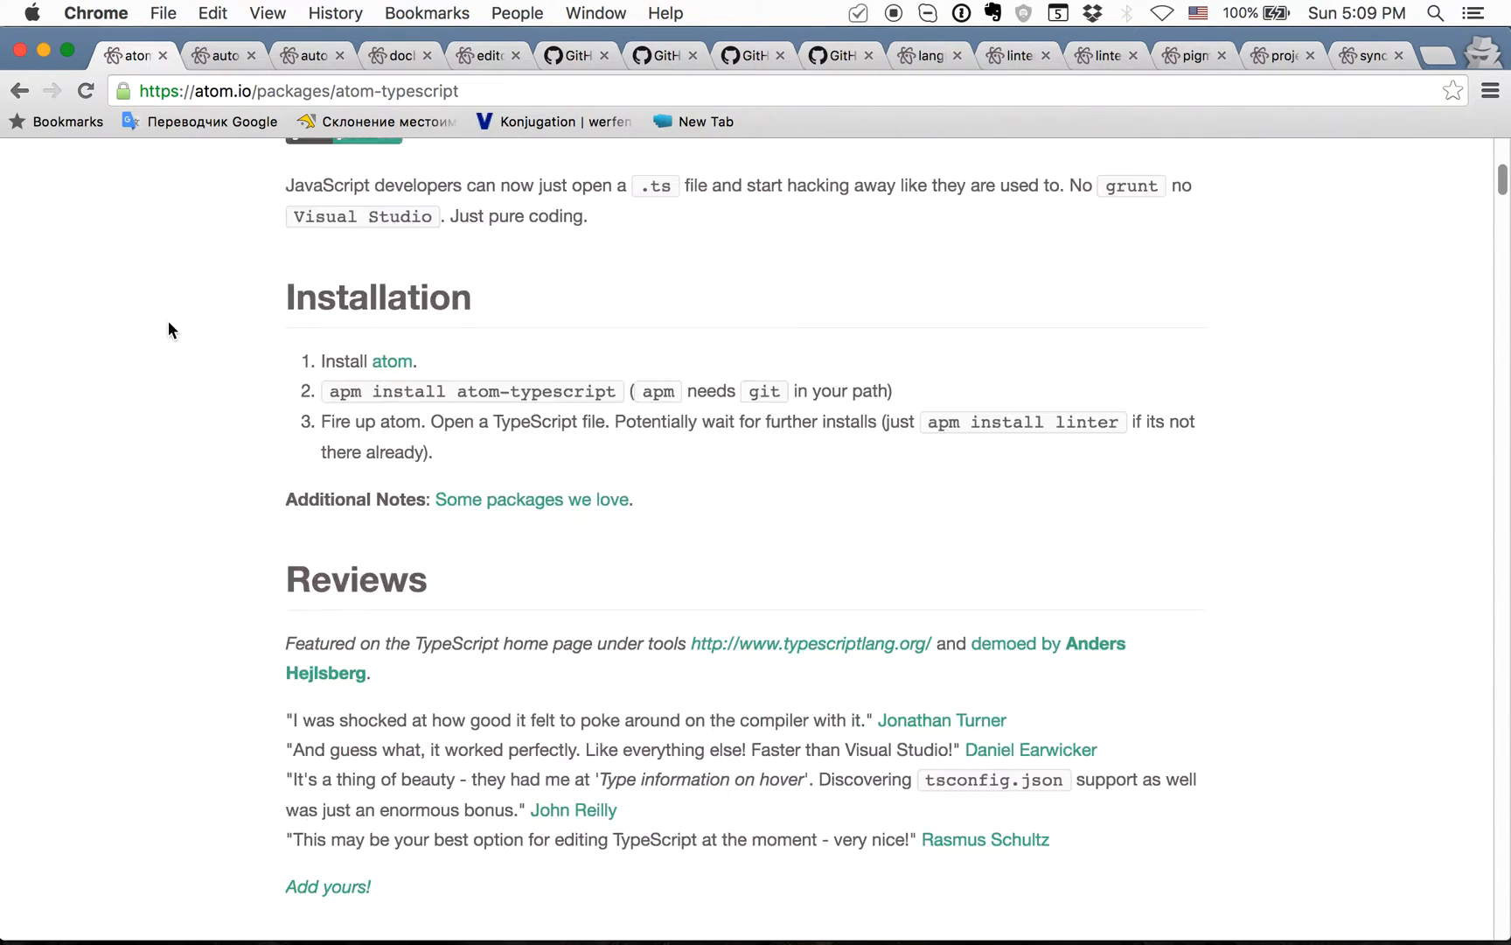
{"action": "scroll", "scroll_direction": "up", "scroll_amount": 3}
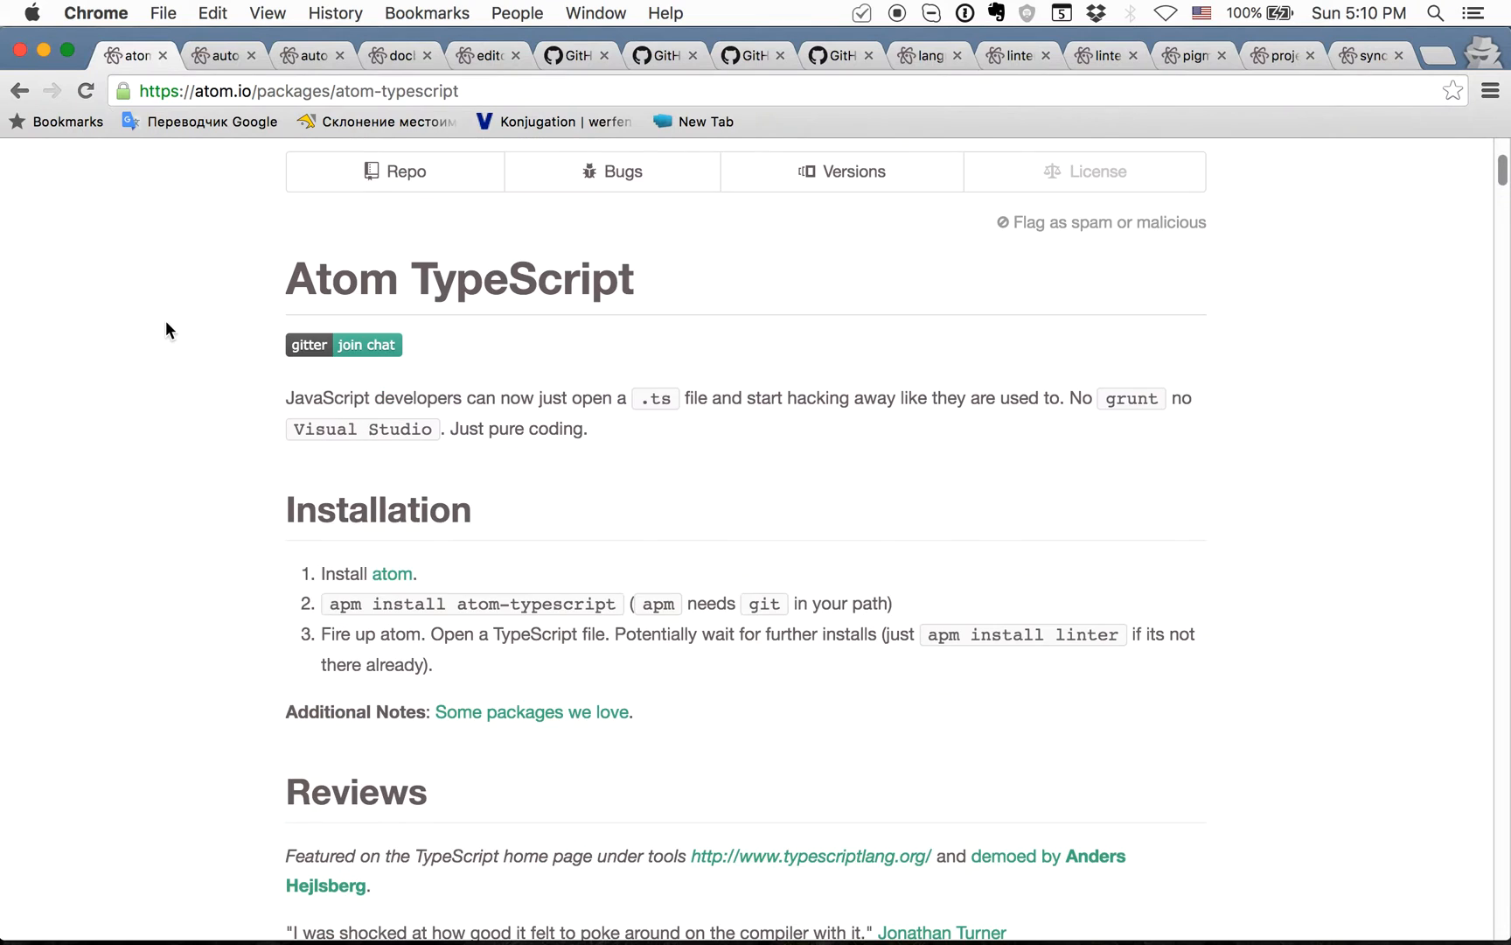
{"action": "scroll", "scroll_direction": "down", "scroll_amount": 3}
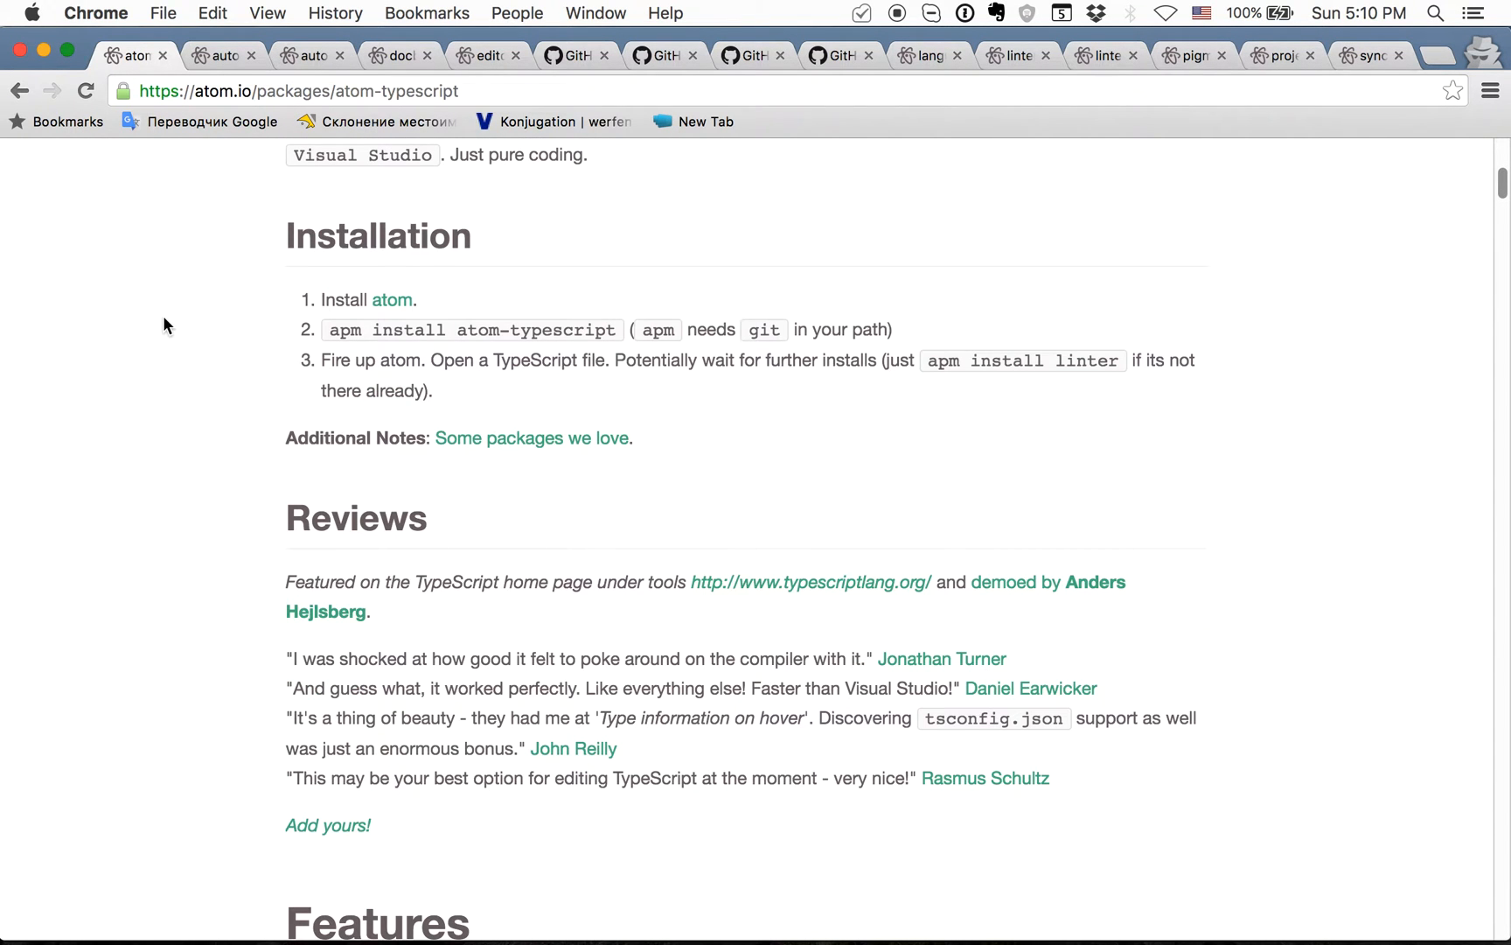
{"action": "mouse_move", "coordinate": [159, 328]}
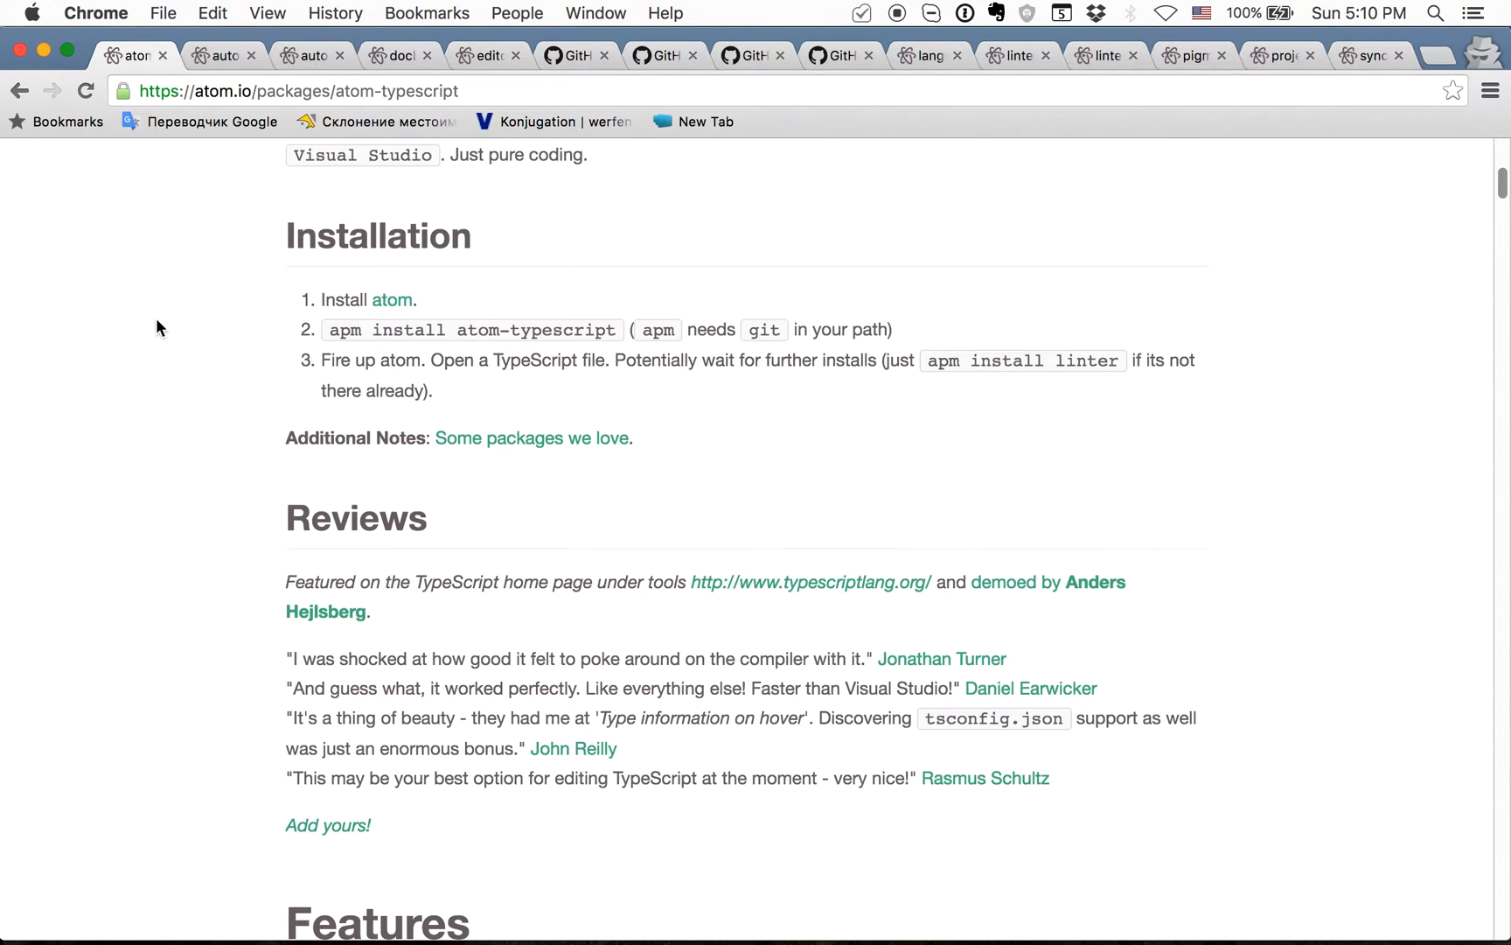
{"action": "mouse_move", "coordinate": [156, 338]}
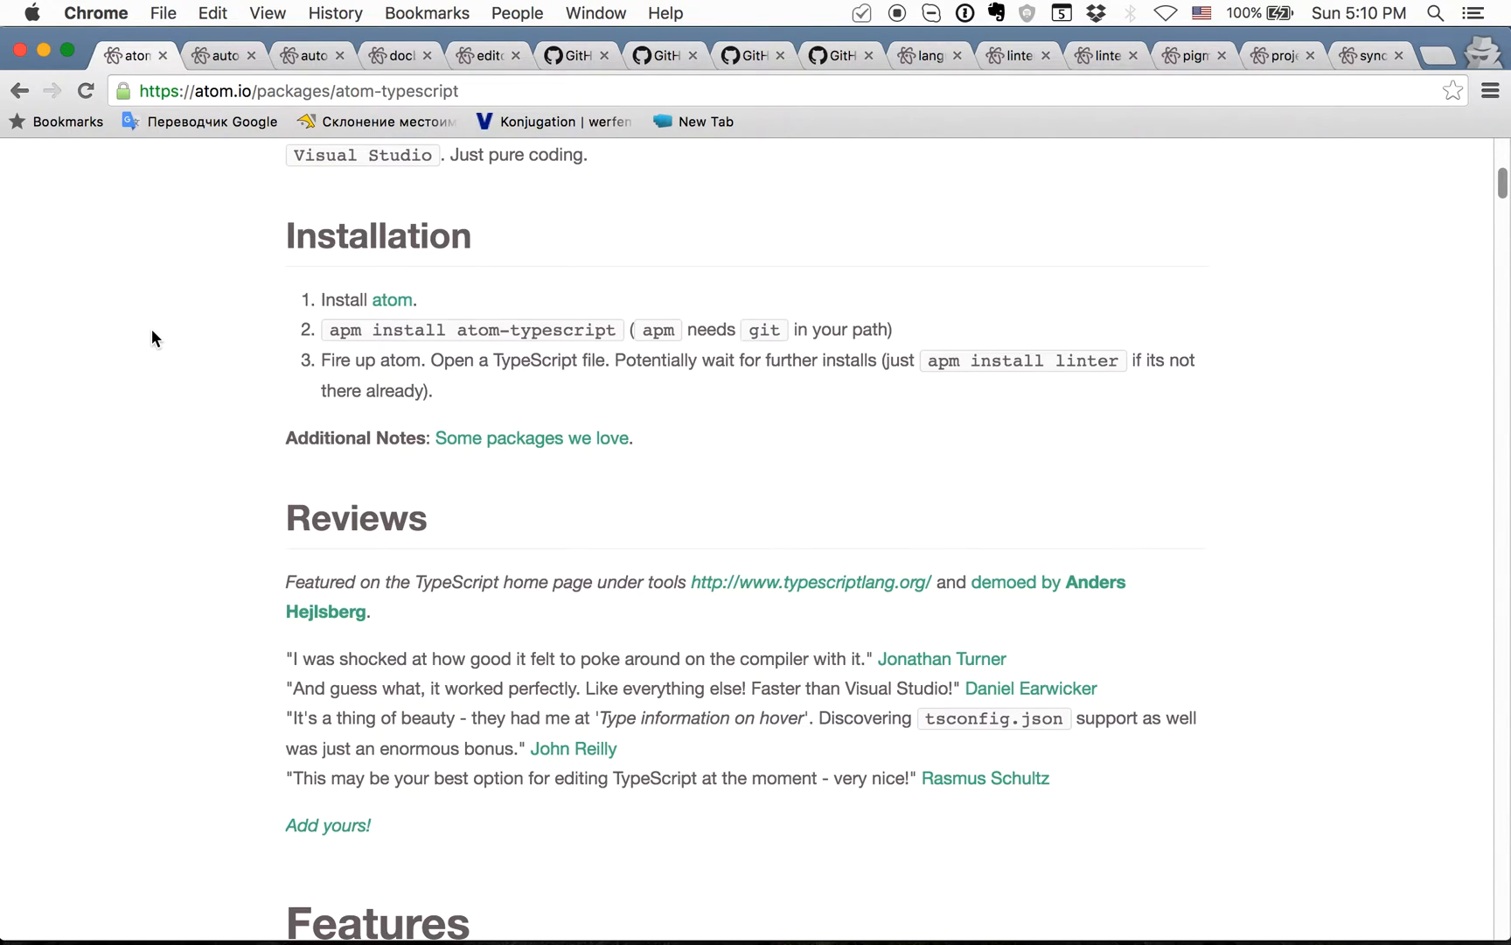
{"action": "left_click", "coordinate": [217, 56]}
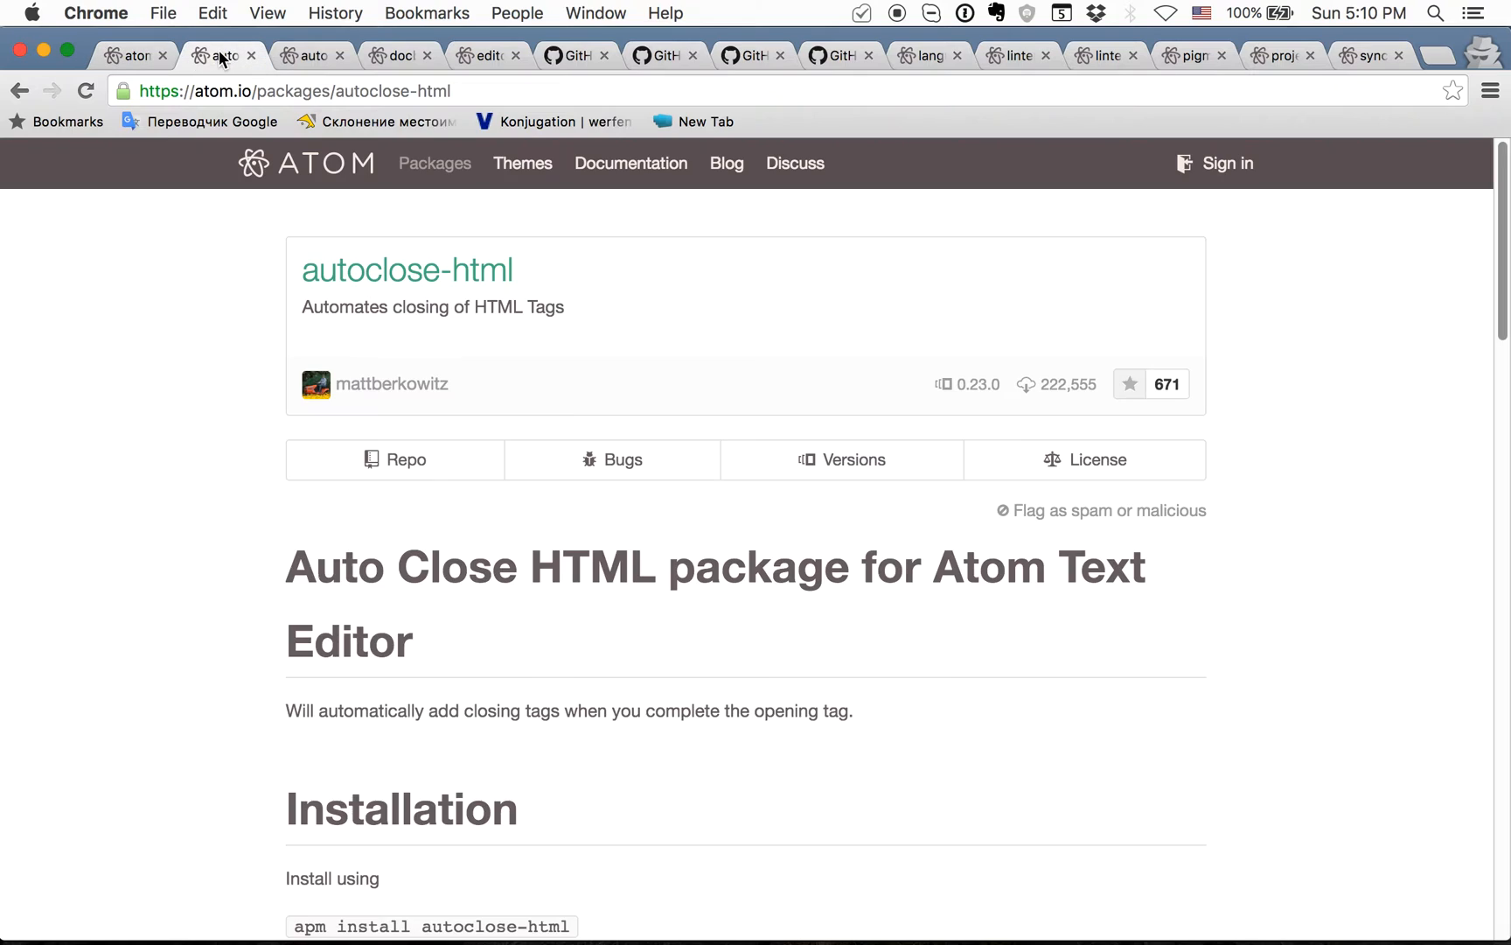
{"action": "mouse_move", "coordinate": [434, 162]}
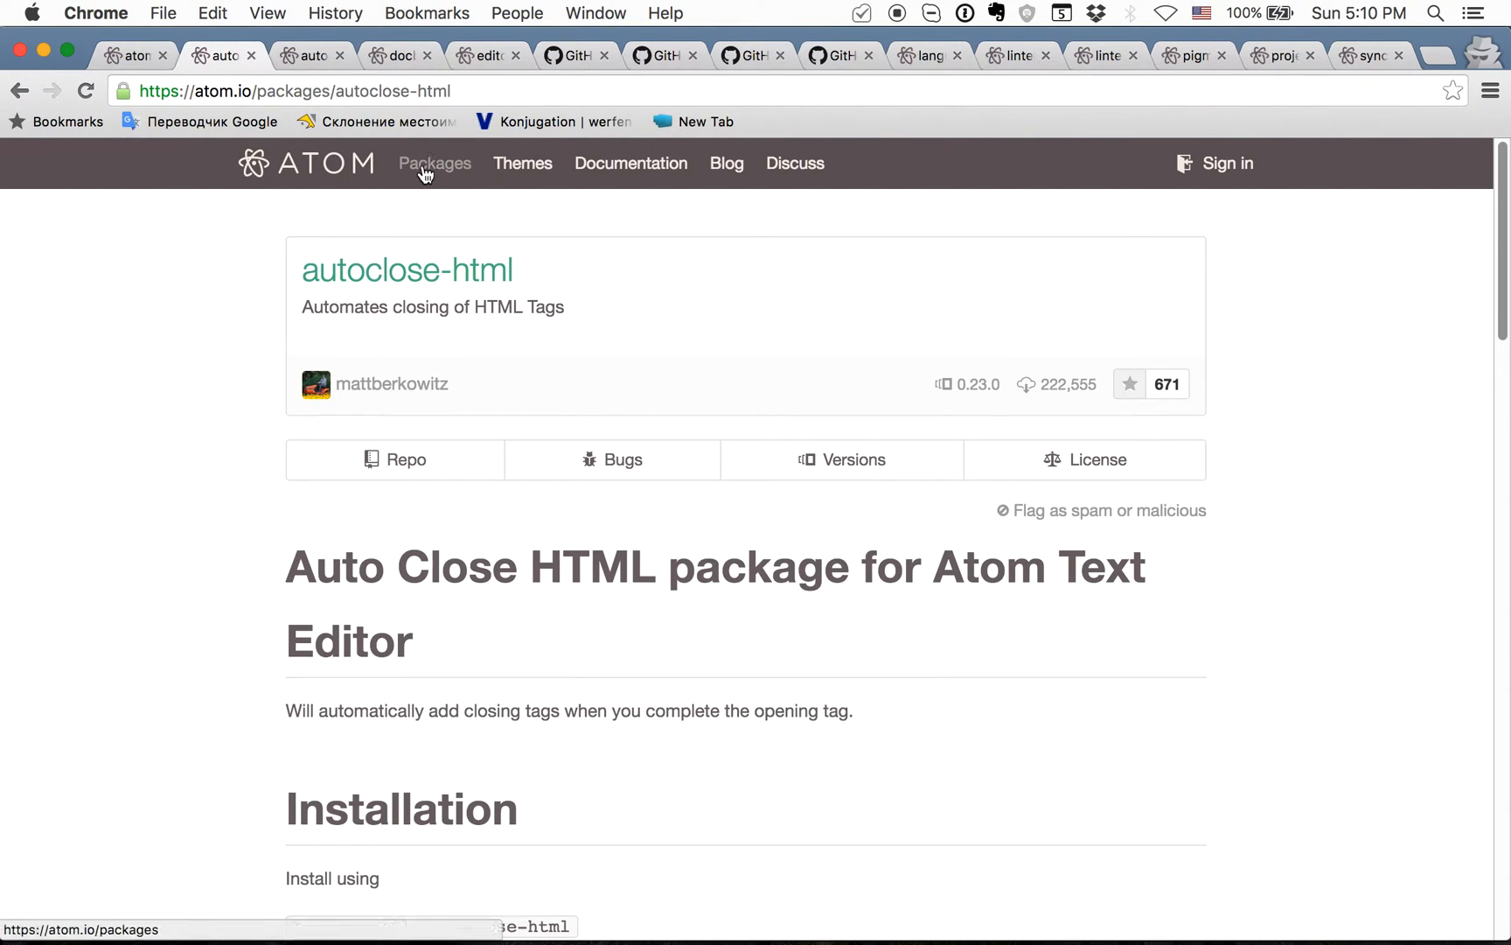
{"action": "mouse_move", "coordinate": [349, 335]}
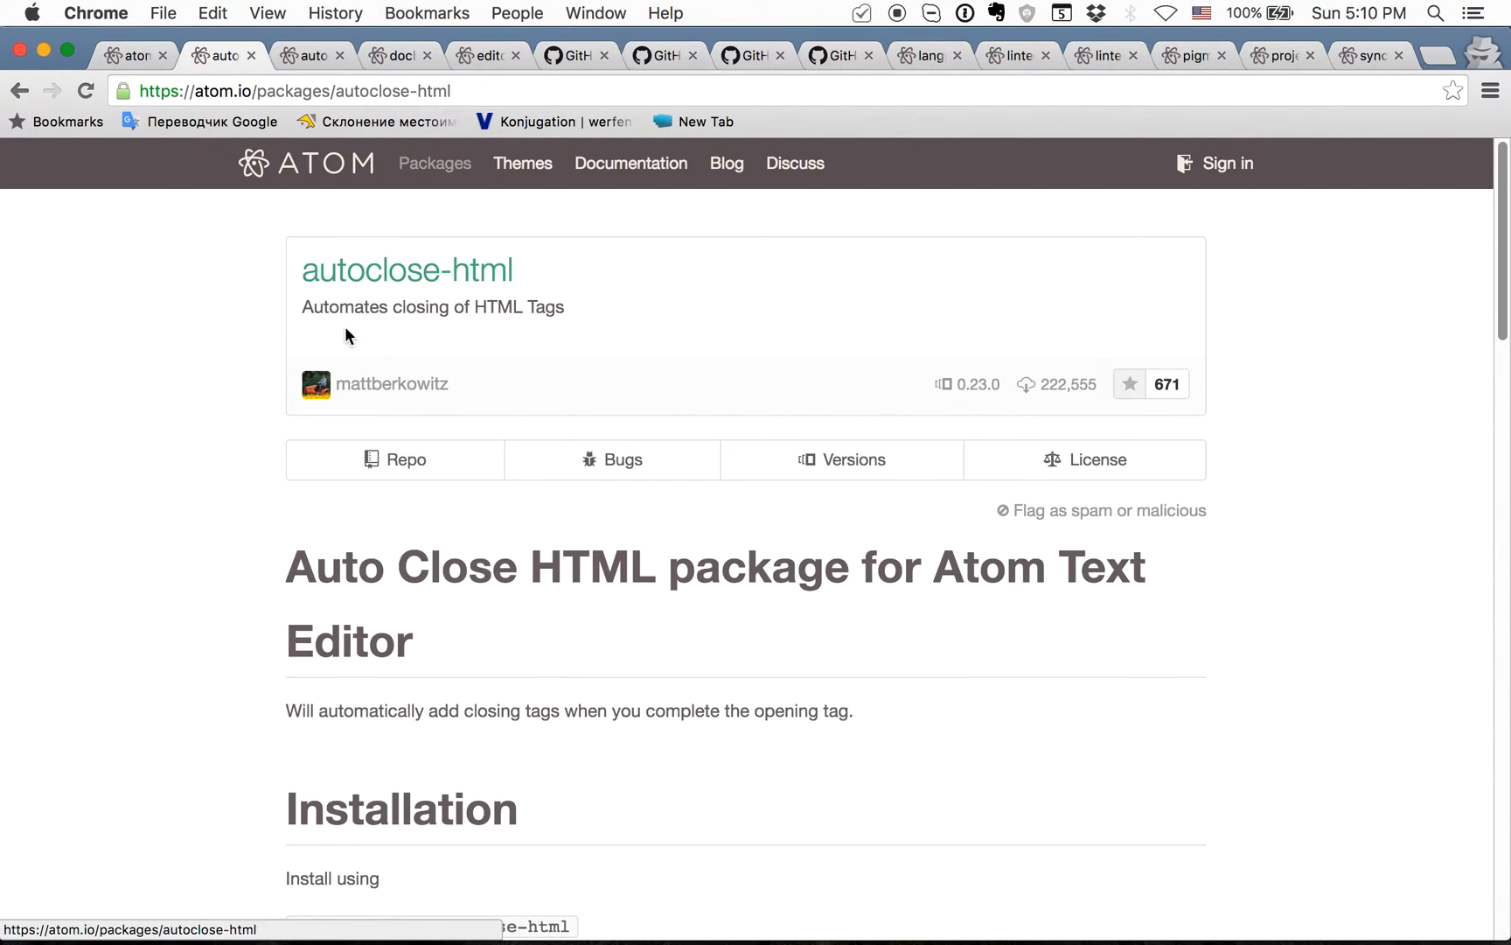
{"action": "scroll", "scroll_direction": "down", "scroll_amount": 3}
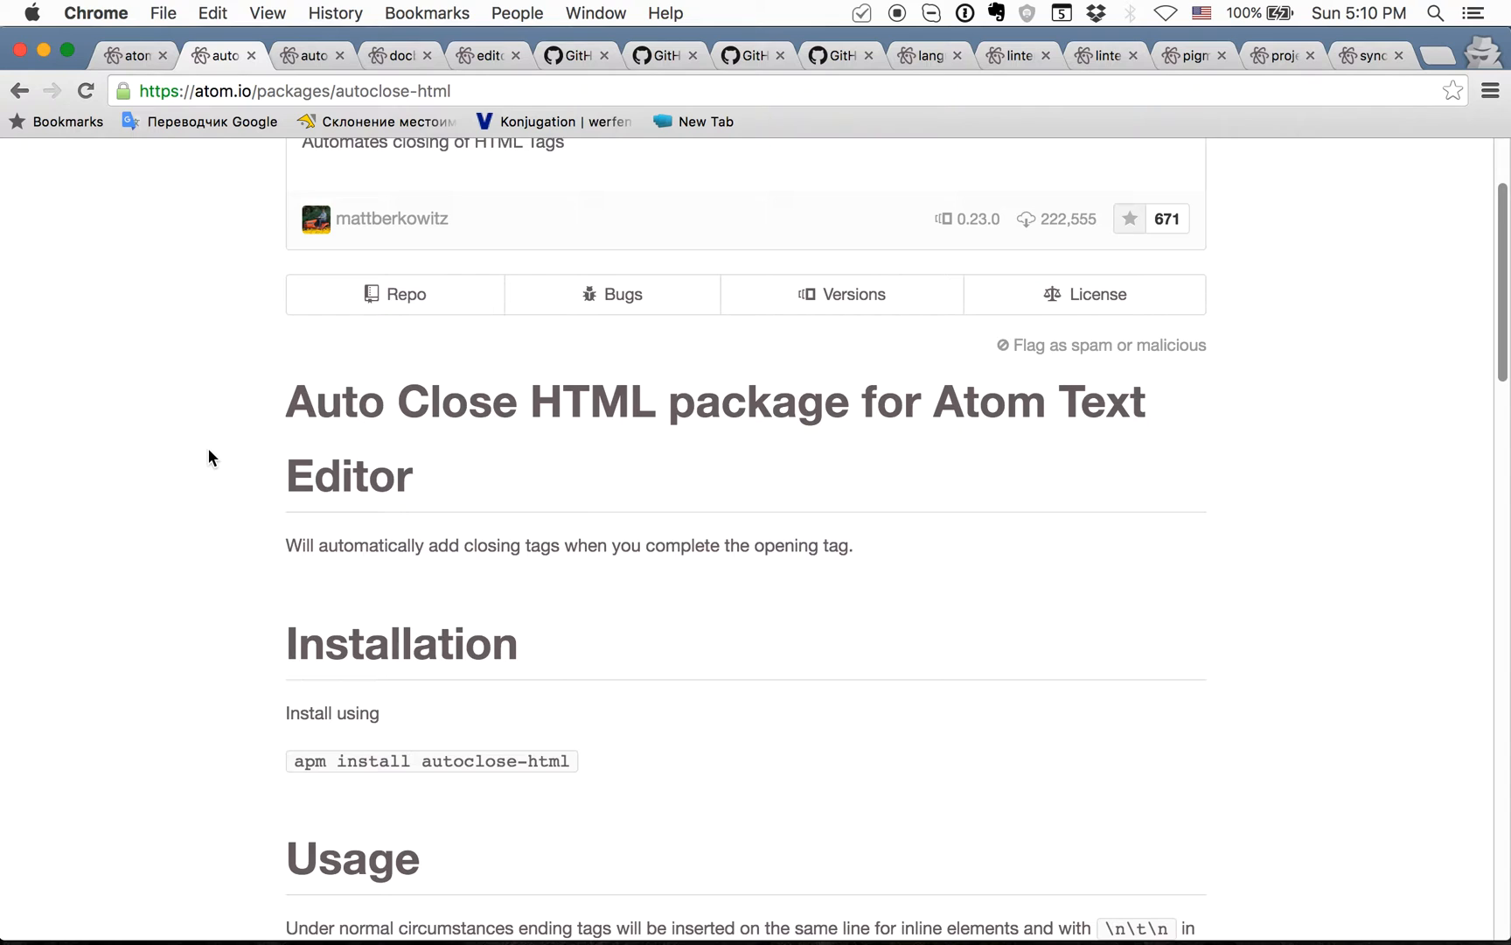
{"action": "mouse_move", "coordinate": [246, 181]}
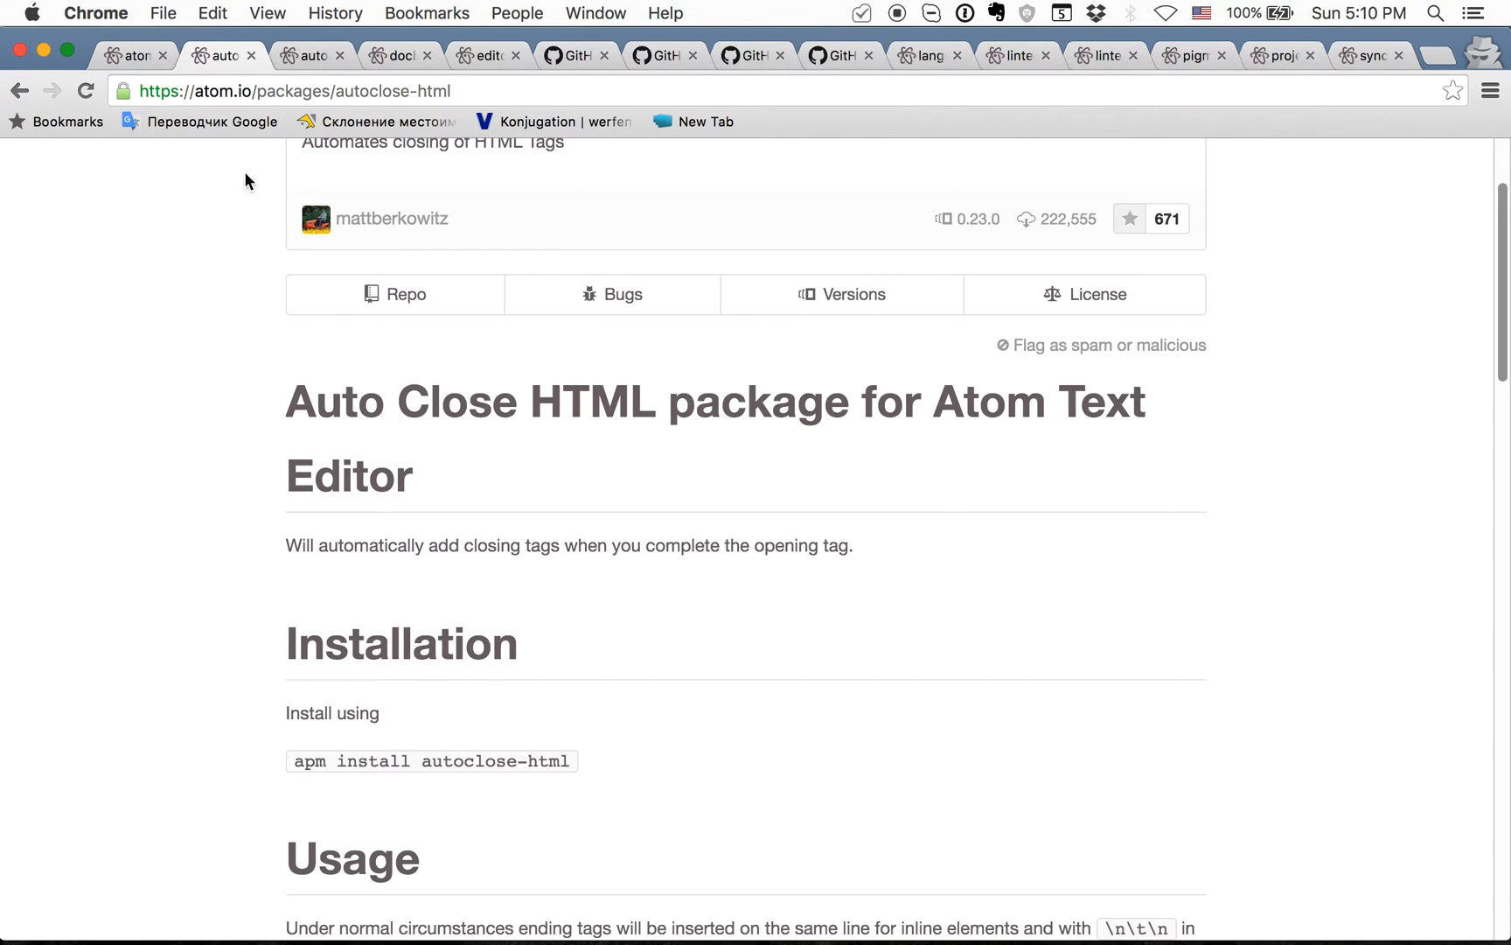
Show autocomplete-paths and scroll down to its path-suggestion demo and installation section
{"action": "left_click", "coordinate": [310, 55]}
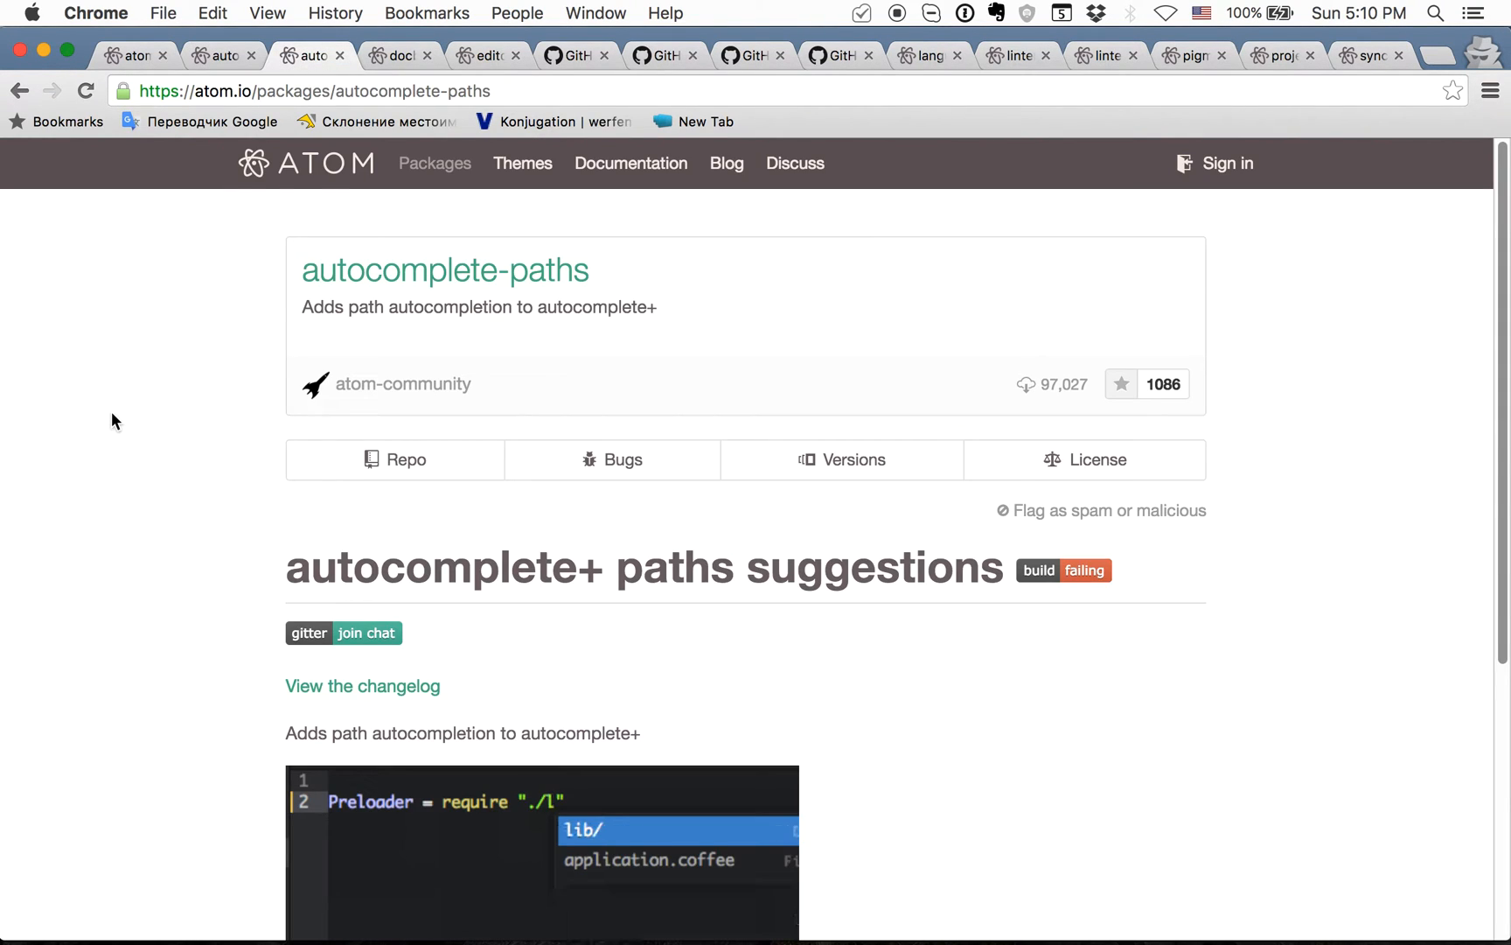
{"action": "scroll", "scroll_direction": "down", "scroll_amount": 3}
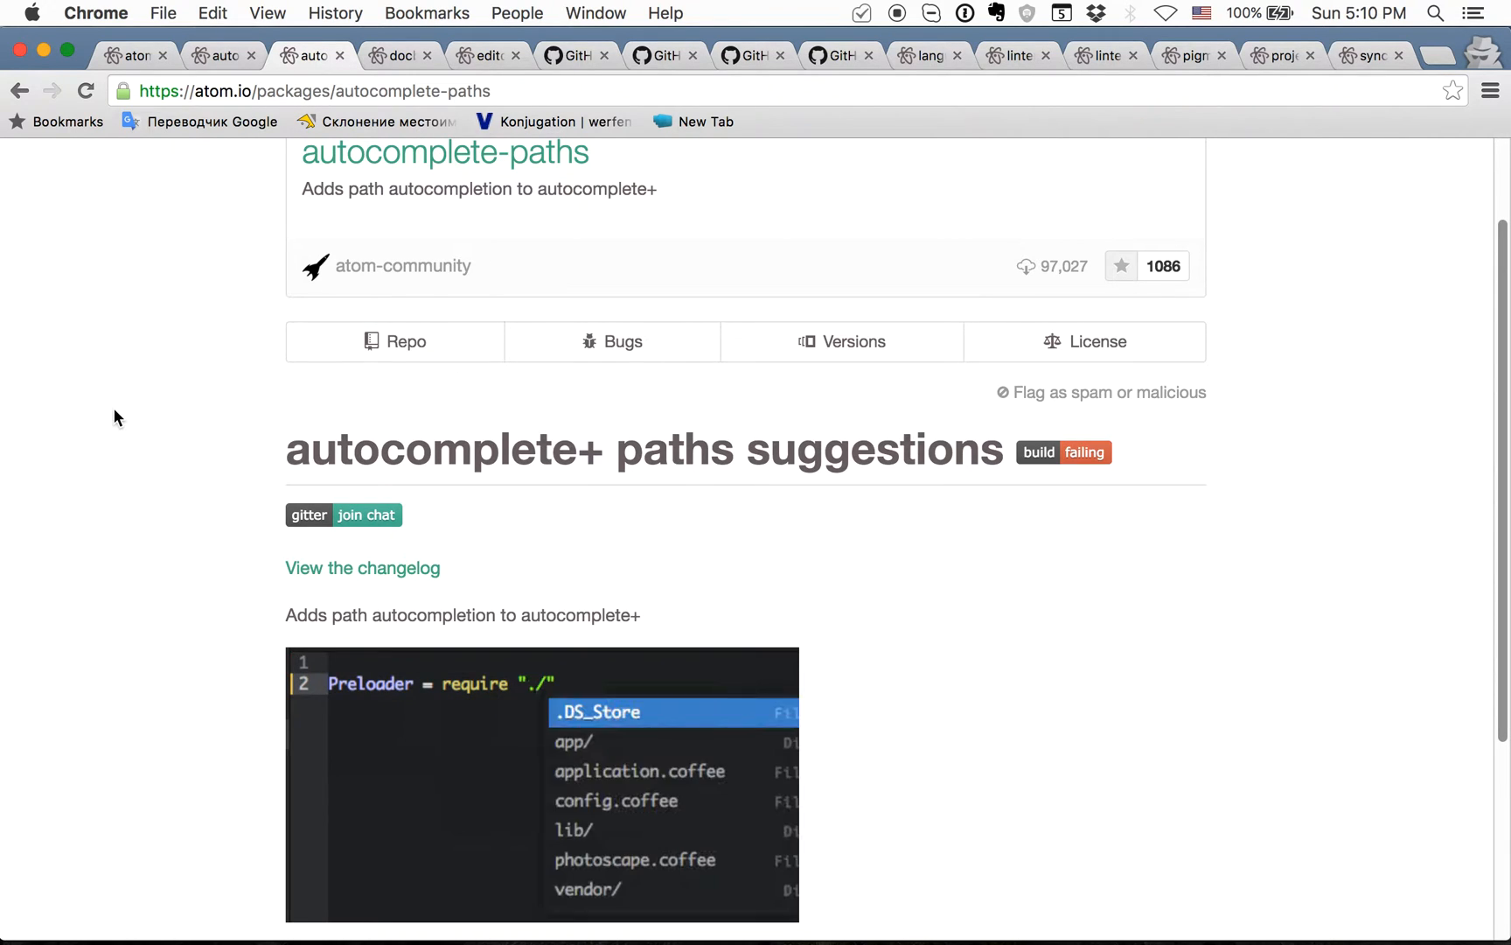
{"action": "scroll", "scroll_direction": "down", "scroll_amount": 3}
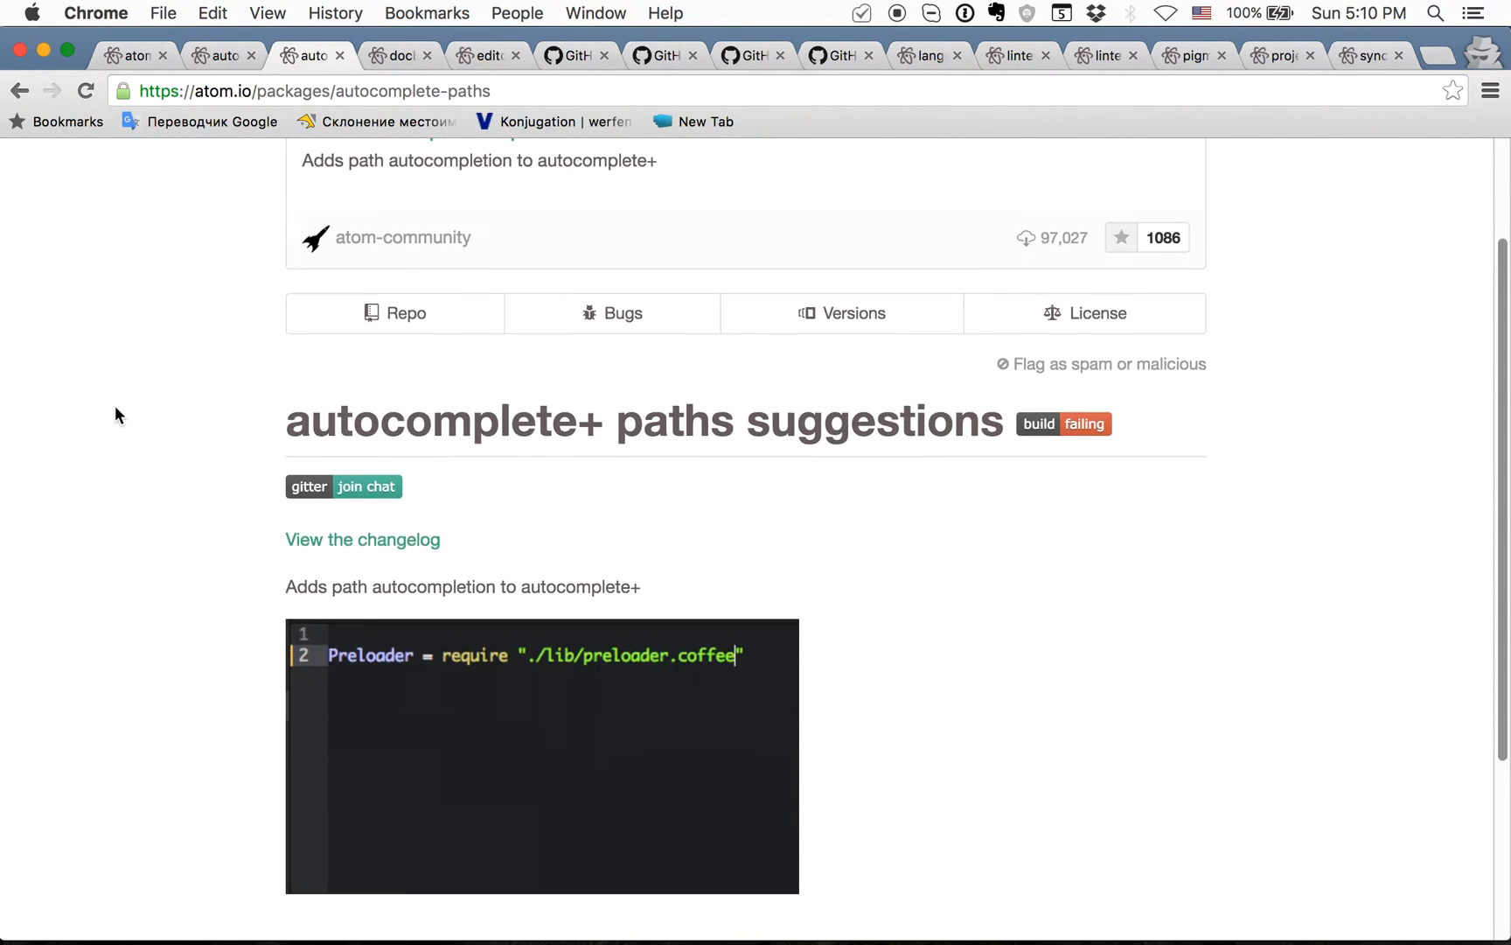
{"action": "scroll", "scroll_direction": "down", "scroll_amount": 3}
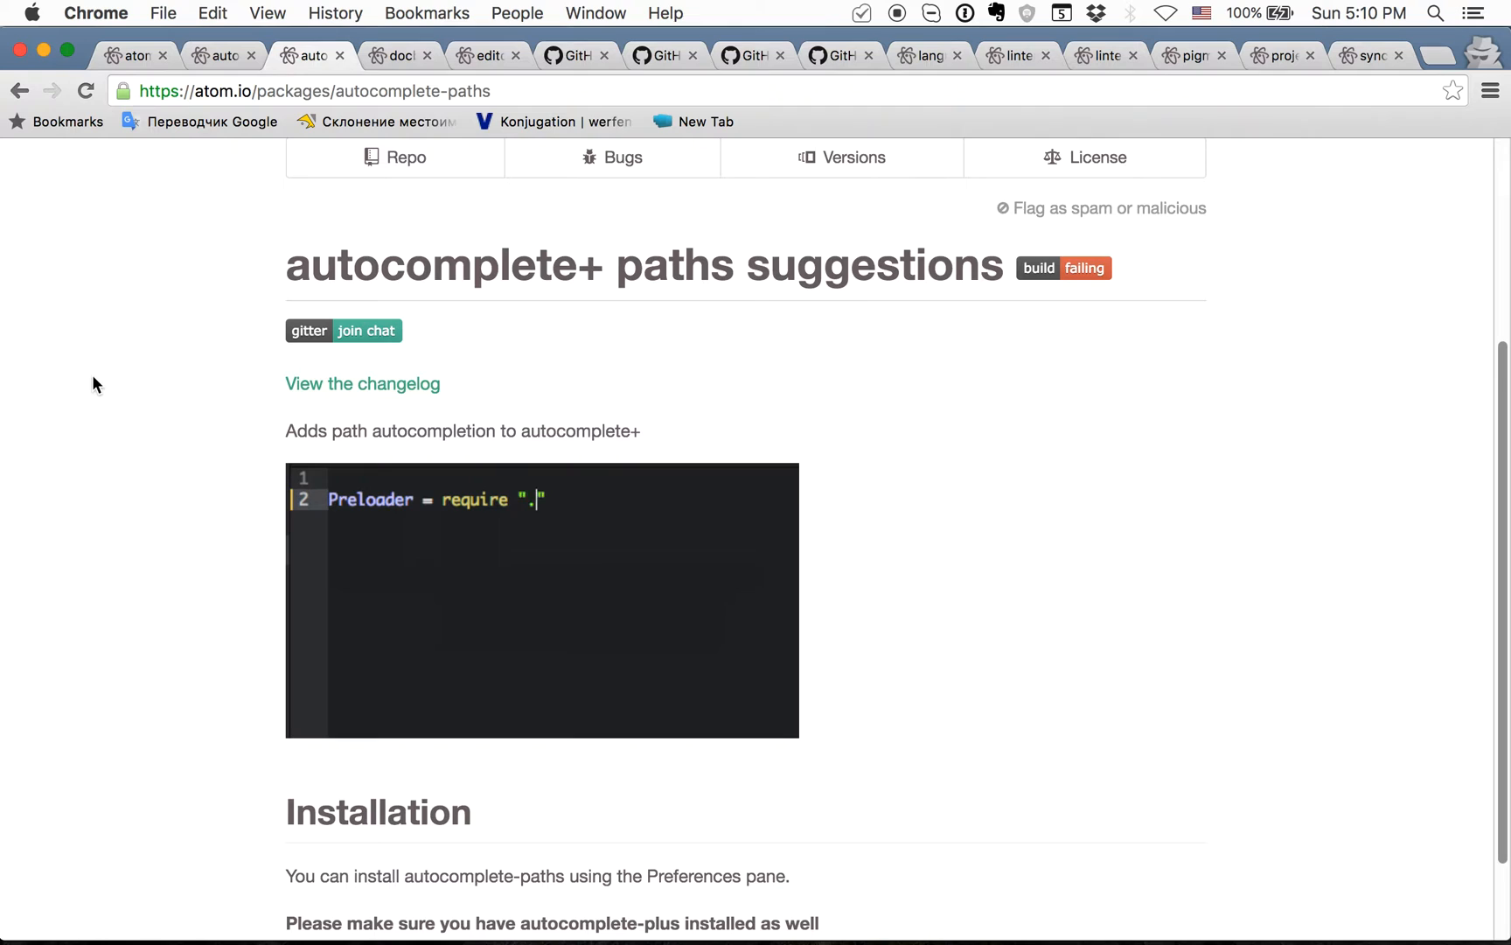
Show the docblockr page and scroll through its supported languages list
{"action": "left_click", "coordinate": [396, 55]}
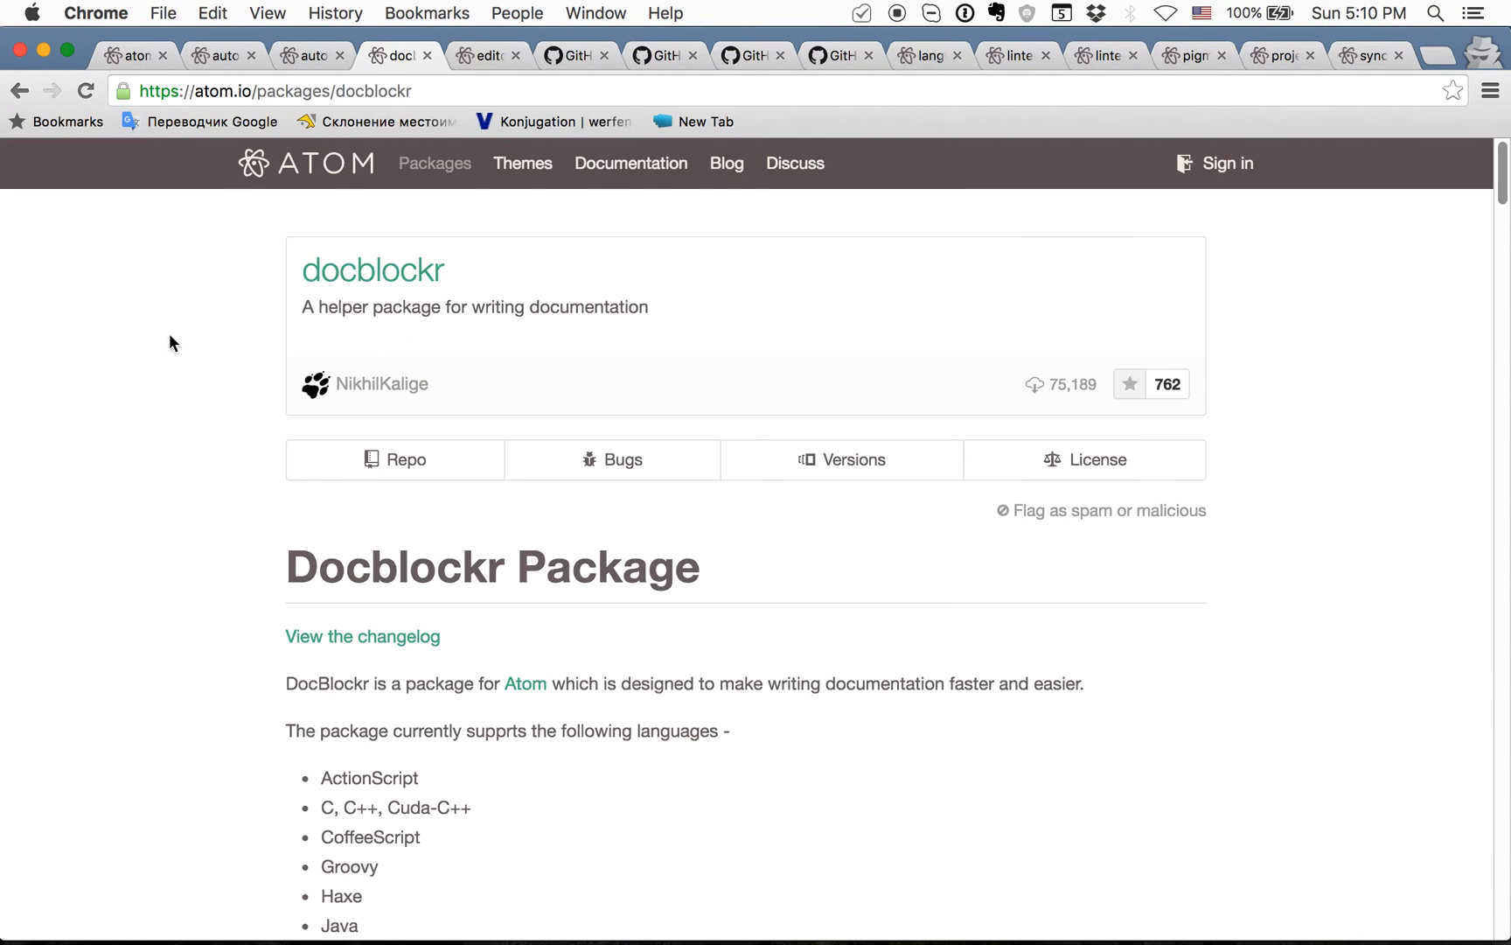
{"action": "scroll", "scroll_direction": "down", "scroll_amount": 3}
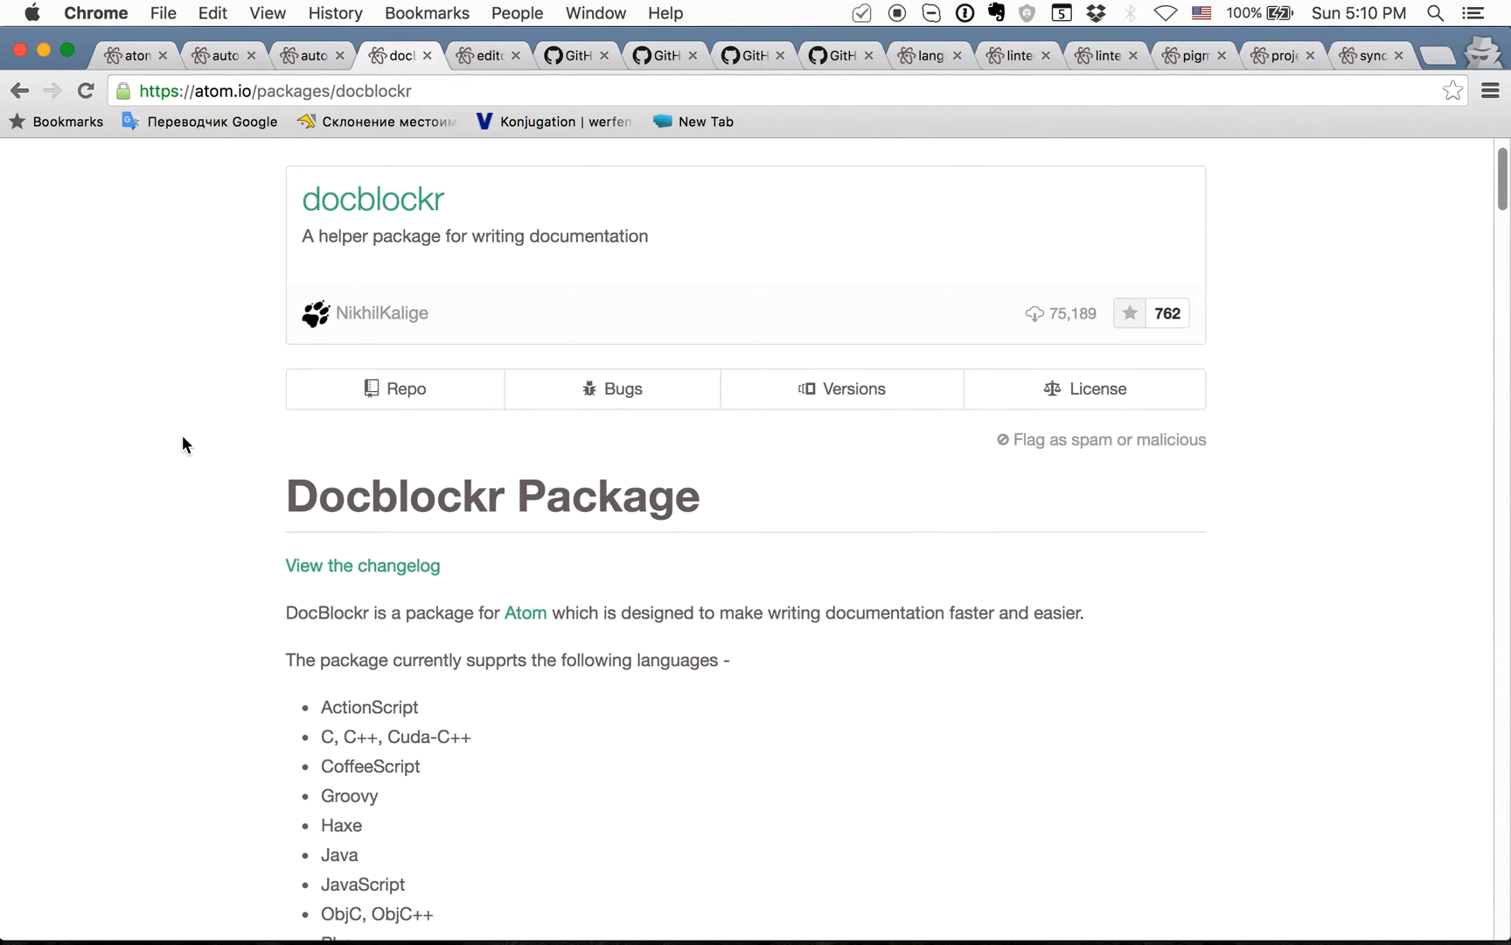
{"action": "scroll", "scroll_direction": "down", "scroll_amount": 3}
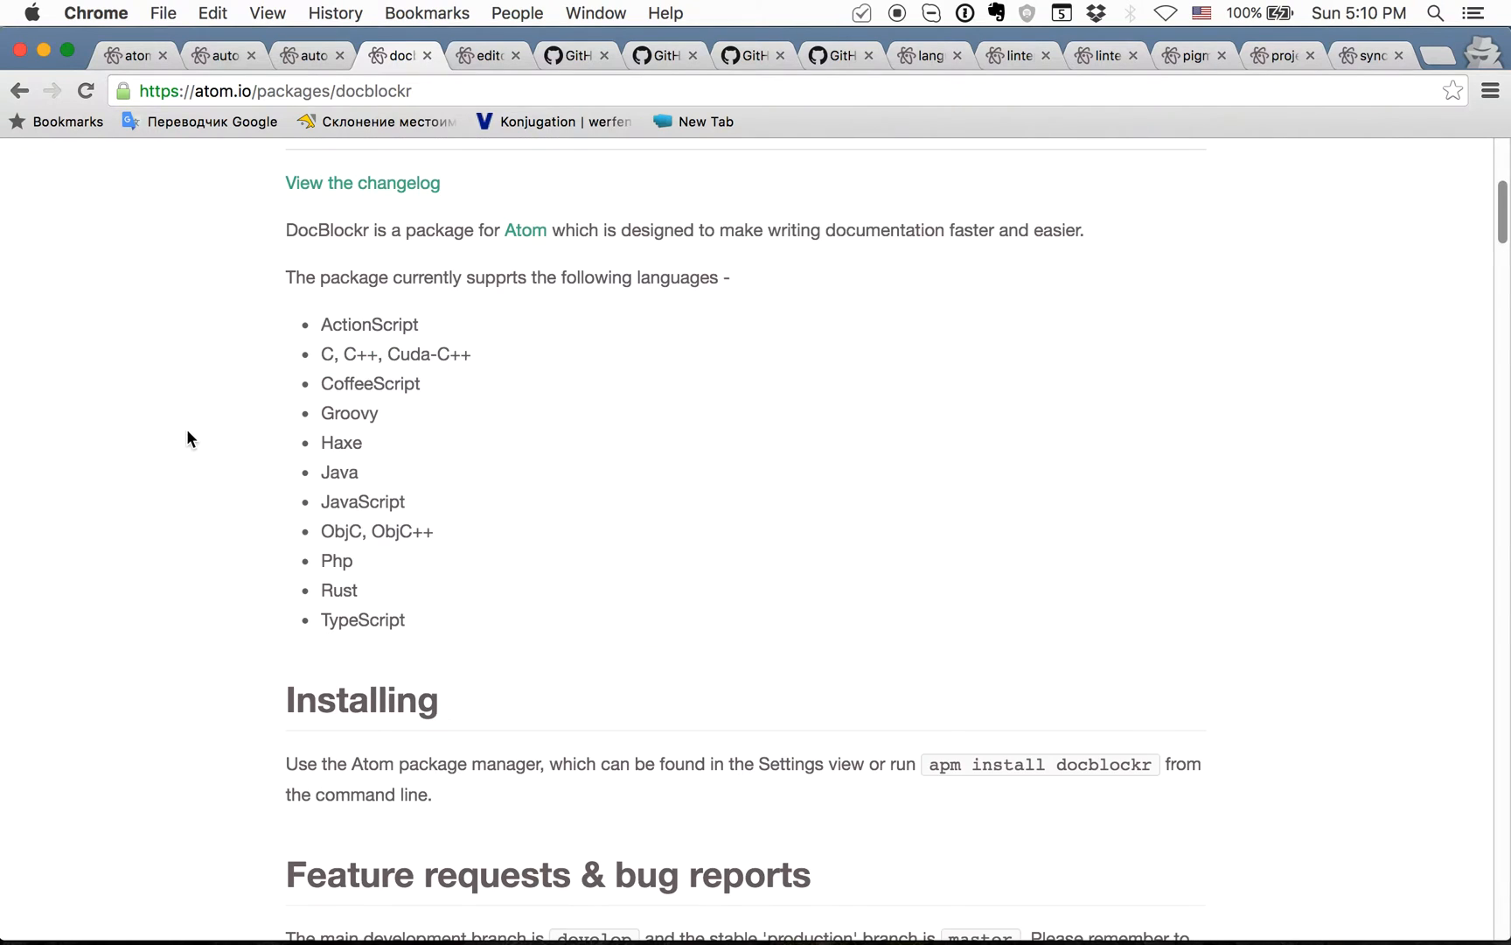
{"action": "scroll", "scroll_direction": "up", "scroll_amount": 3}
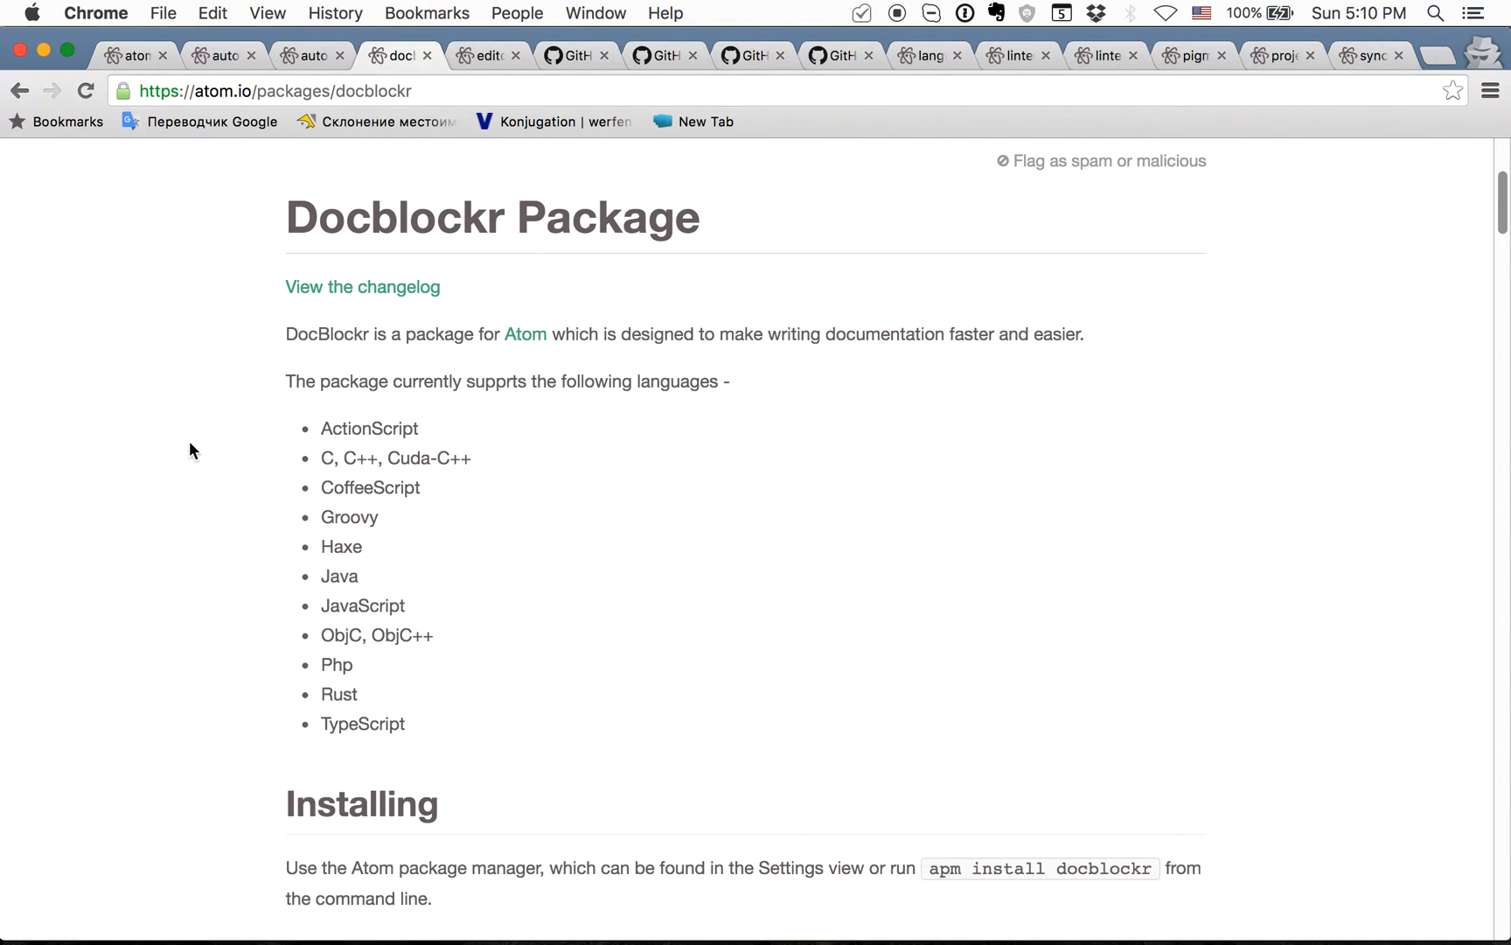
{"action": "scroll", "scroll_direction": "up", "scroll_amount": 3}
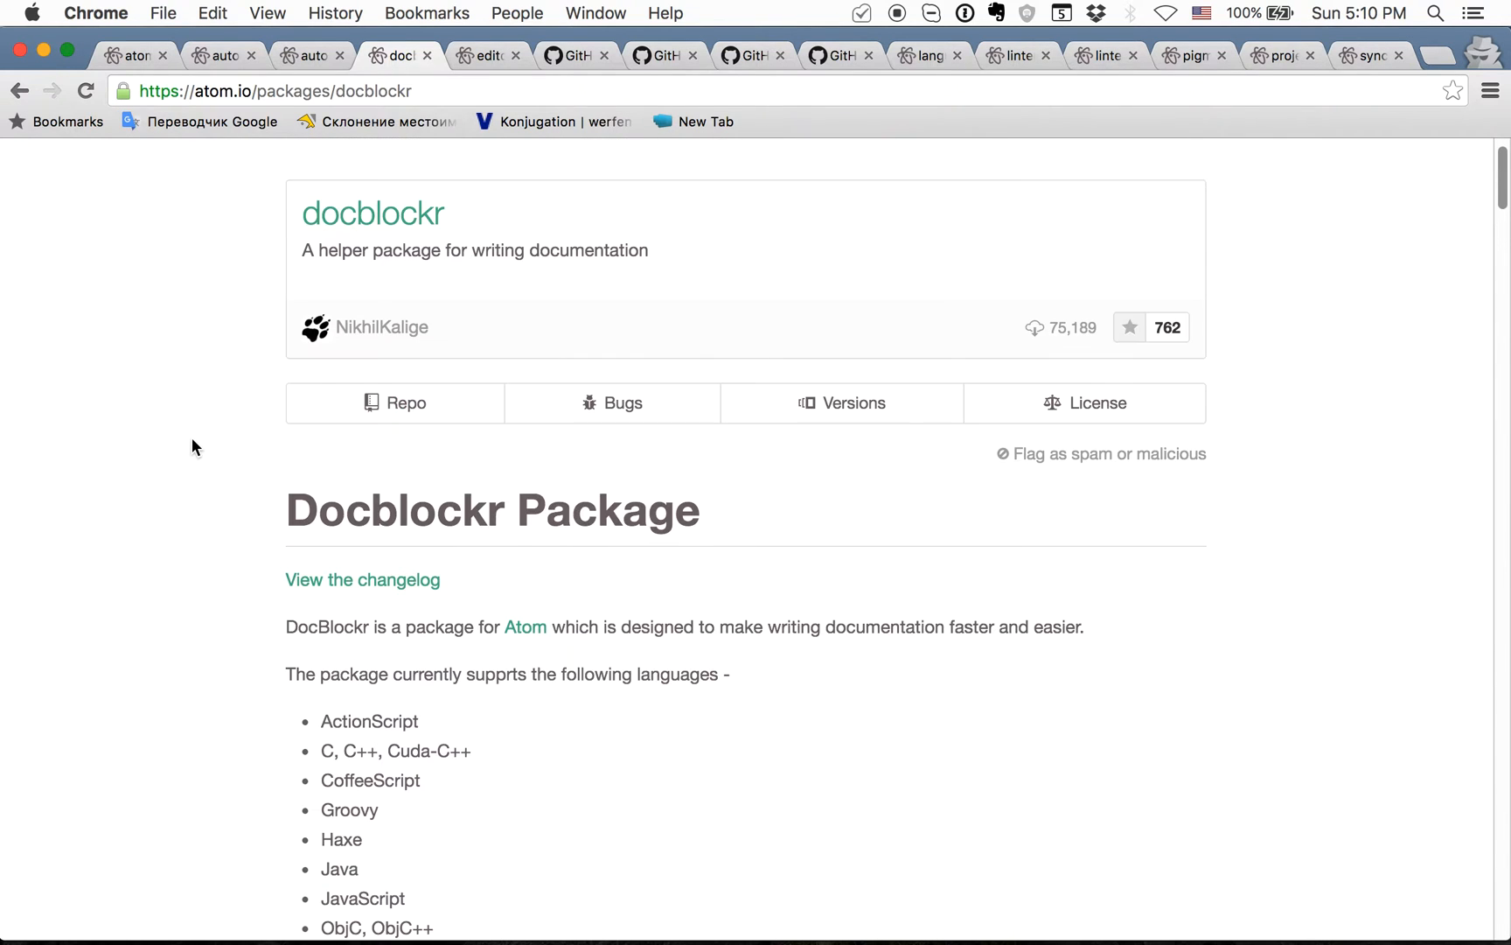
{"action": "scroll", "scroll_direction": "down", "scroll_amount": 3}
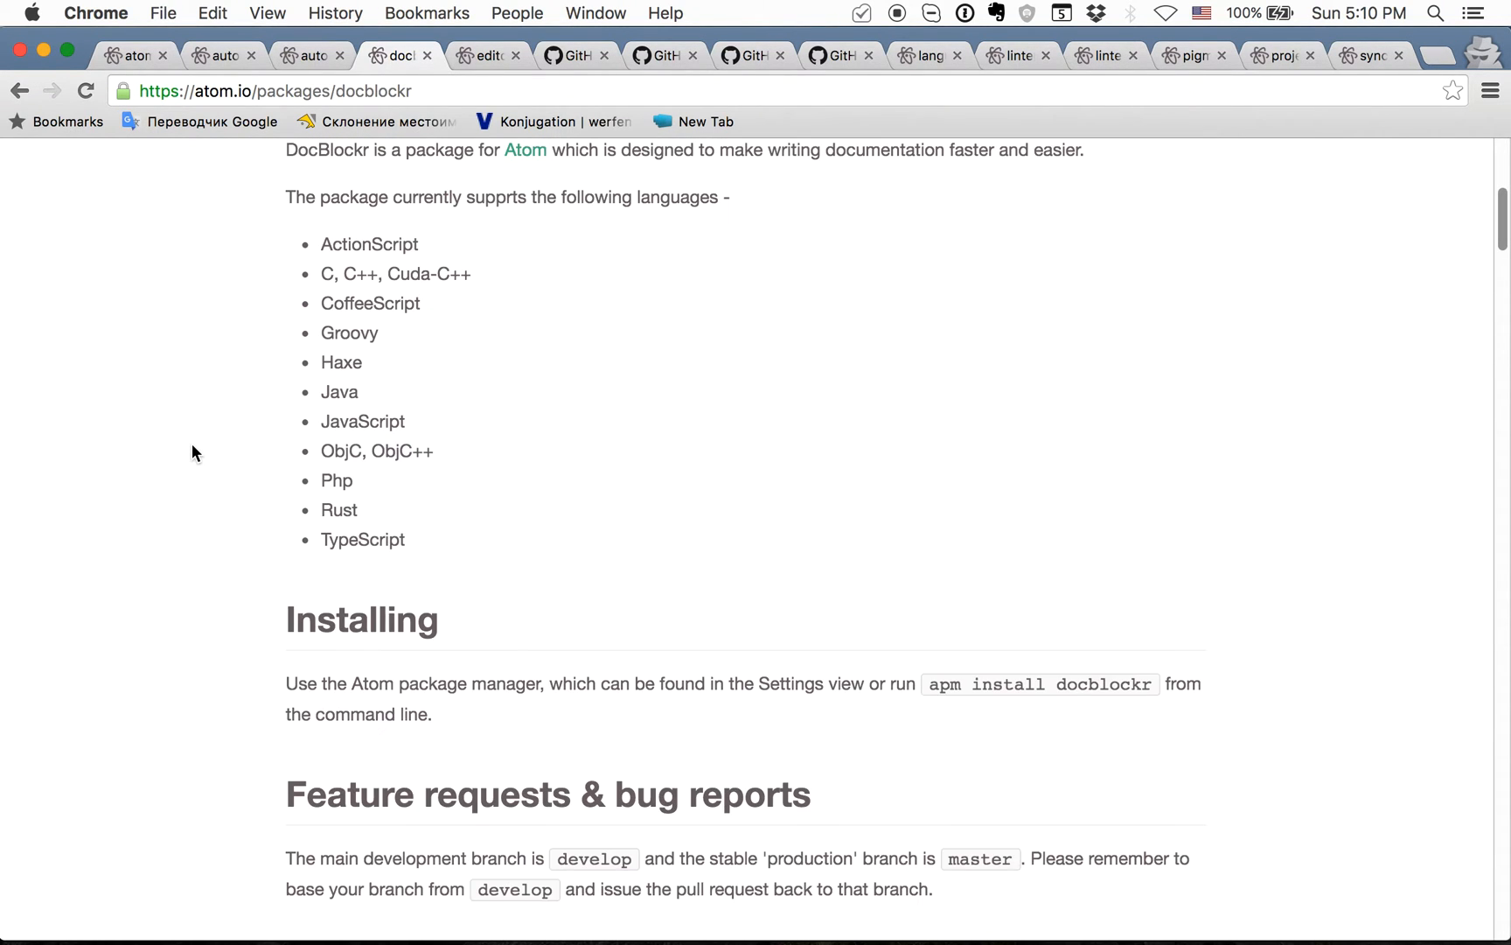
{"action": "mouse_move", "coordinate": [296, 379]}
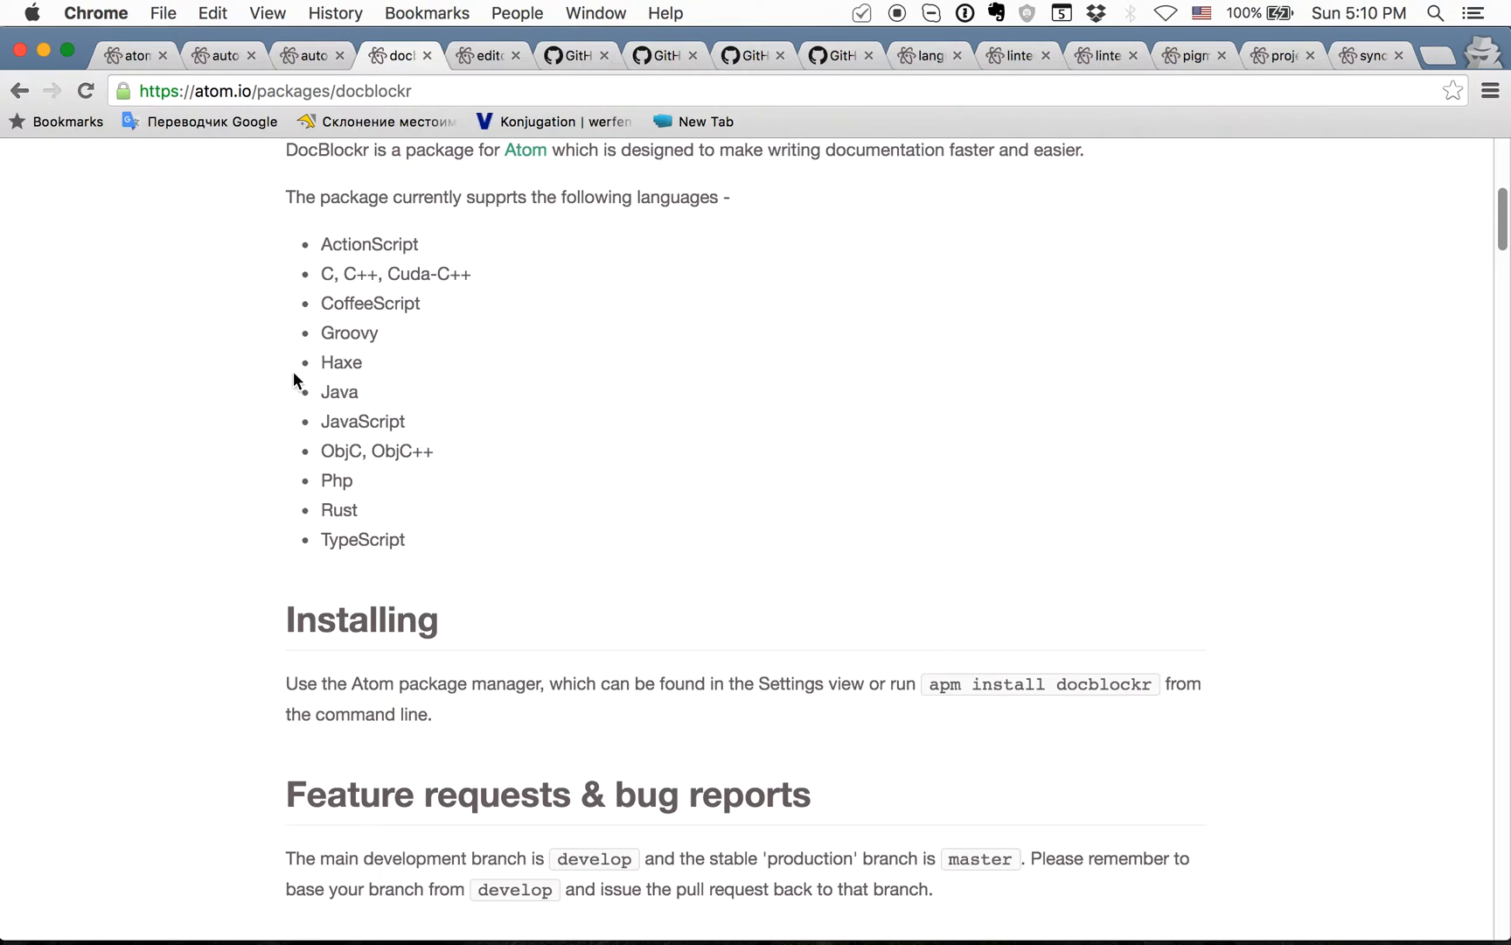
Show the editorconfig page and scroll to its sample .editorconfig file
{"action": "left_click", "coordinate": [484, 55]}
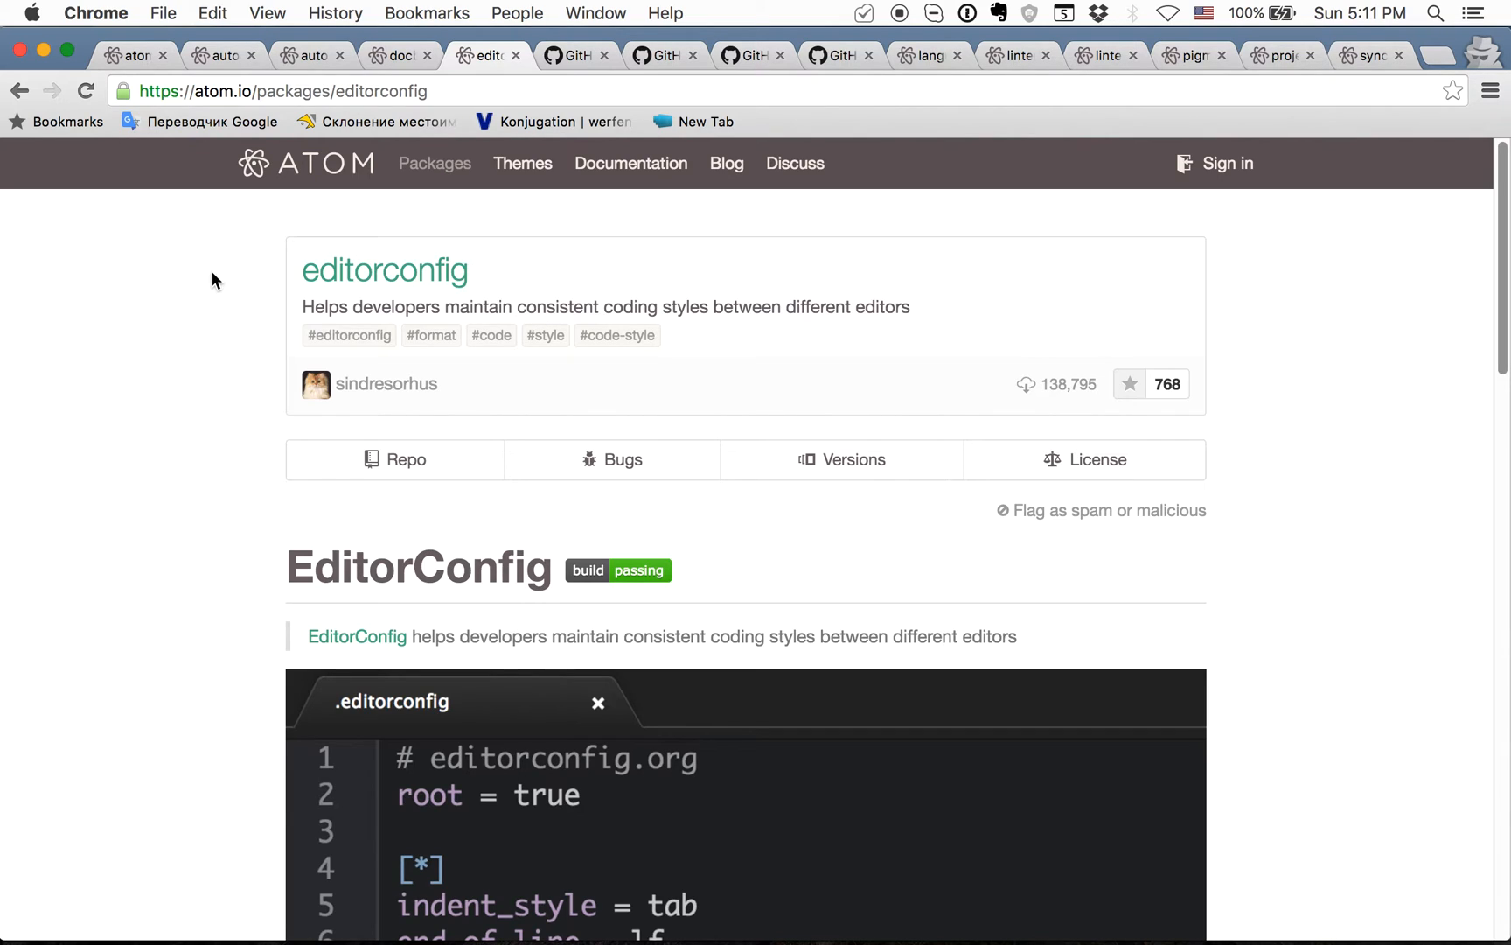
{"action": "scroll", "scroll_direction": "down", "scroll_amount": 3}
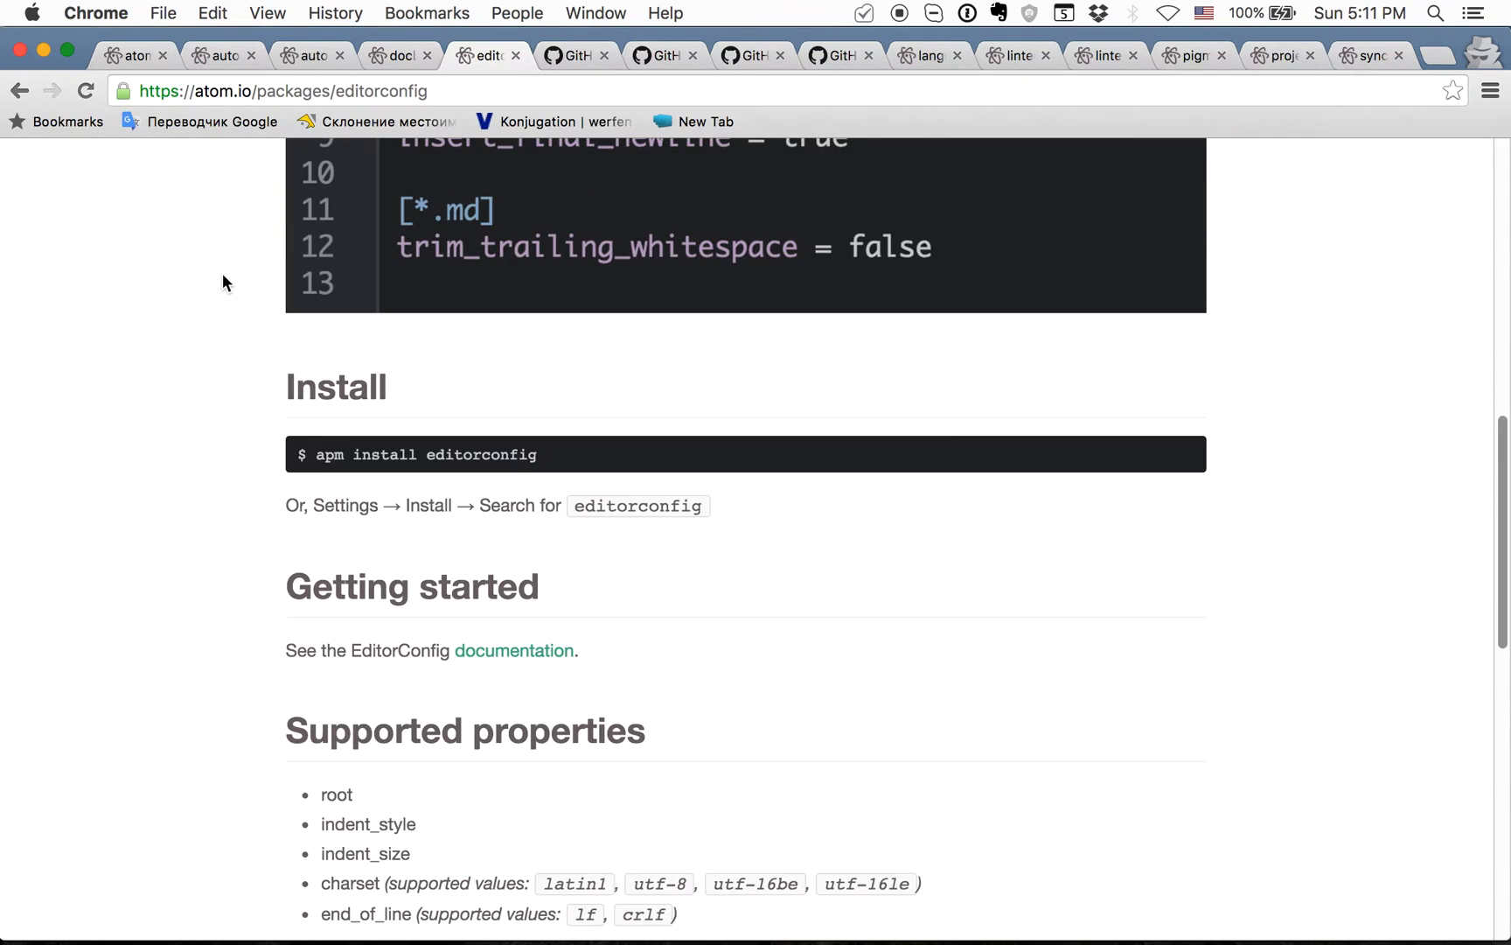
{"action": "mouse_move", "coordinate": [586, 504]}
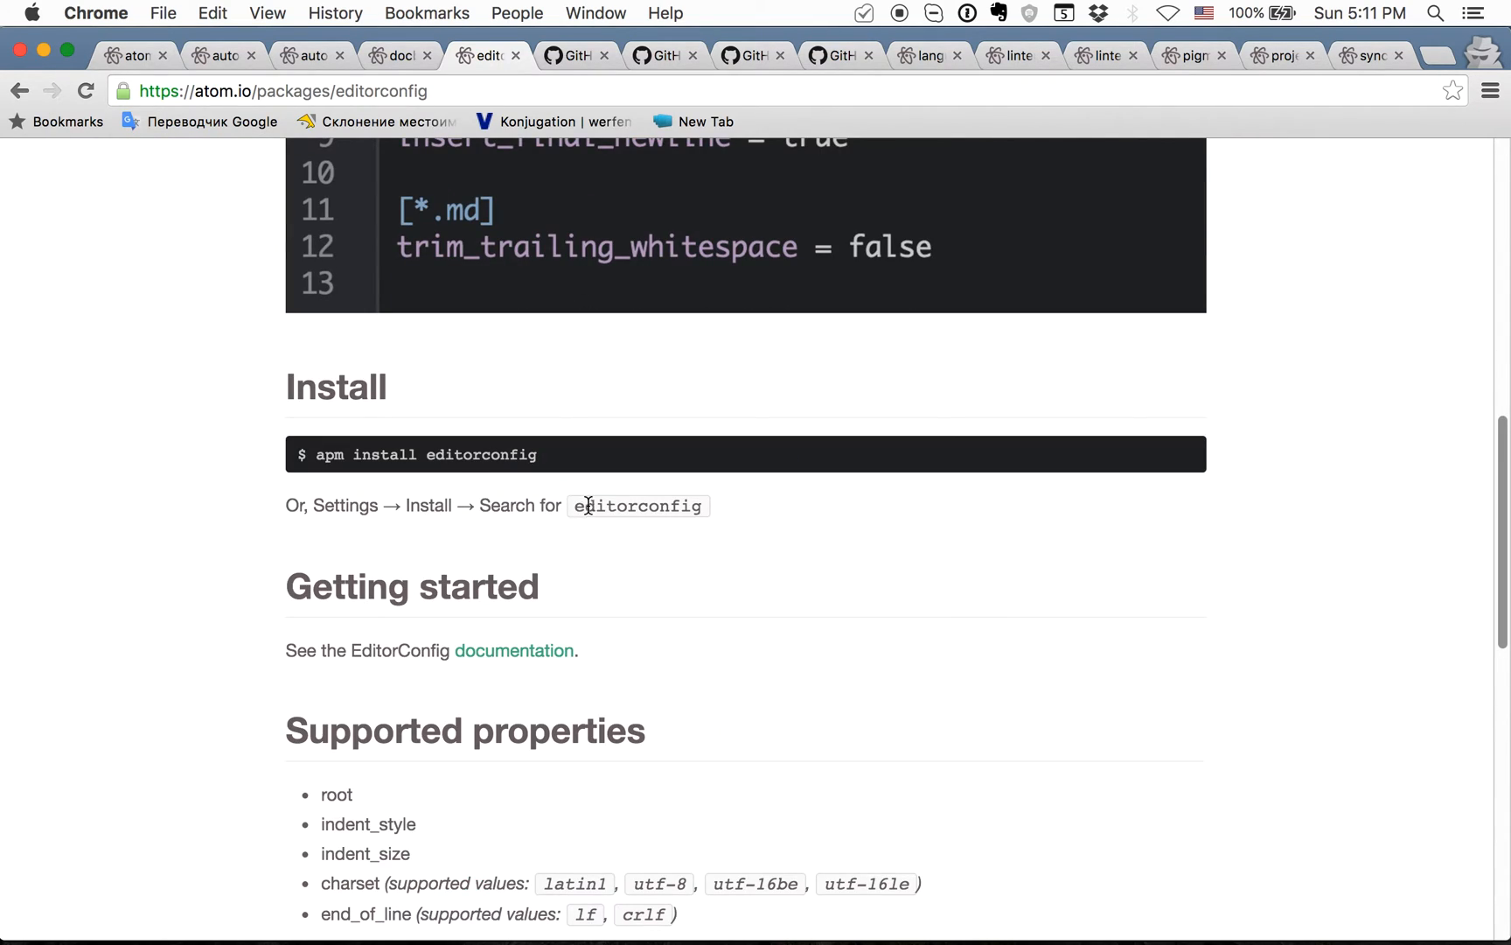
{"action": "scroll", "scroll_direction": "up", "scroll_amount": 3}
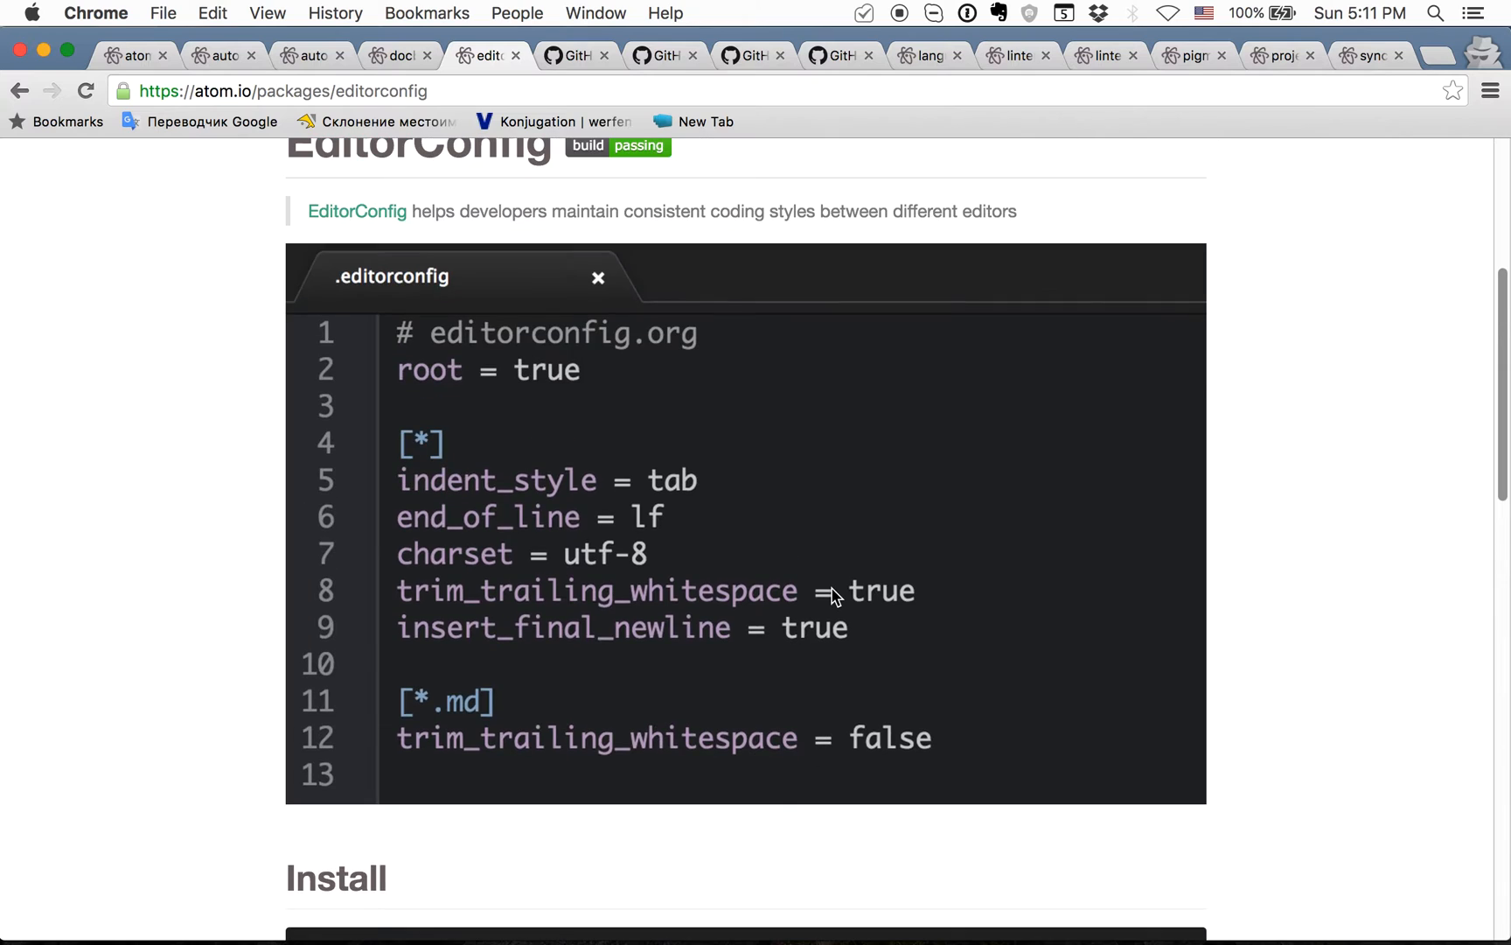
{"action": "mouse_move", "coordinate": [837, 582]}
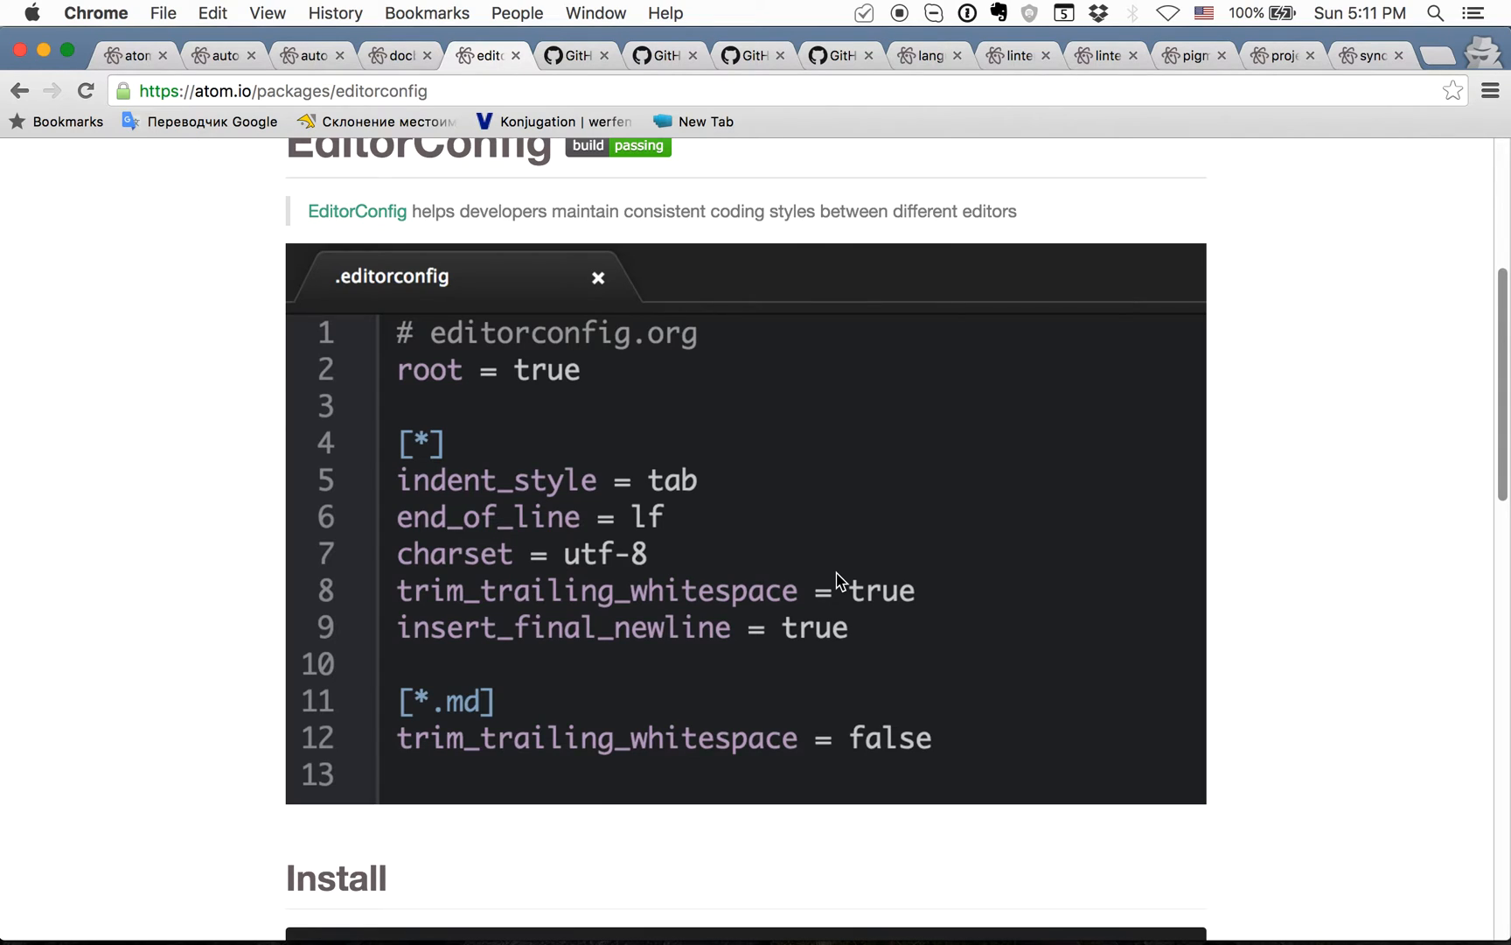
{"action": "mouse_move", "coordinate": [193, 334]}
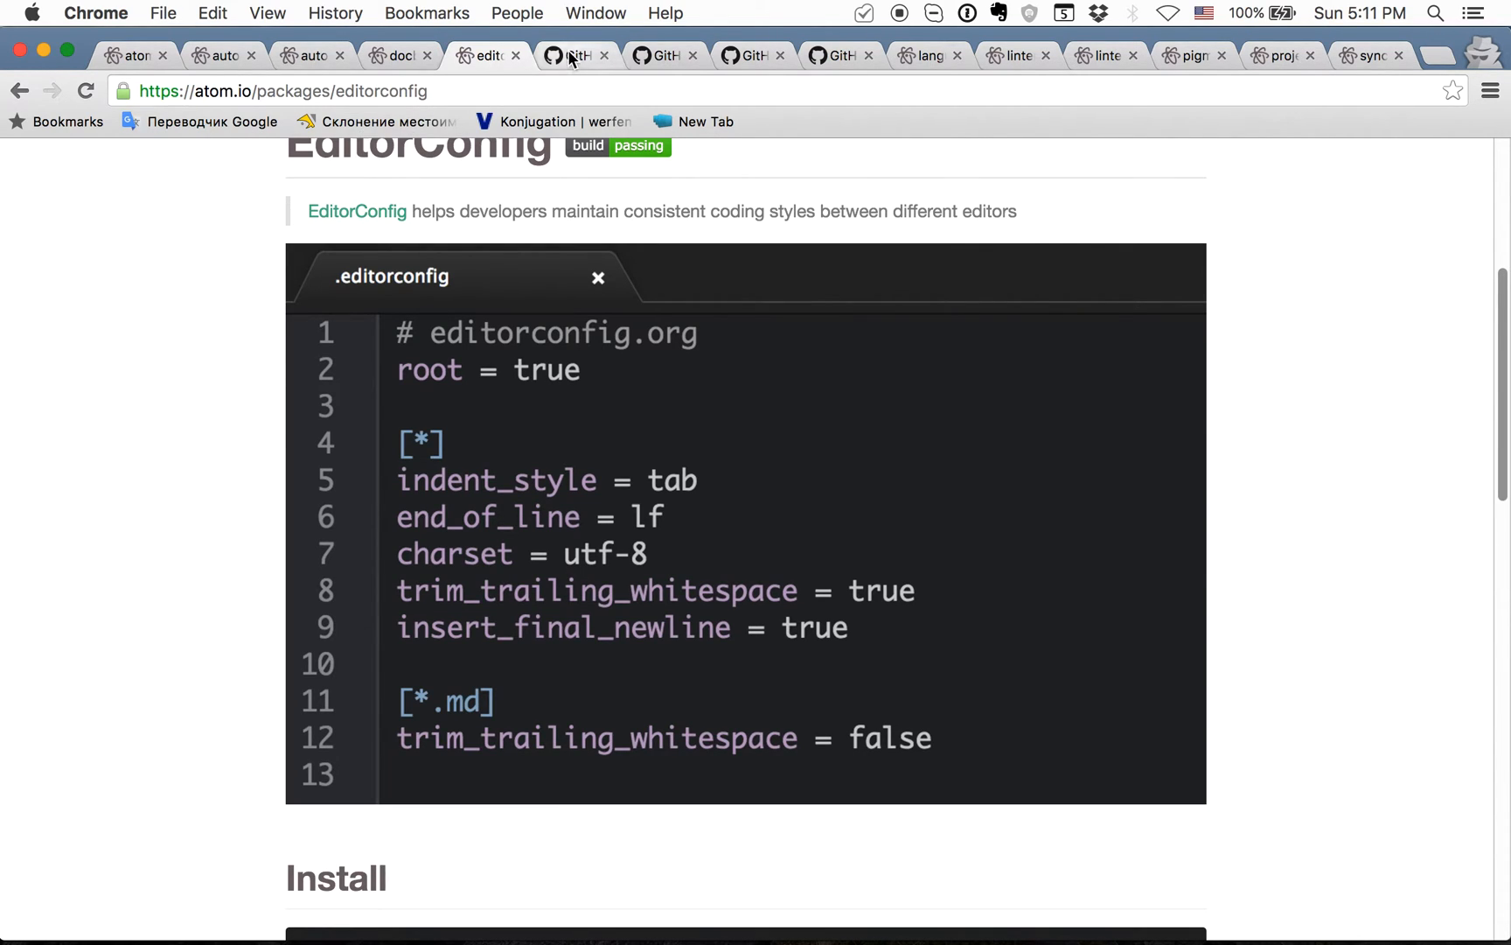
Show the file-icons GitHub README and scroll to the file-specific icon examples
{"action": "left_click", "coordinate": [574, 55]}
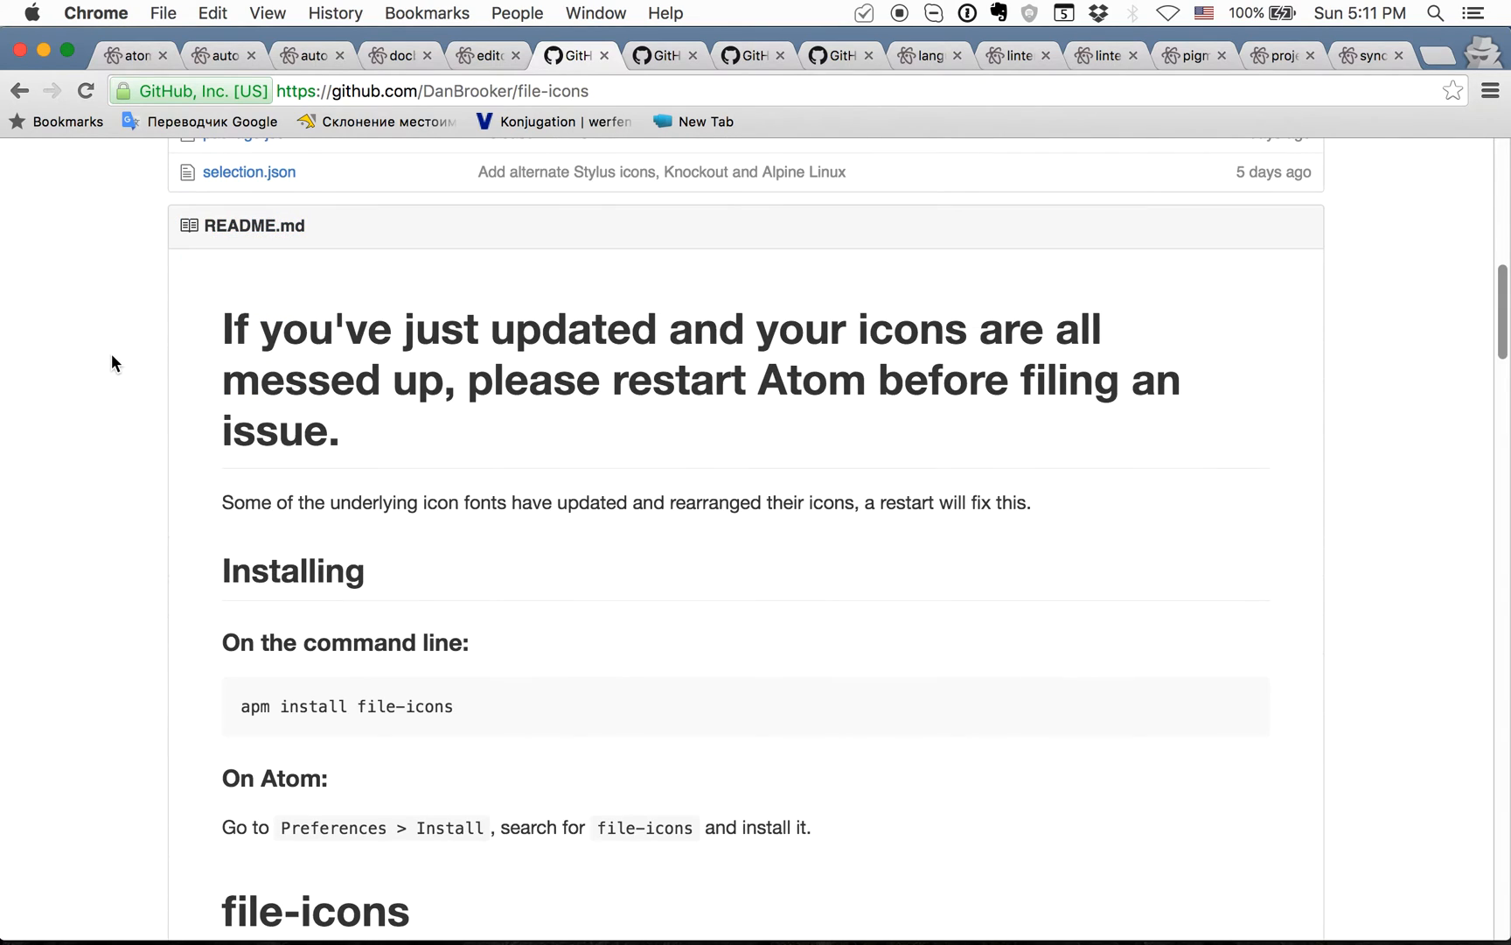
{"action": "scroll", "scroll_direction": "down", "scroll_amount": 3}
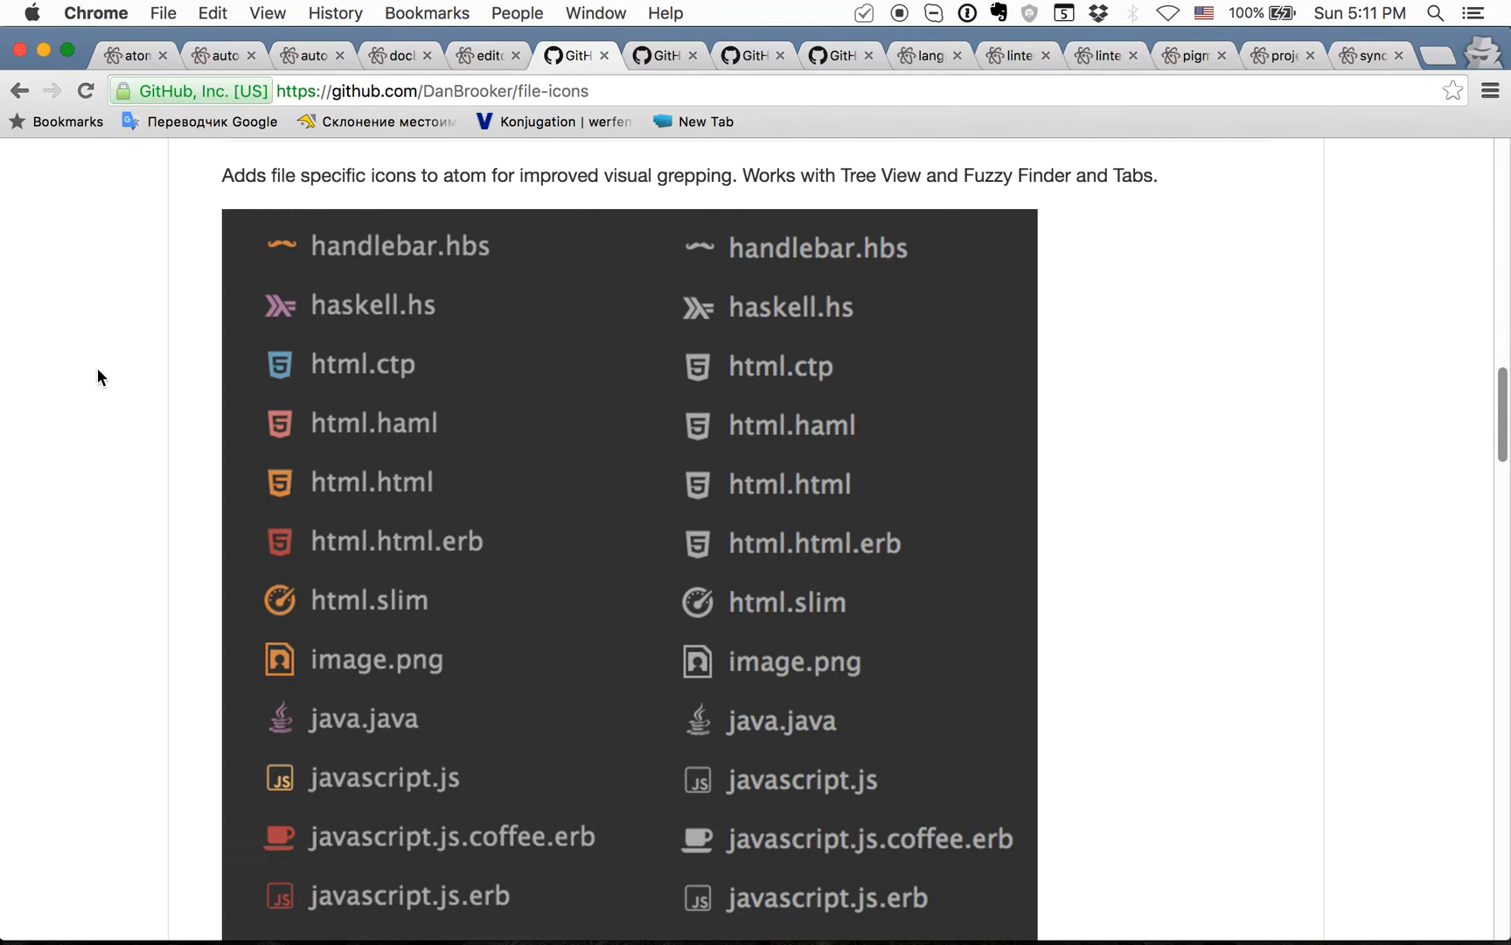
{"action": "mouse_move", "coordinate": [195, 361]}
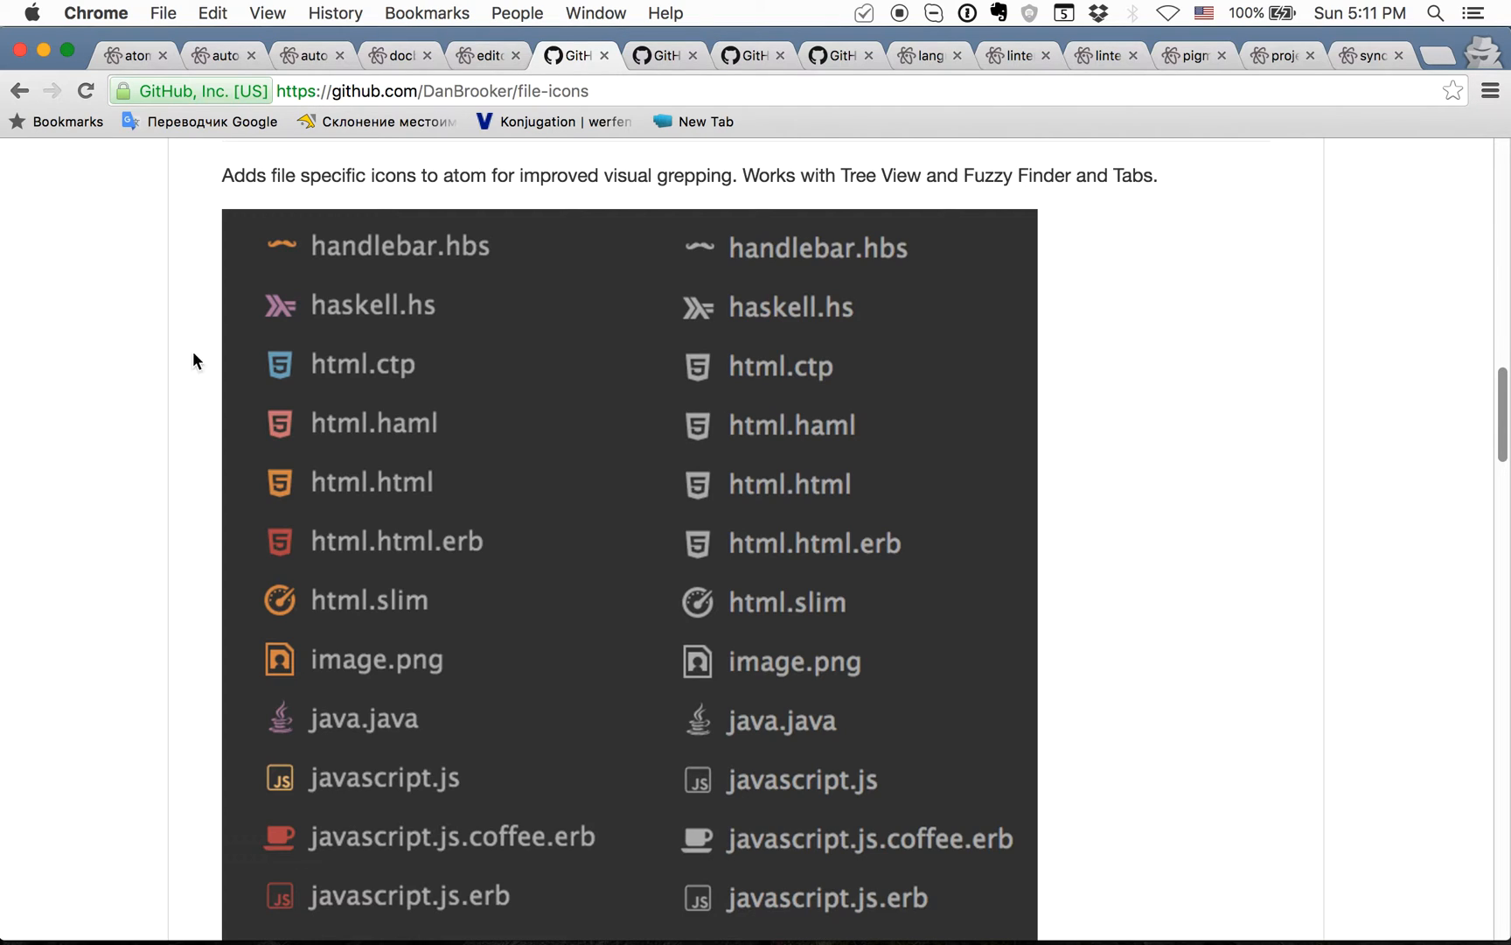
{"action": "mouse_move", "coordinate": [299, 451]}
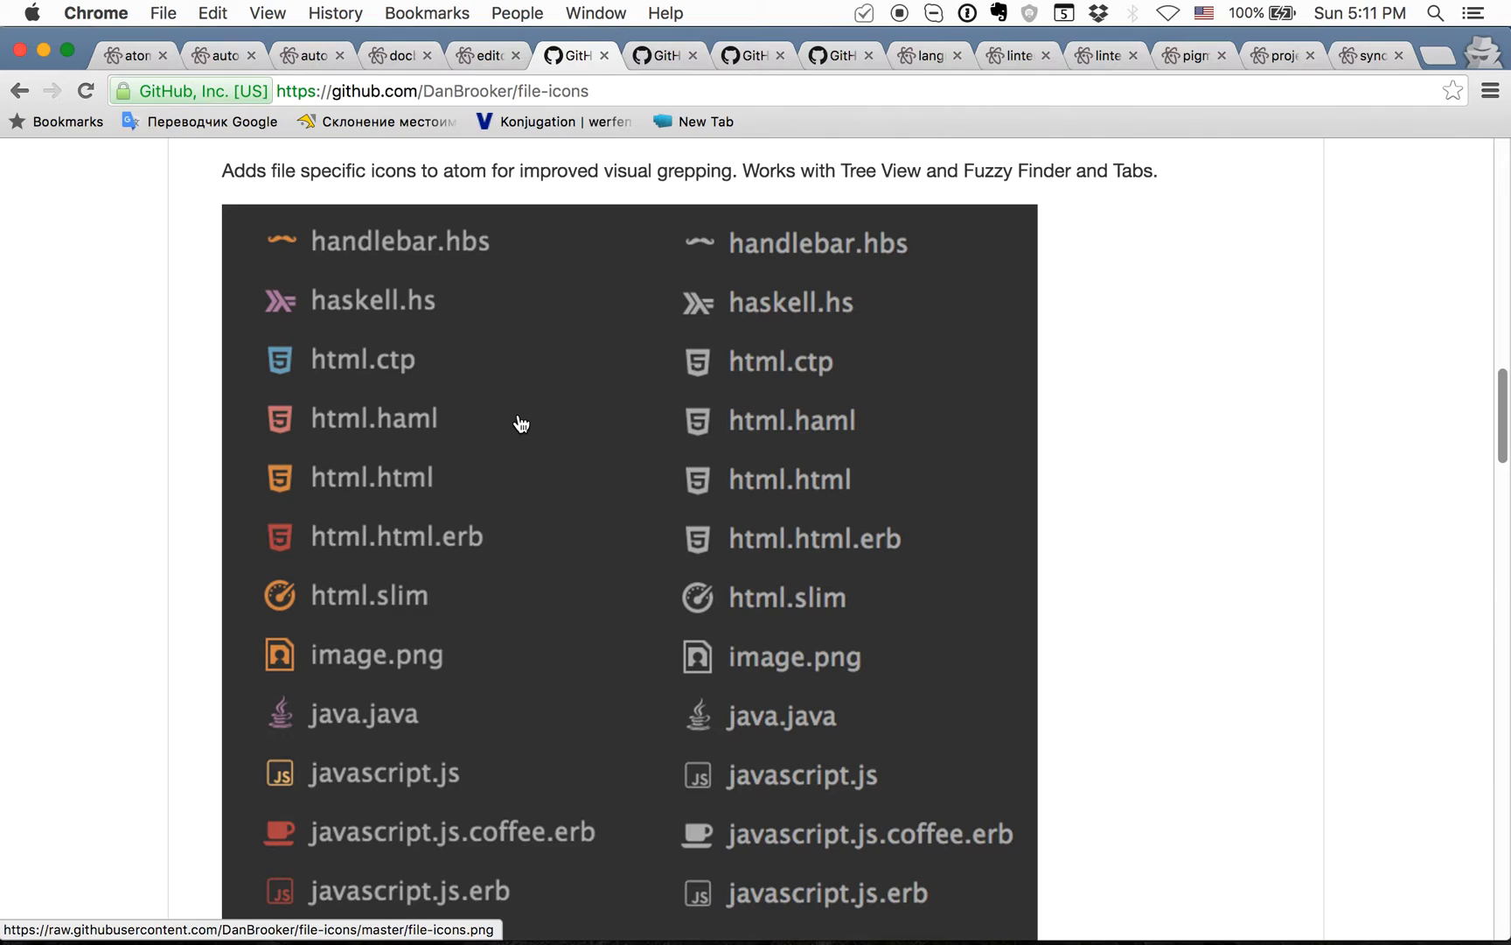
{"action": "scroll", "scroll_direction": "down", "scroll_amount": 3}
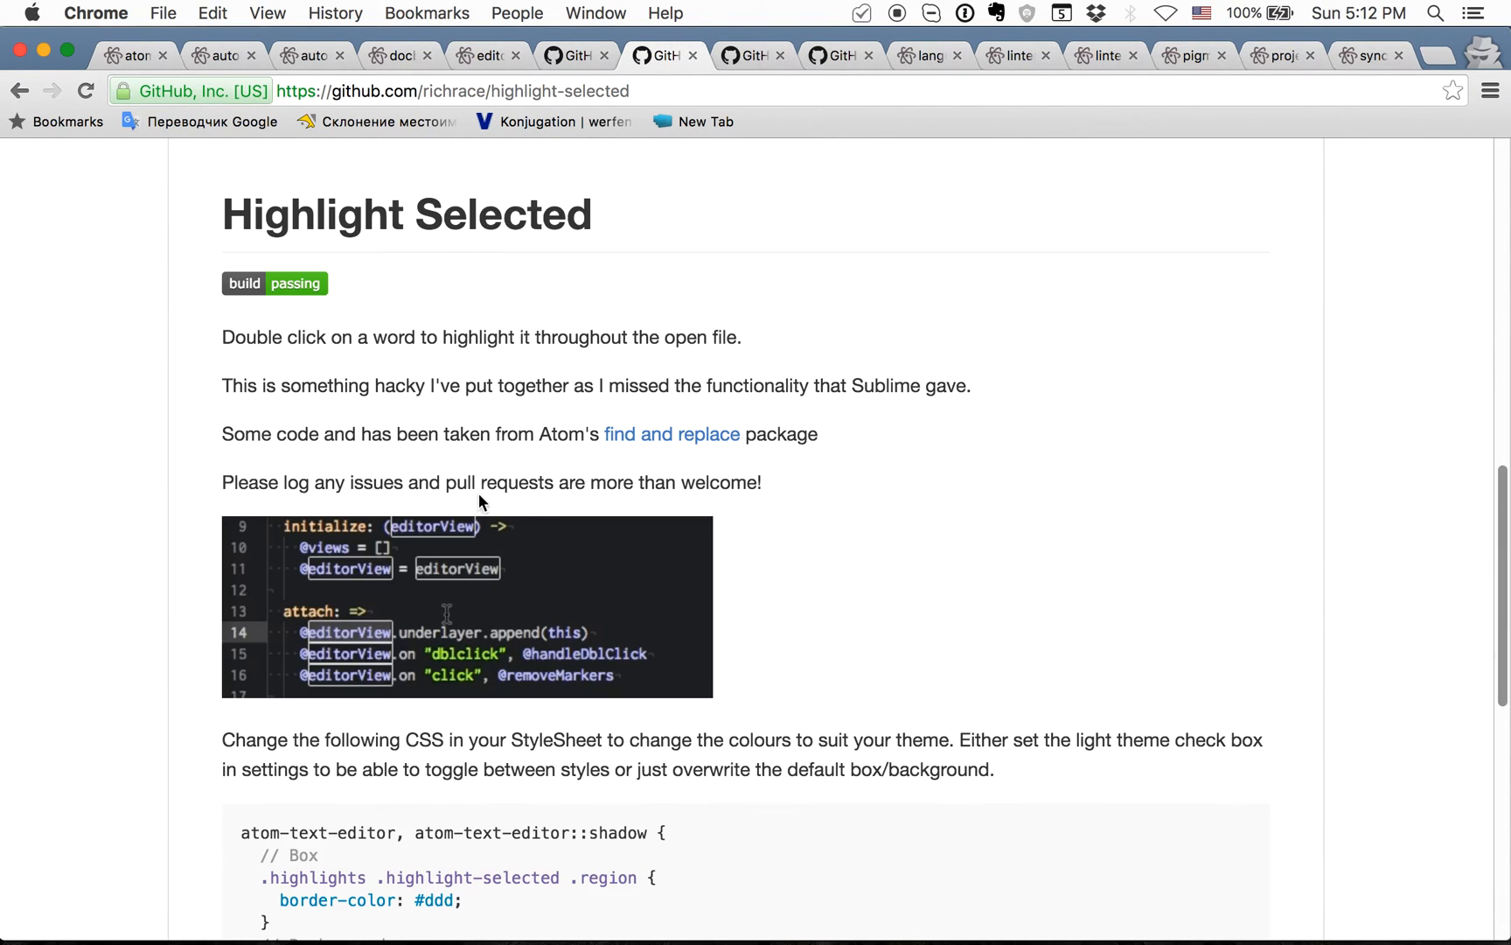
{"action": "mouse_move", "coordinate": [877, 525]}
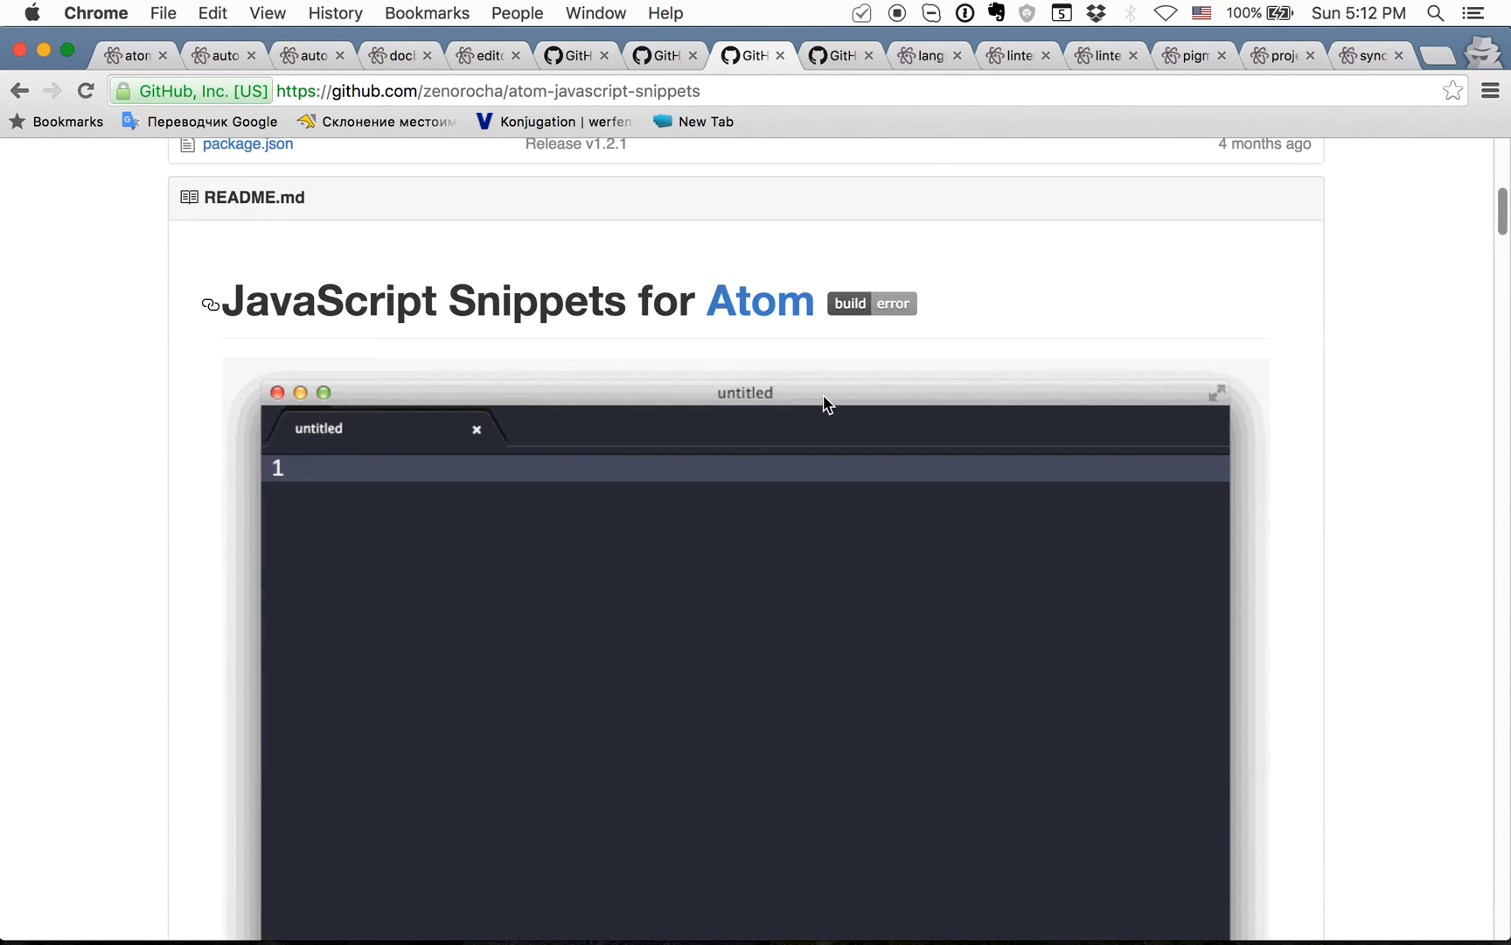
Scroll the atom-javascript-snippets README through the Console snippets to the DOM section
{"action": "scroll", "scroll_direction": "down", "scroll_amount": 3}
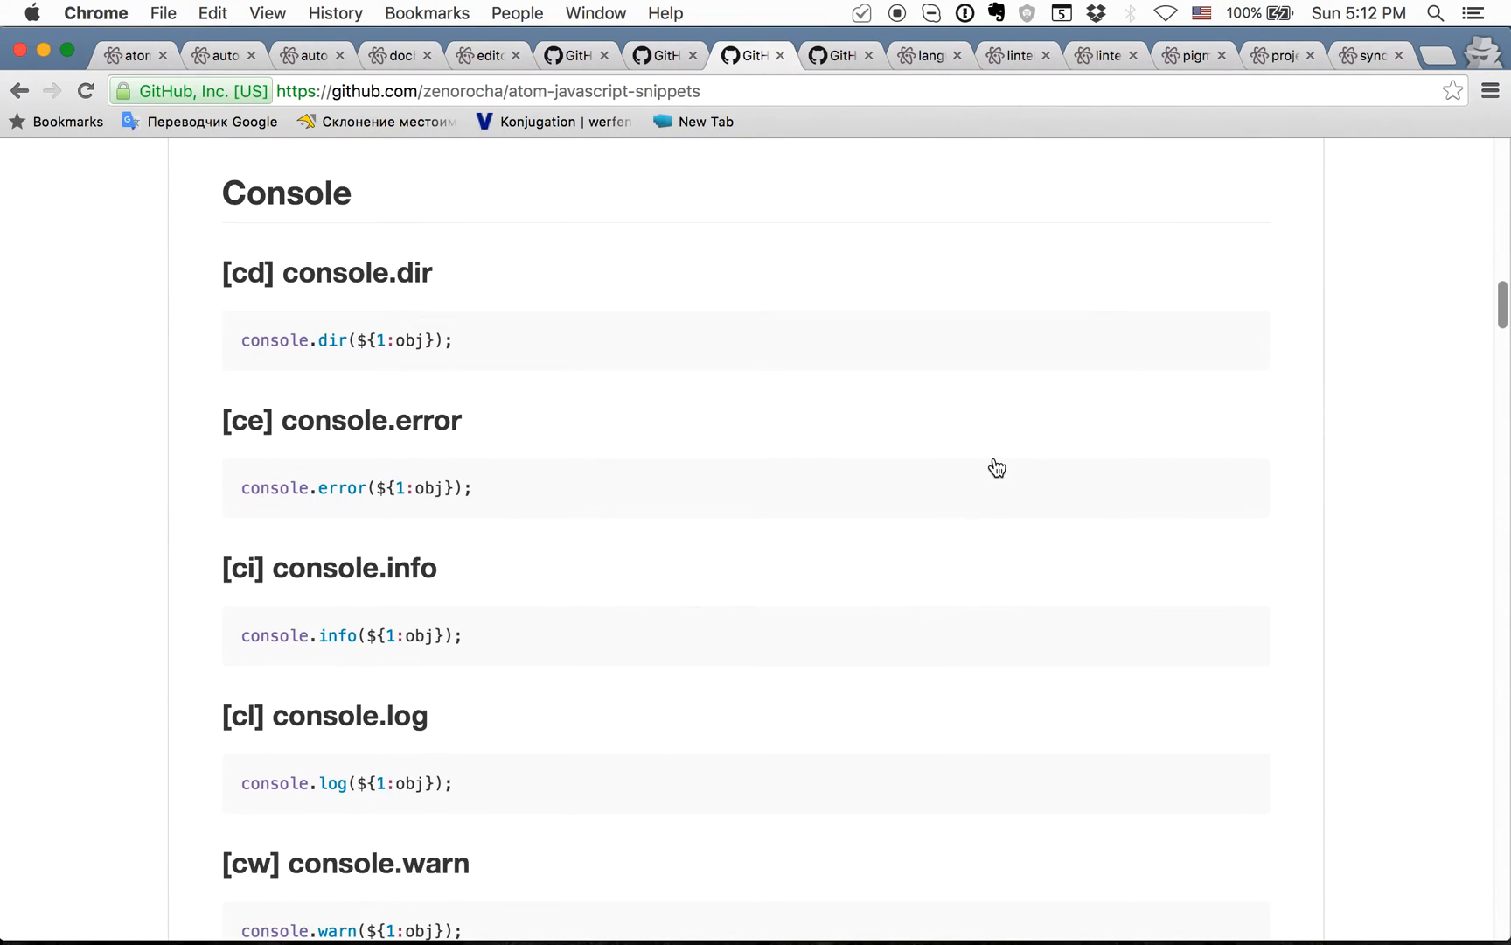
{"action": "mouse_move", "coordinate": [956, 453]}
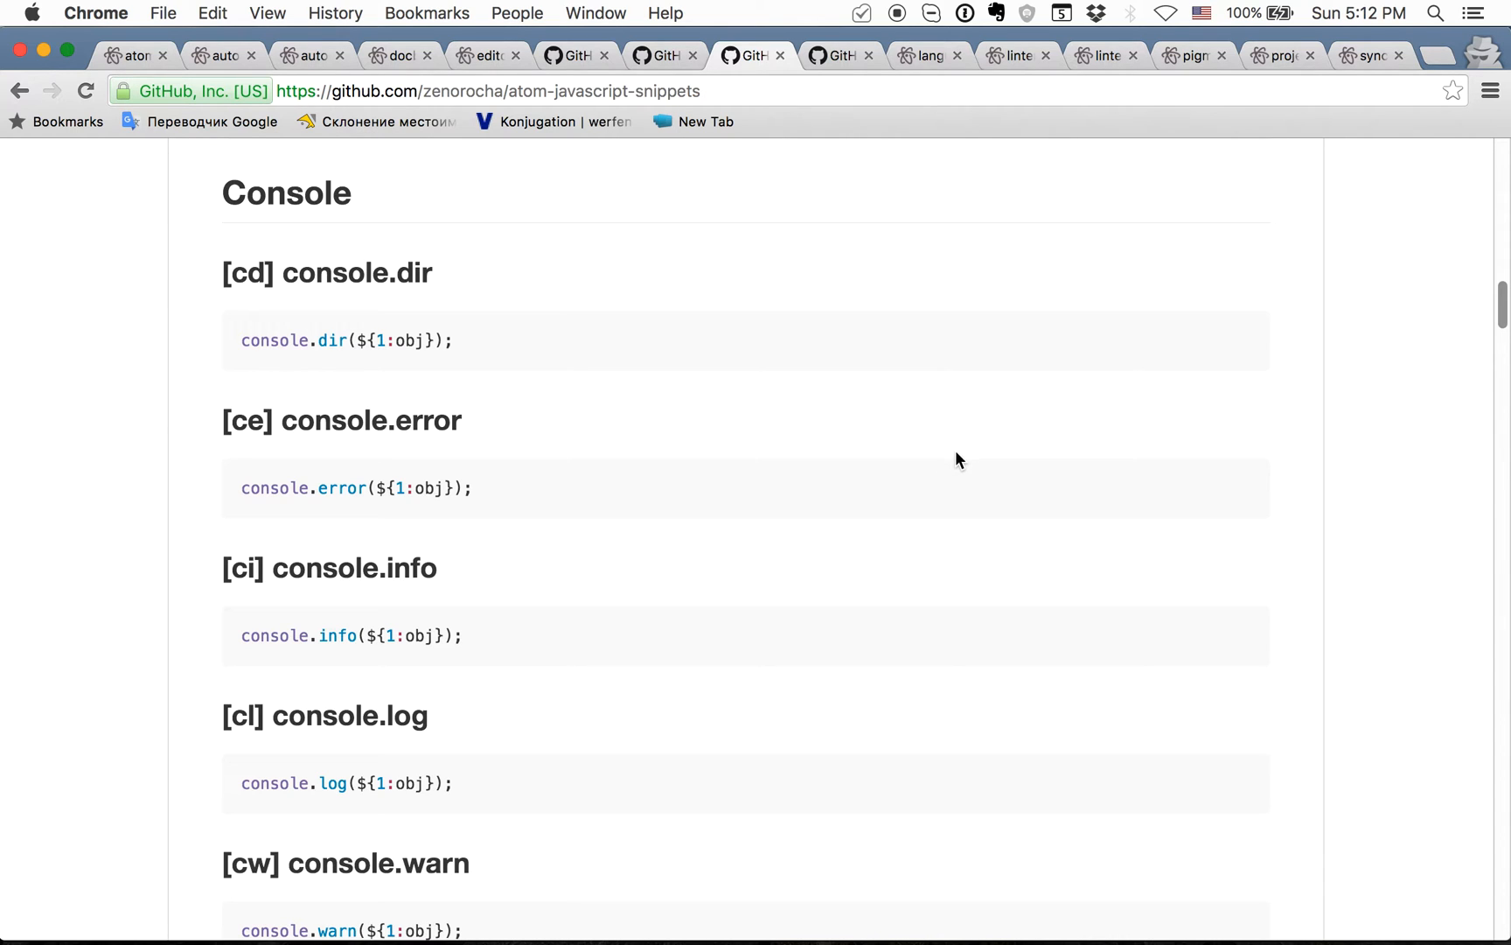
{"action": "scroll", "scroll_direction": "down", "scroll_amount": 3}
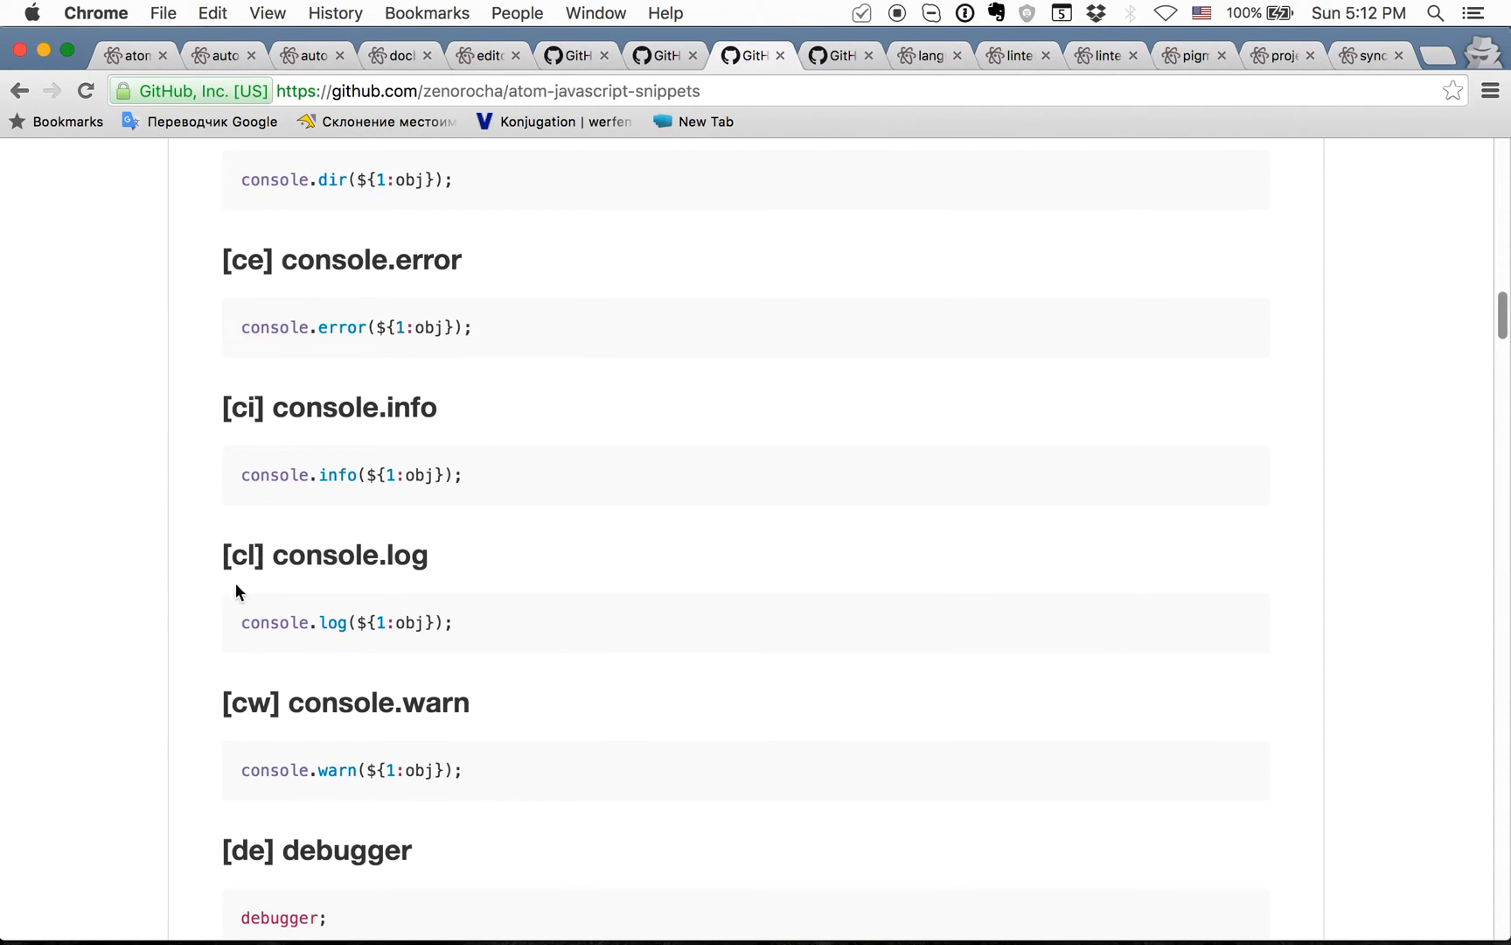
{"action": "scroll", "scroll_direction": "down", "scroll_amount": 3}
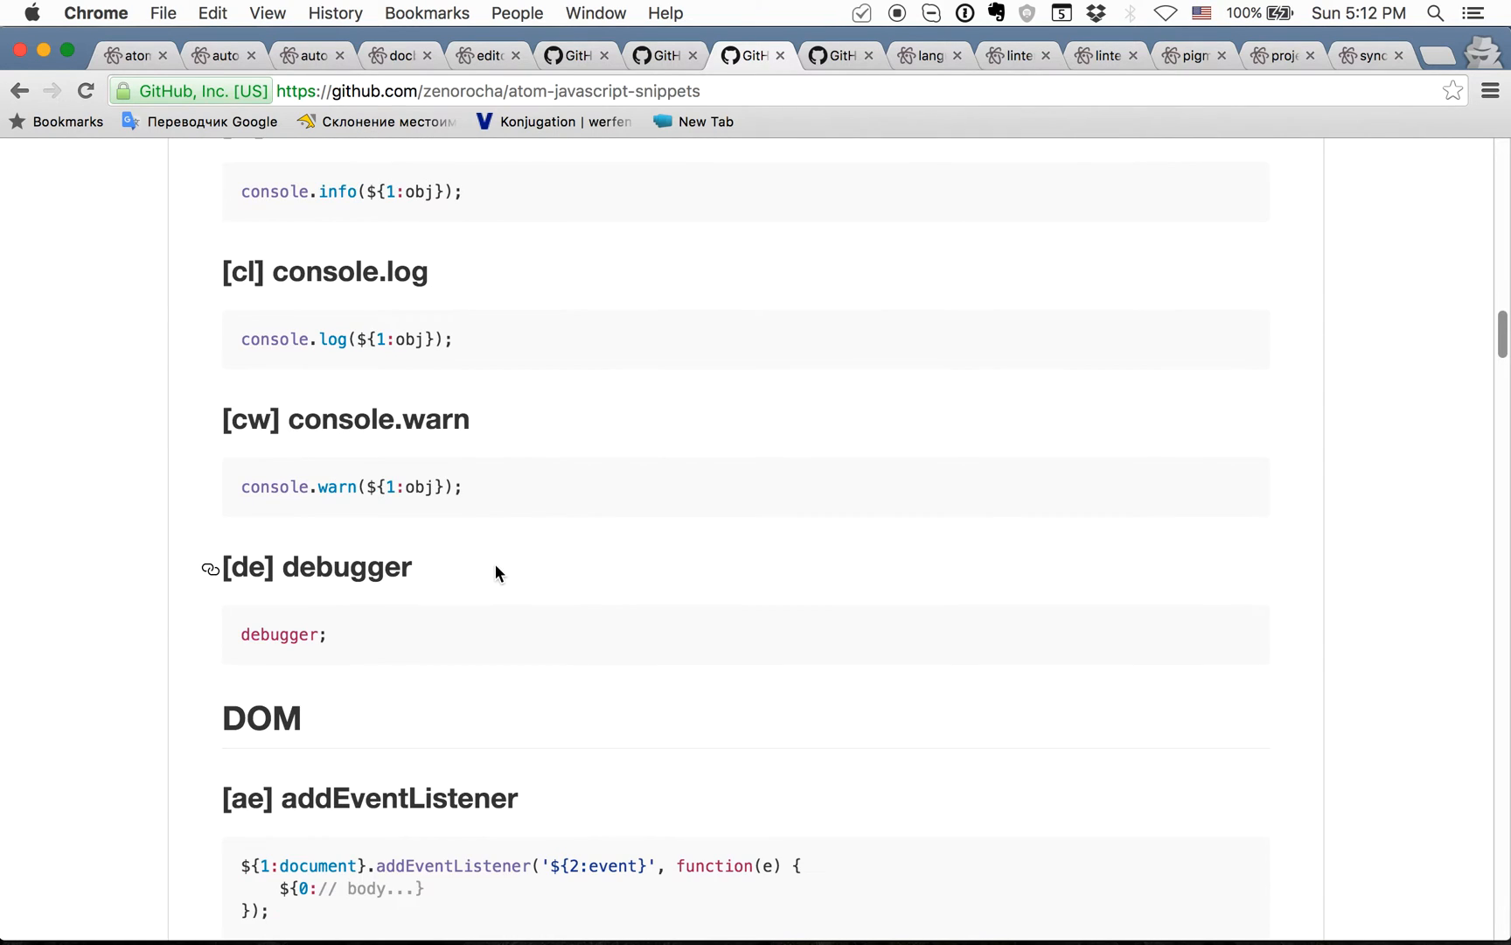
{"action": "mouse_move", "coordinate": [457, 586]}
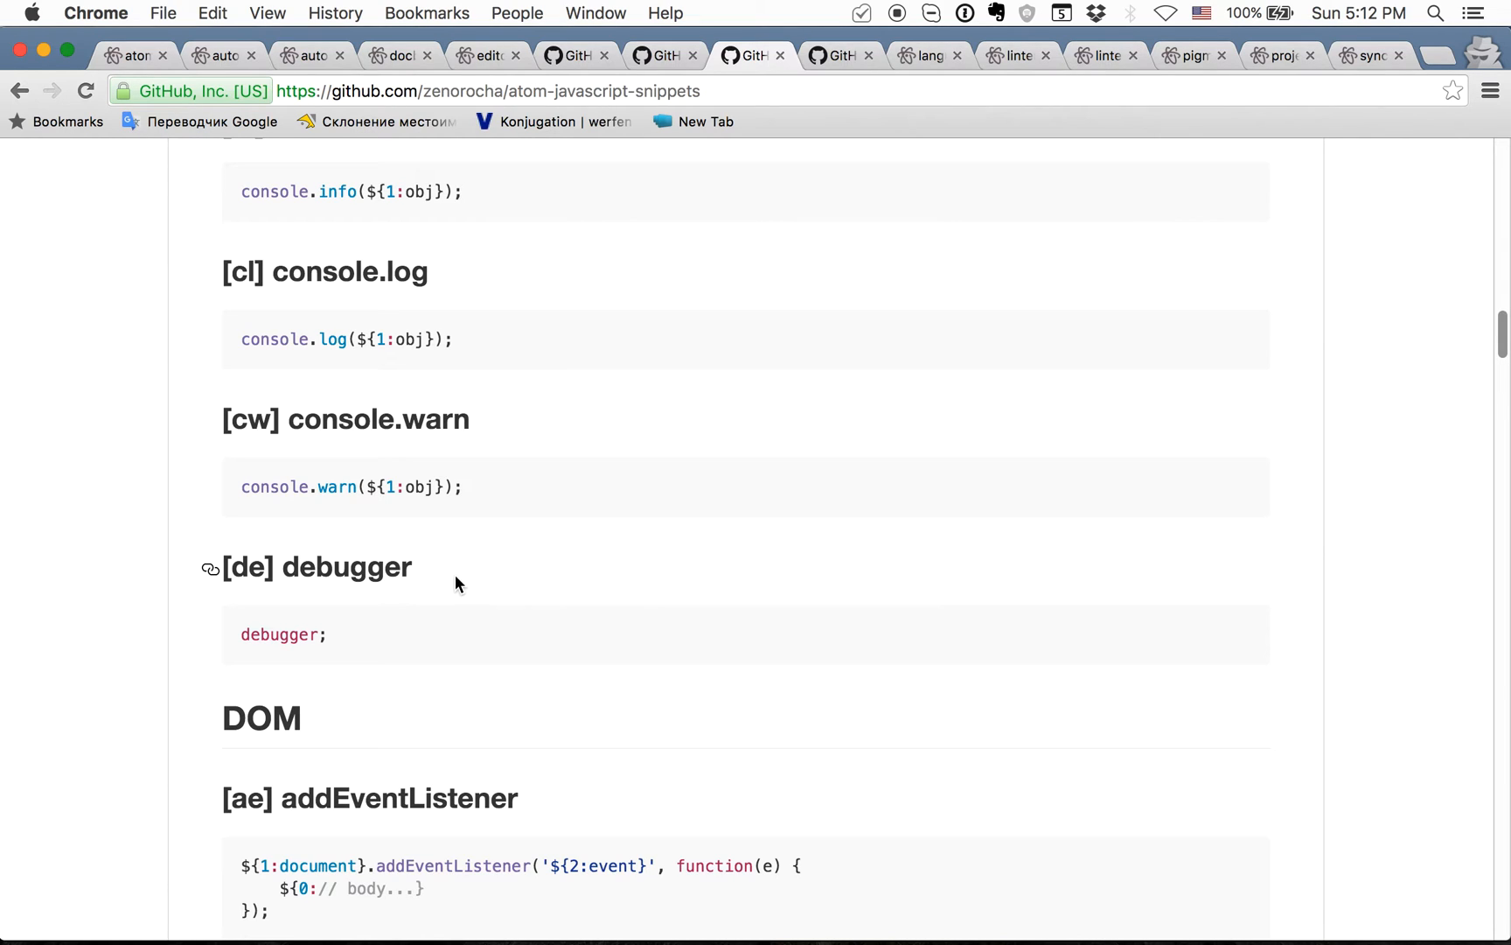
{"action": "mouse_move", "coordinate": [440, 491]}
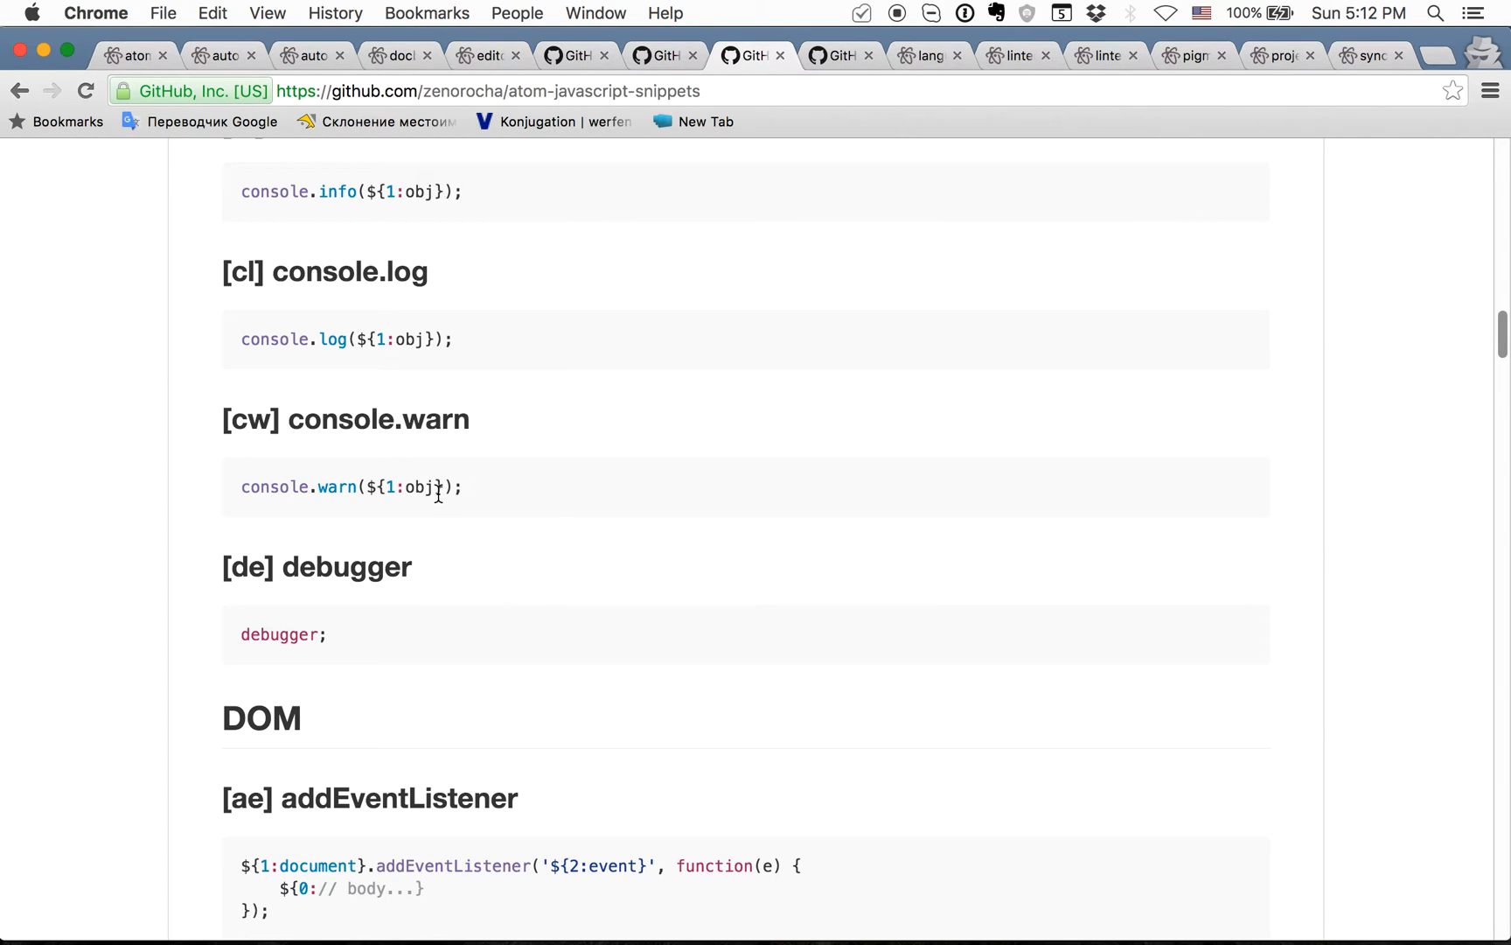
{"action": "mouse_move", "coordinate": [872, 136]}
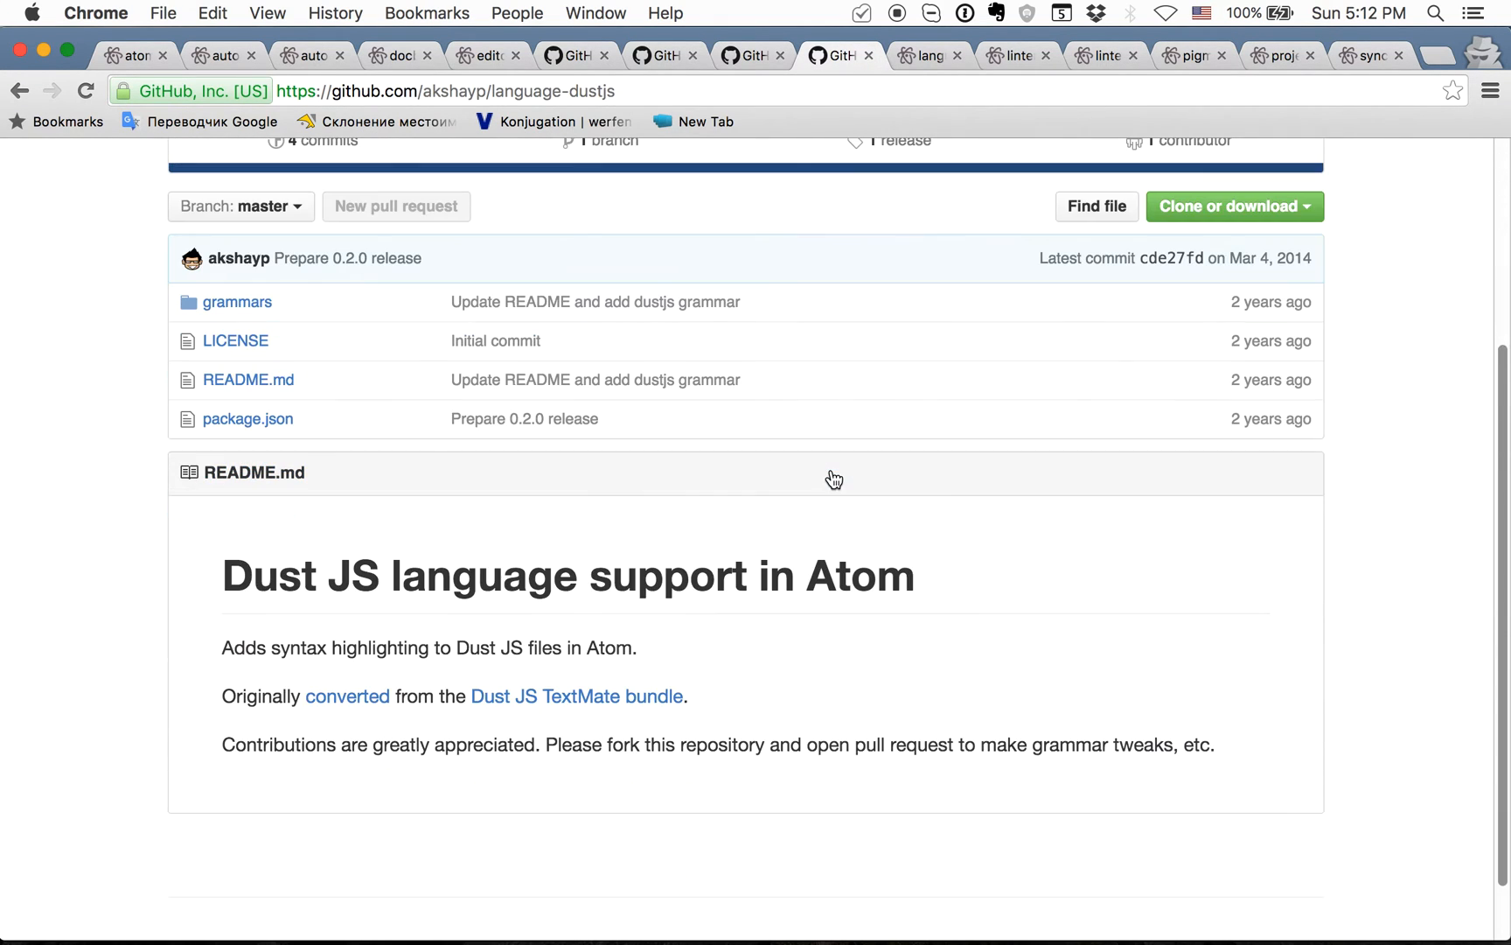
{"action": "mouse_move", "coordinate": [983, 568]}
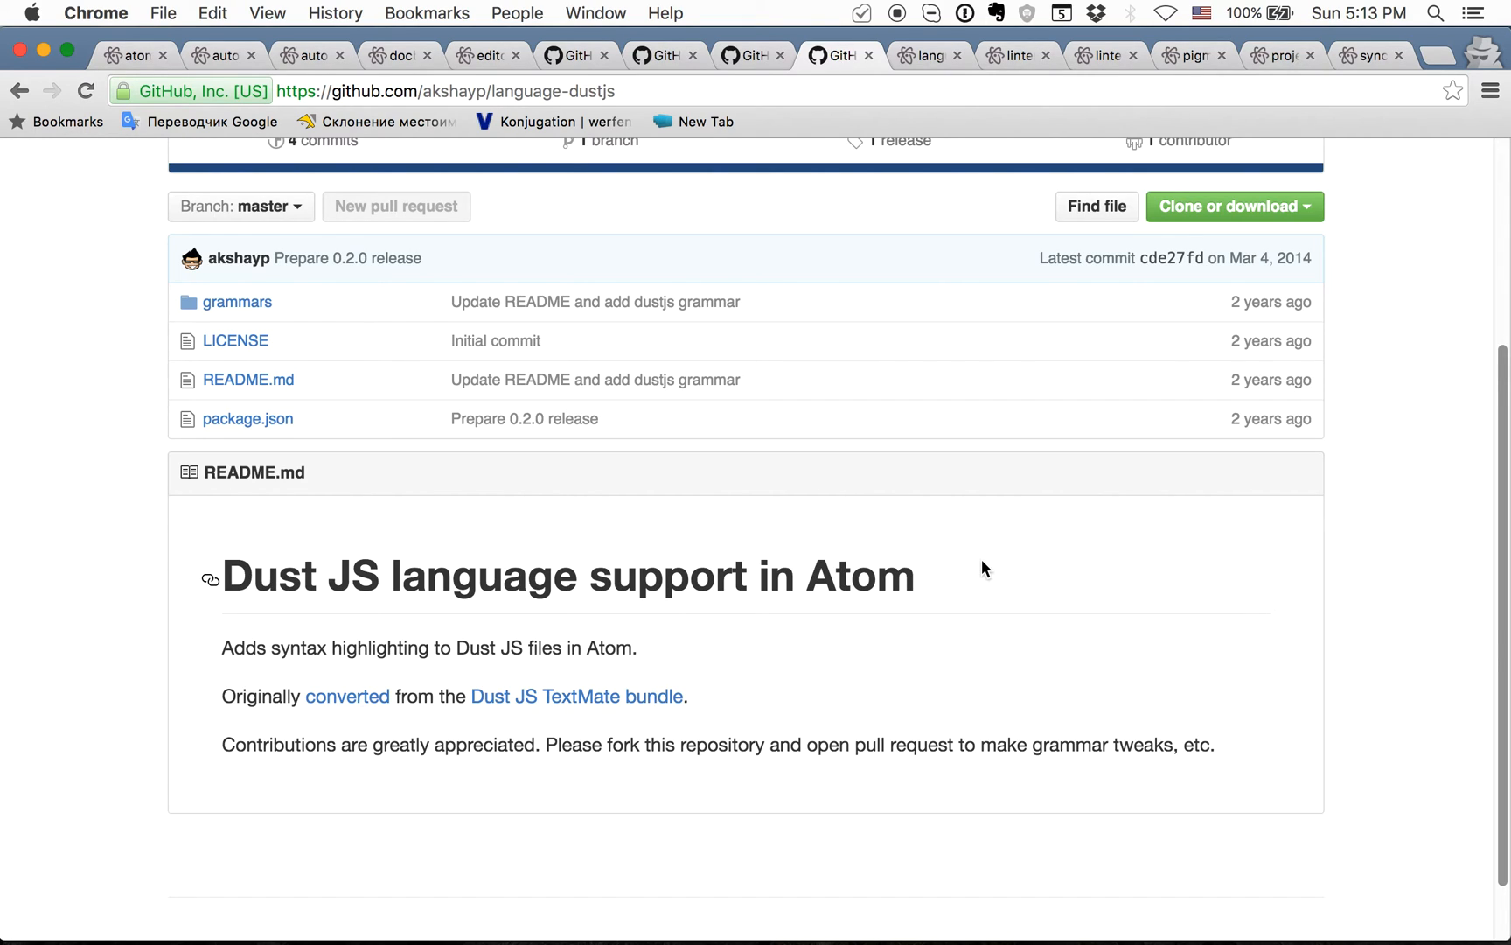
{"action": "mouse_move", "coordinate": [930, 55]}
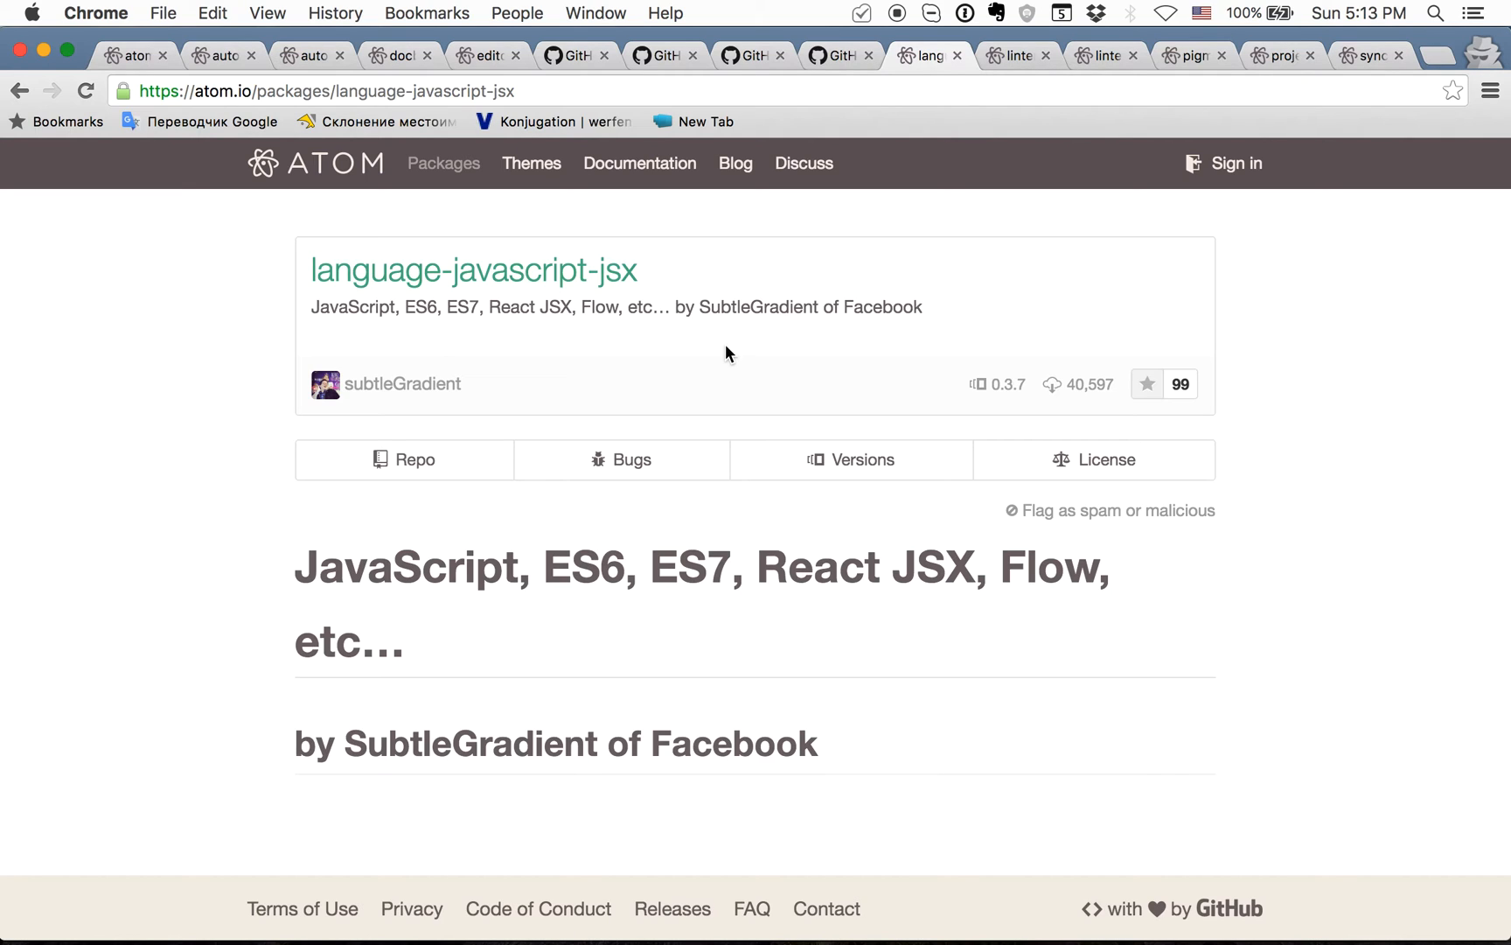
{"action": "mouse_move", "coordinate": [1009, 78]}
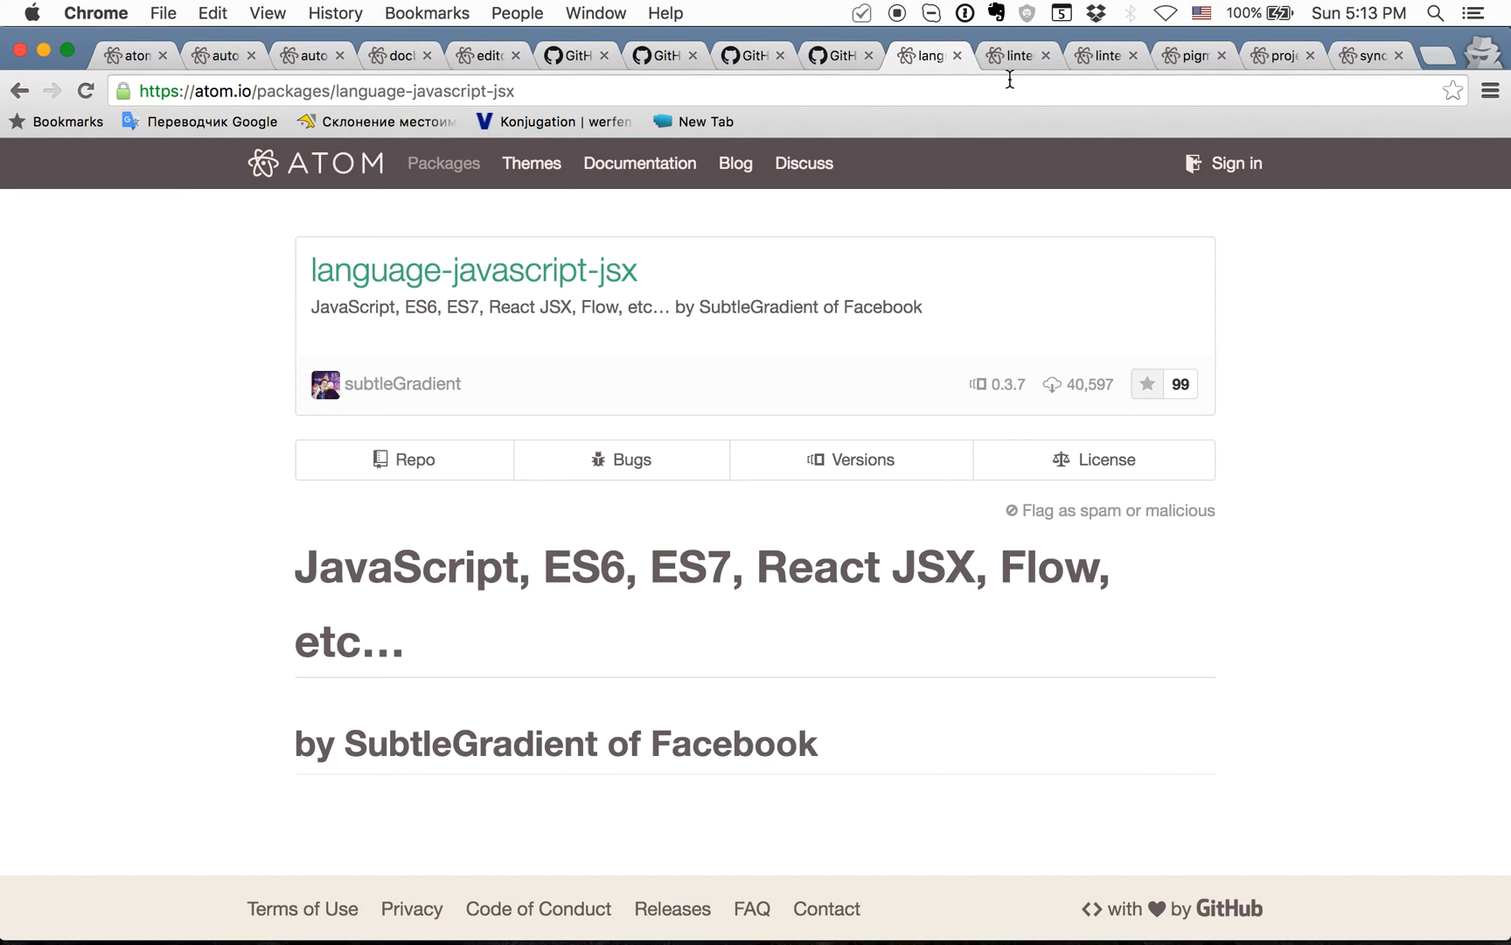
Bring up the linter package page on atom.io
{"action": "left_click", "coordinate": [1018, 55]}
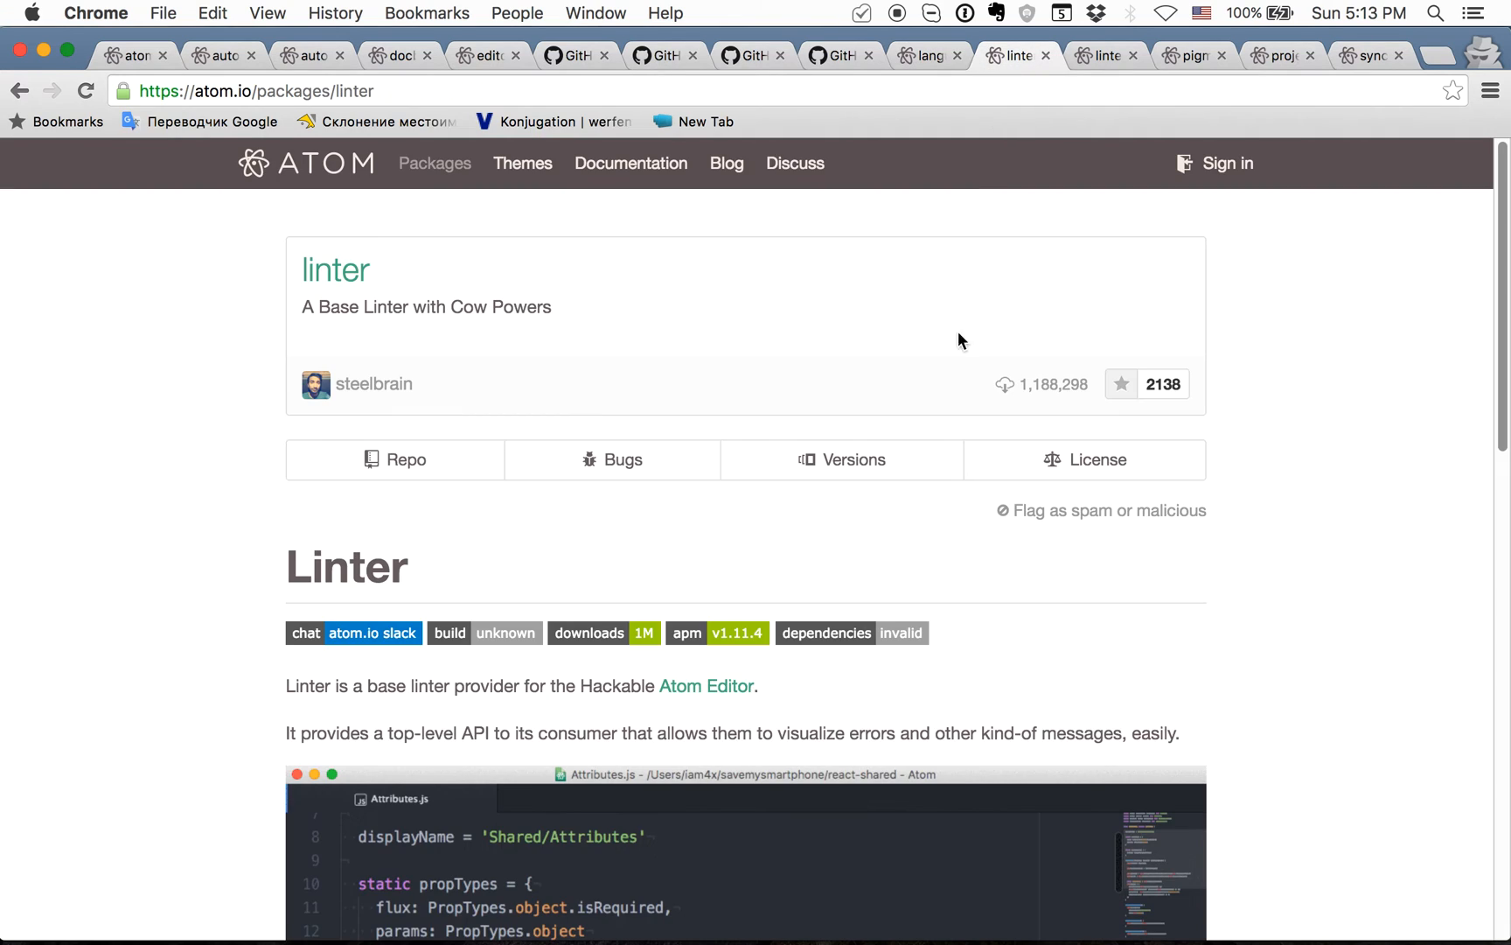
Scroll through the linter demo GIF and installation section, then show linter-eslint
{"action": "scroll", "scroll_direction": "down", "scroll_amount": 3}
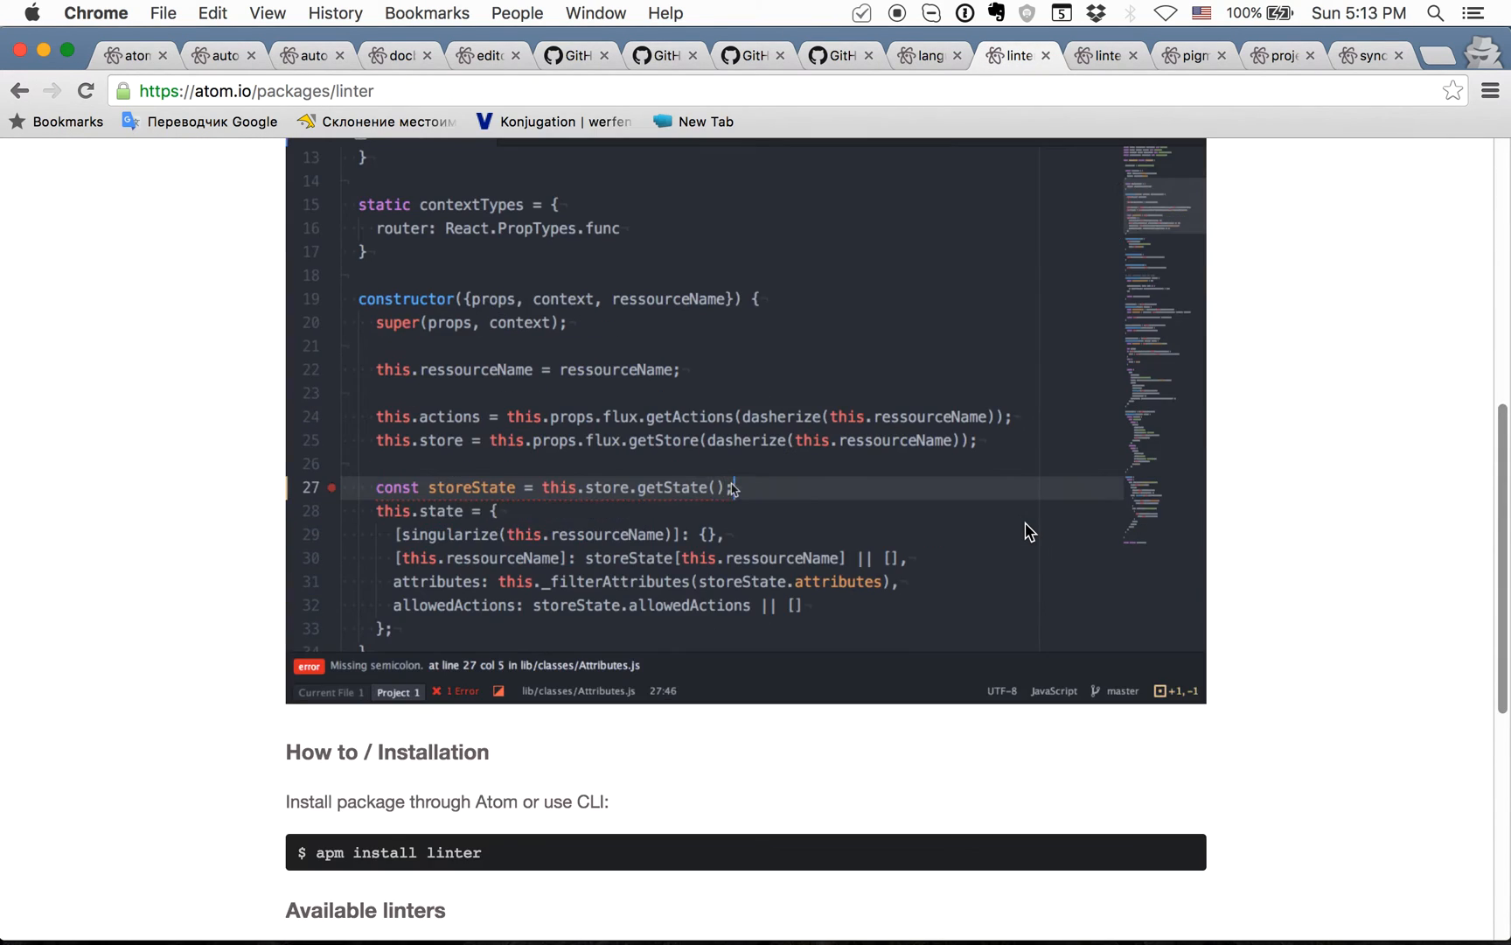
{"action": "scroll", "scroll_direction": "up", "scroll_amount": 3}
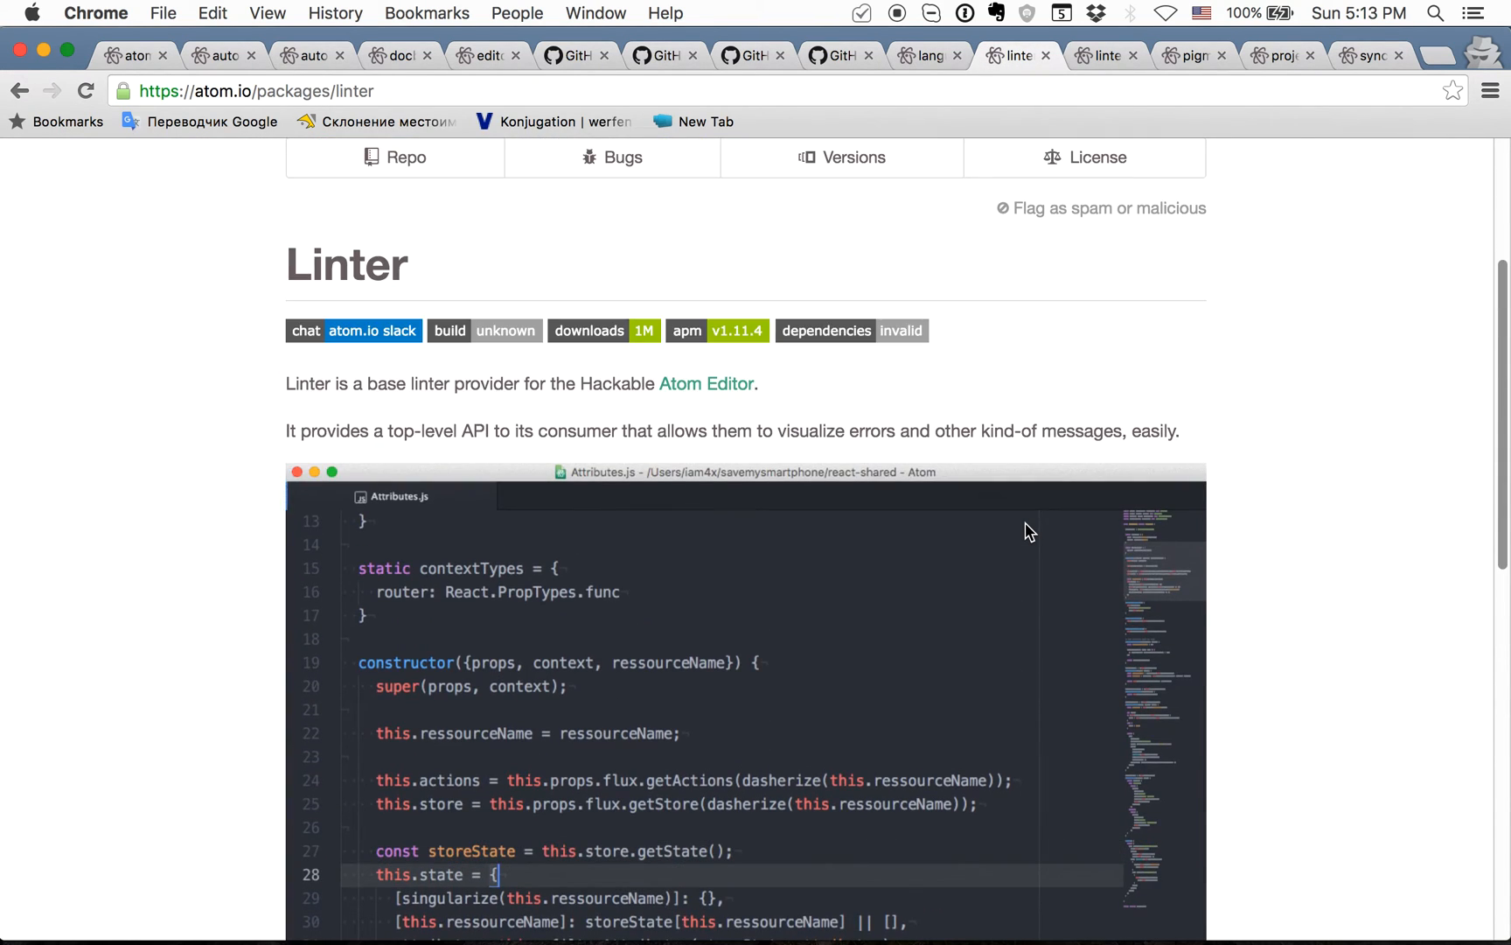
{"action": "scroll", "scroll_direction": "down", "scroll_amount": 3}
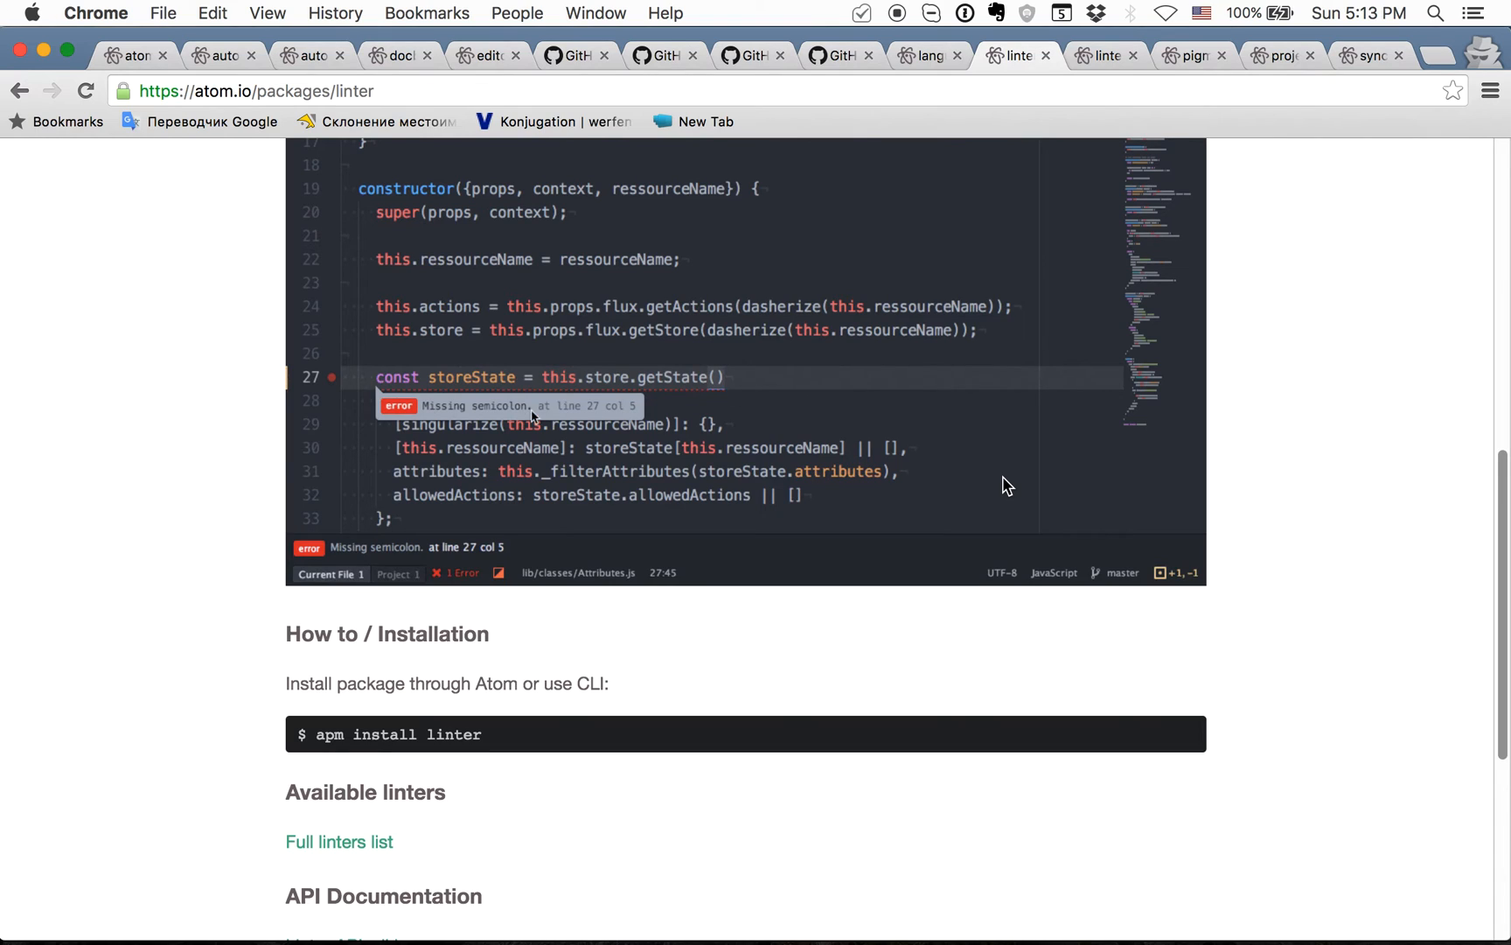
{"action": "scroll", "scroll_direction": "up", "scroll_amount": 3}
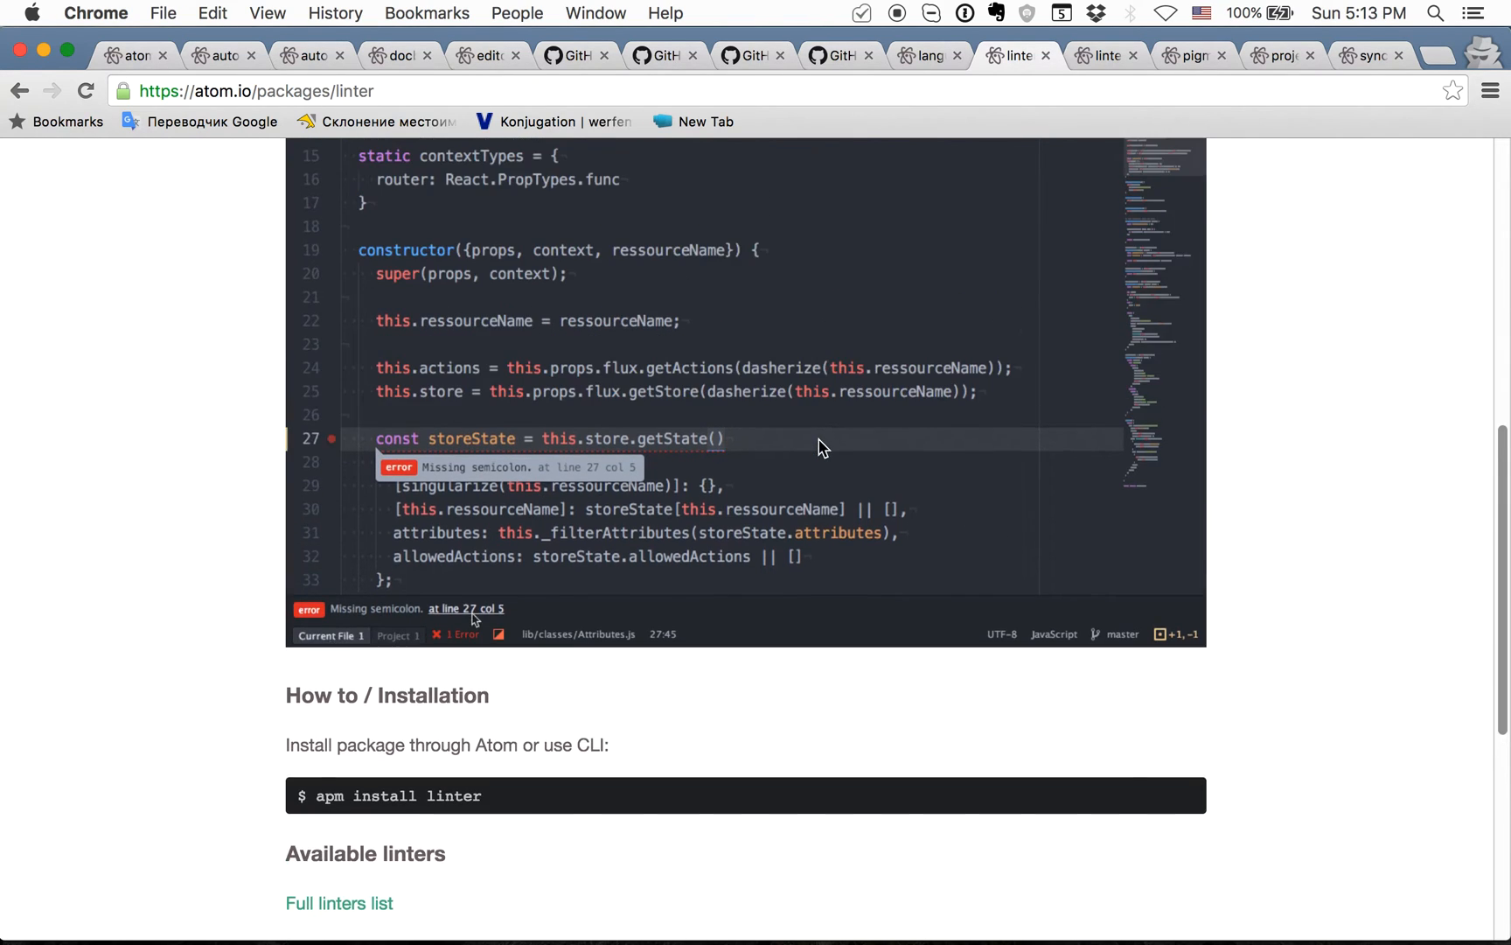
{"action": "scroll", "scroll_direction": "down", "scroll_amount": 3}
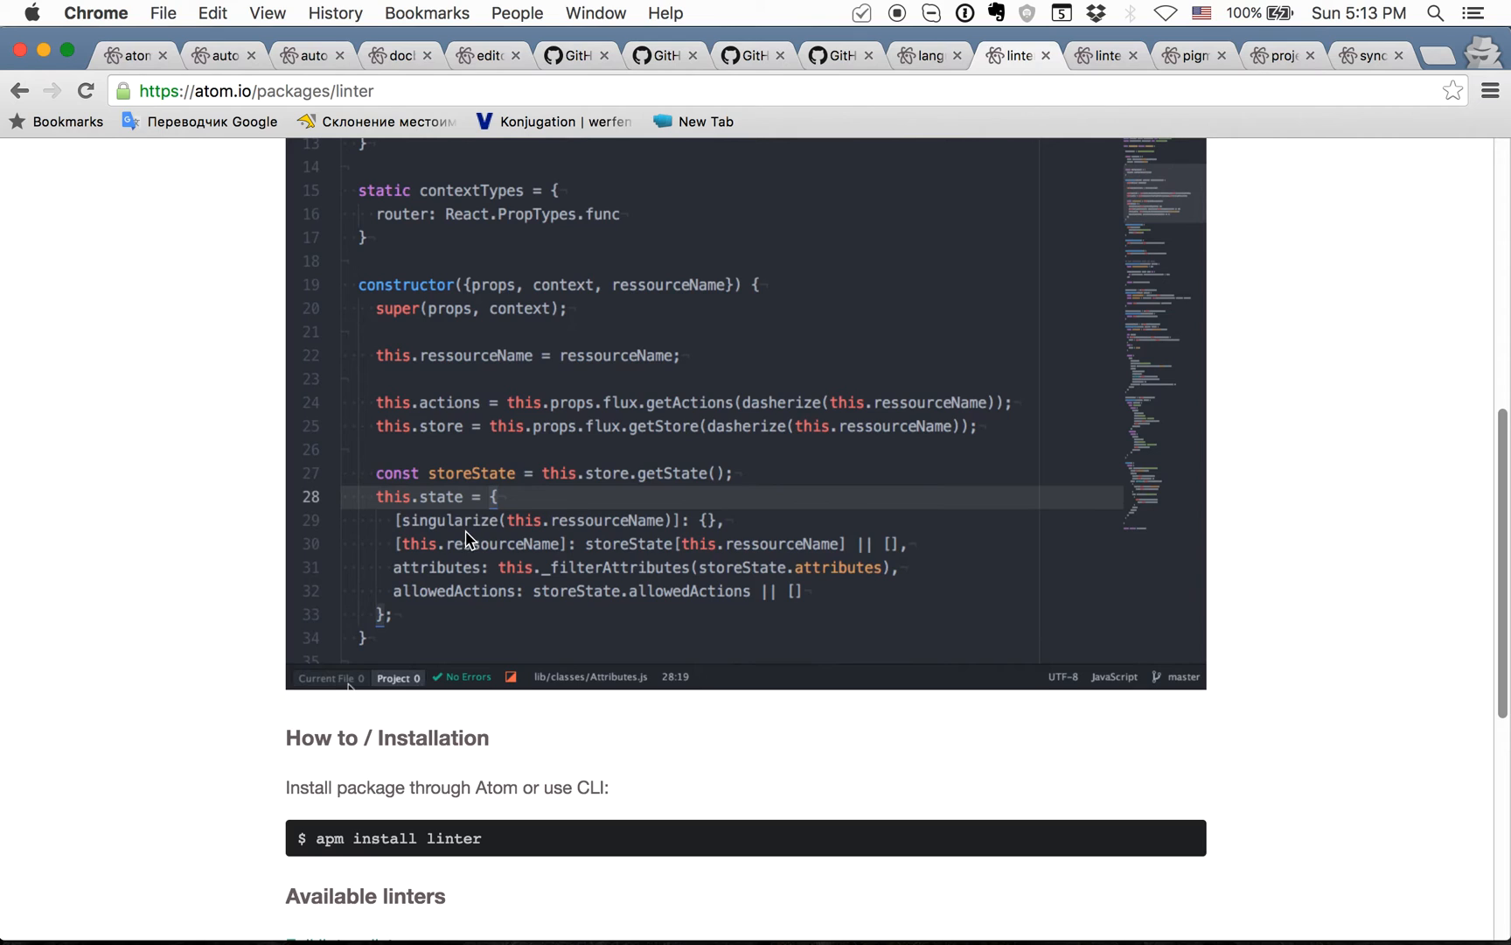
{"action": "scroll", "scroll_direction": "up", "scroll_amount": 3}
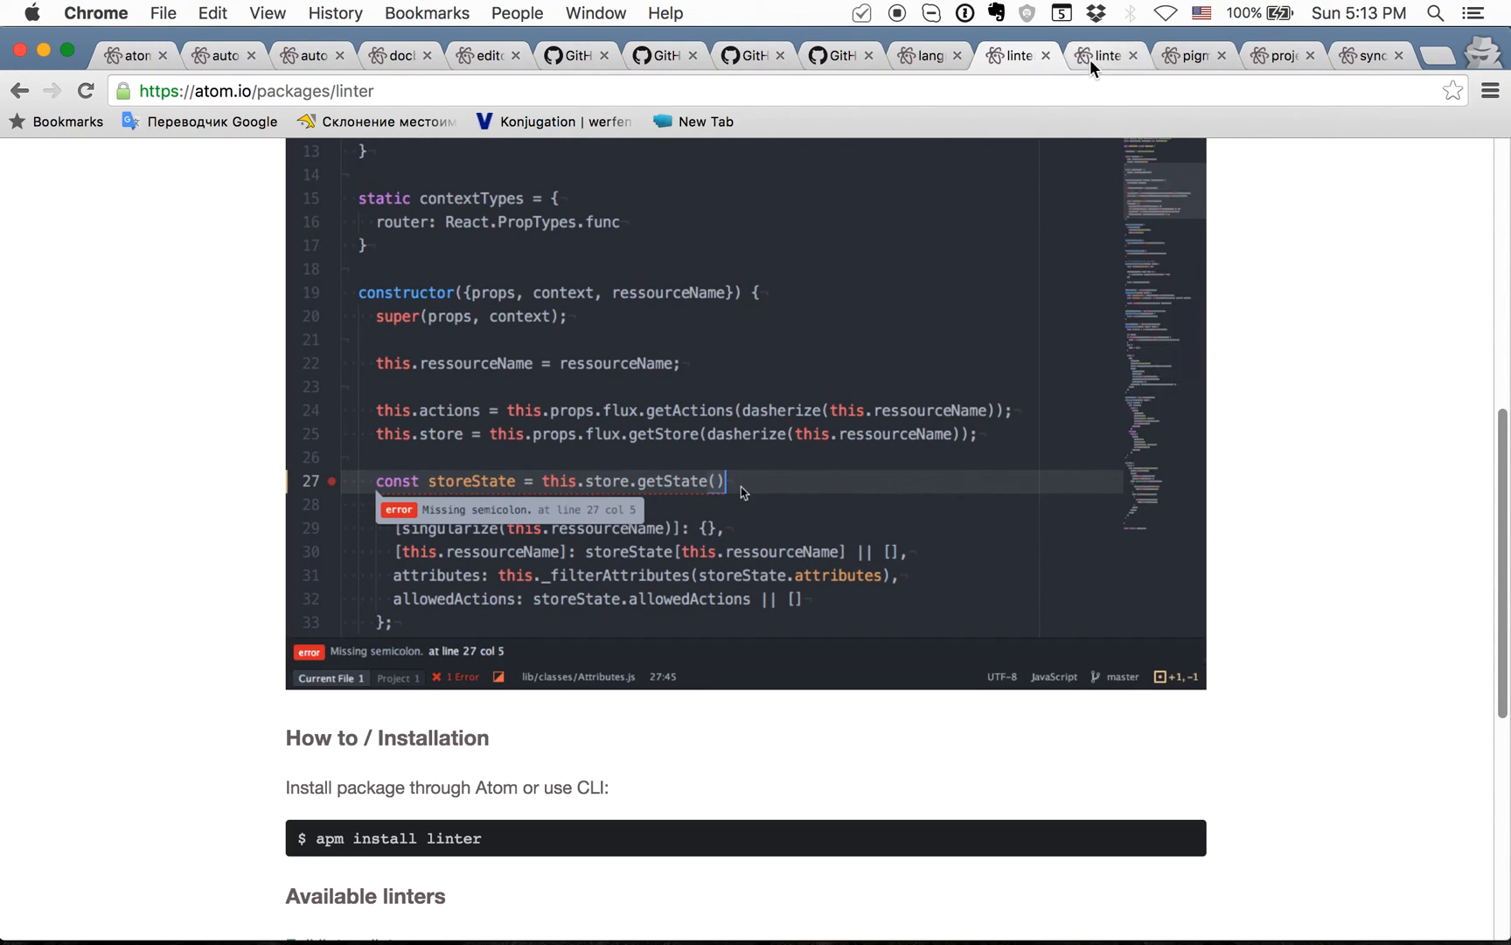
{"action": "left_click", "coordinate": [1102, 55]}
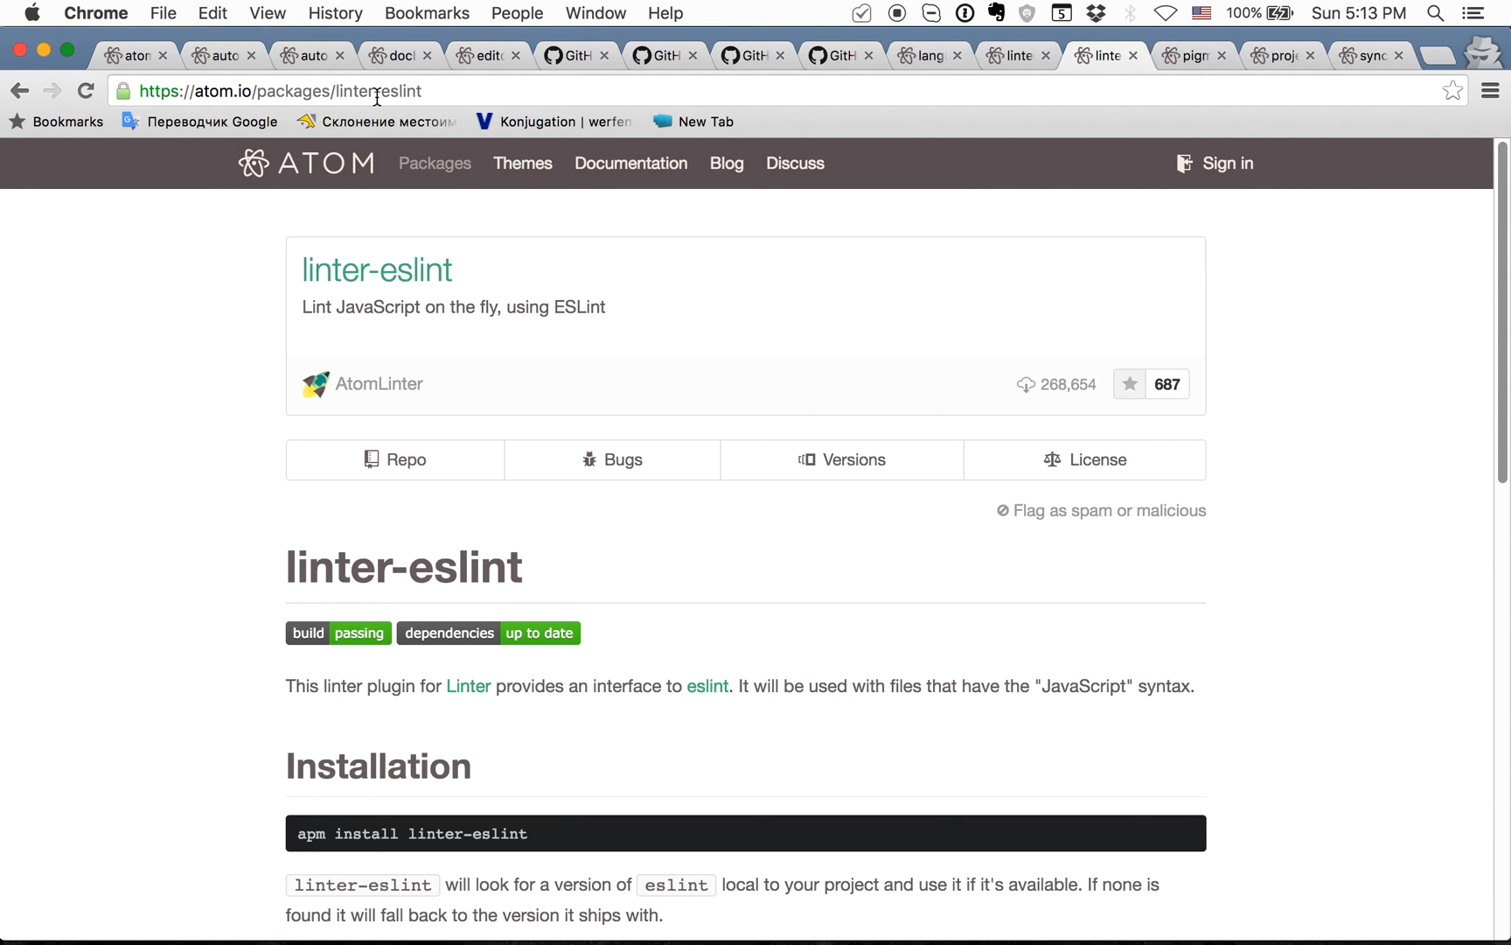
Switch between the linter and linter-eslint pages, then show the Pigments page
{"action": "scroll", "scroll_direction": "down", "scroll_amount": 3}
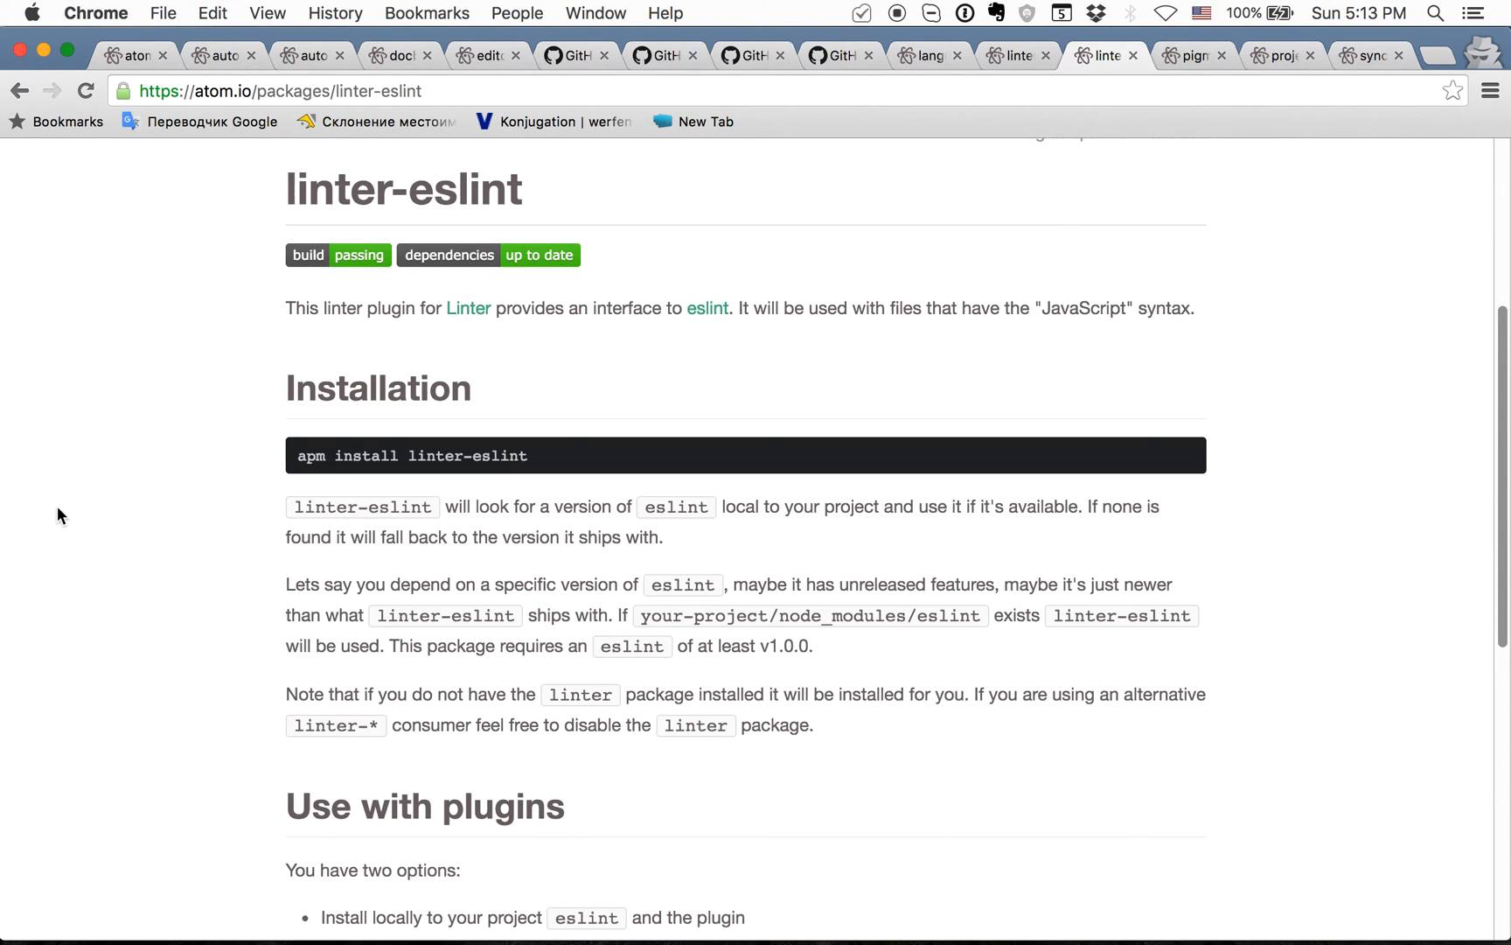
{"action": "mouse_move", "coordinate": [94, 607]}
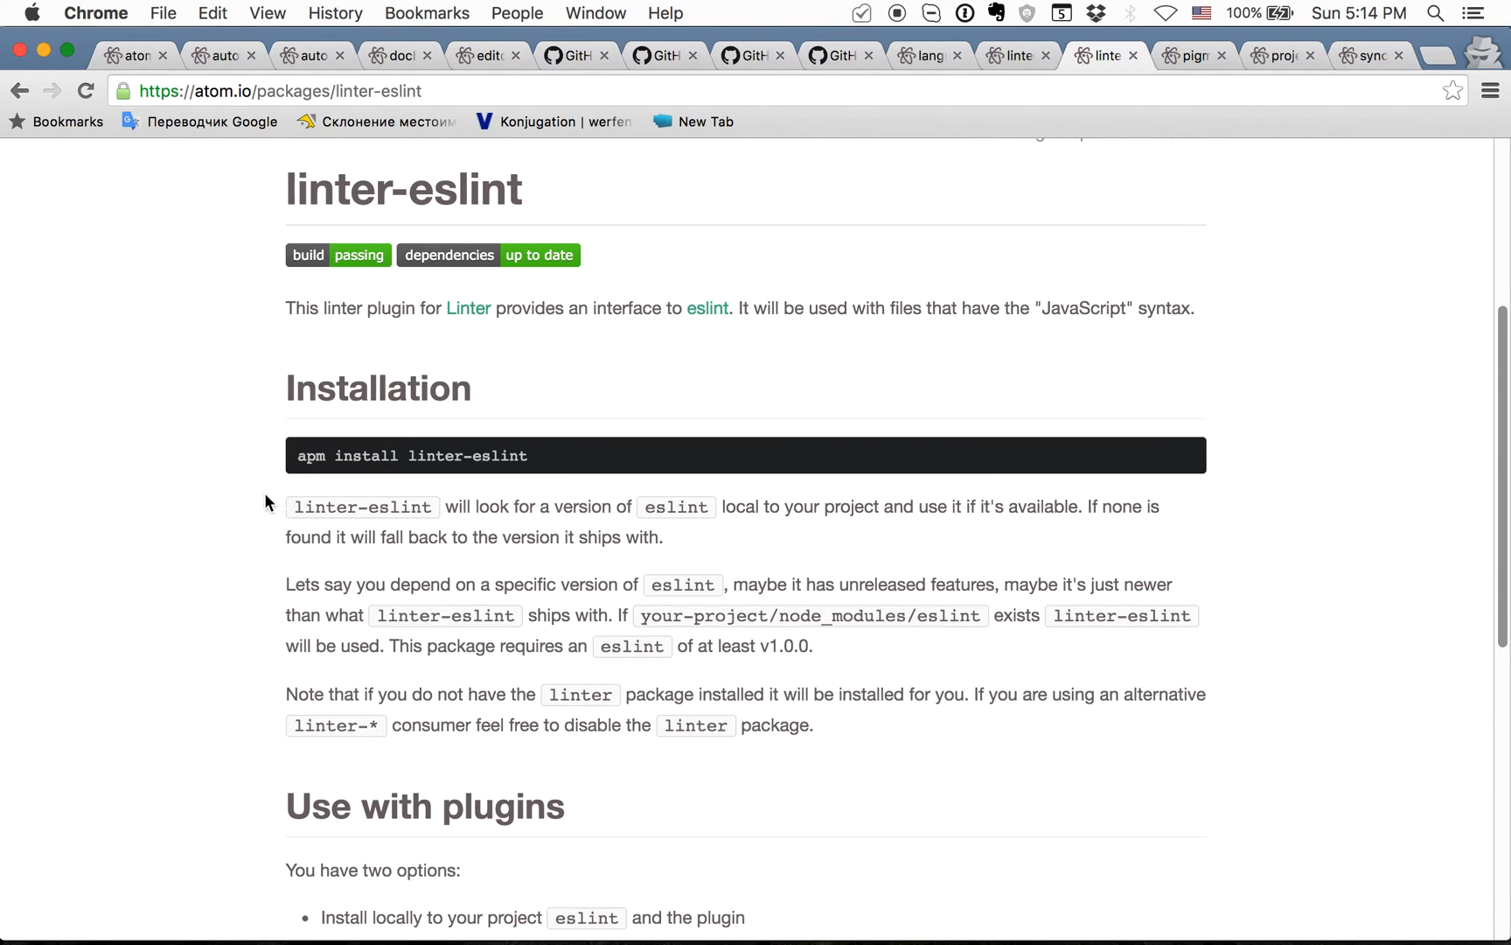
{"action": "mouse_move", "coordinate": [672, 506]}
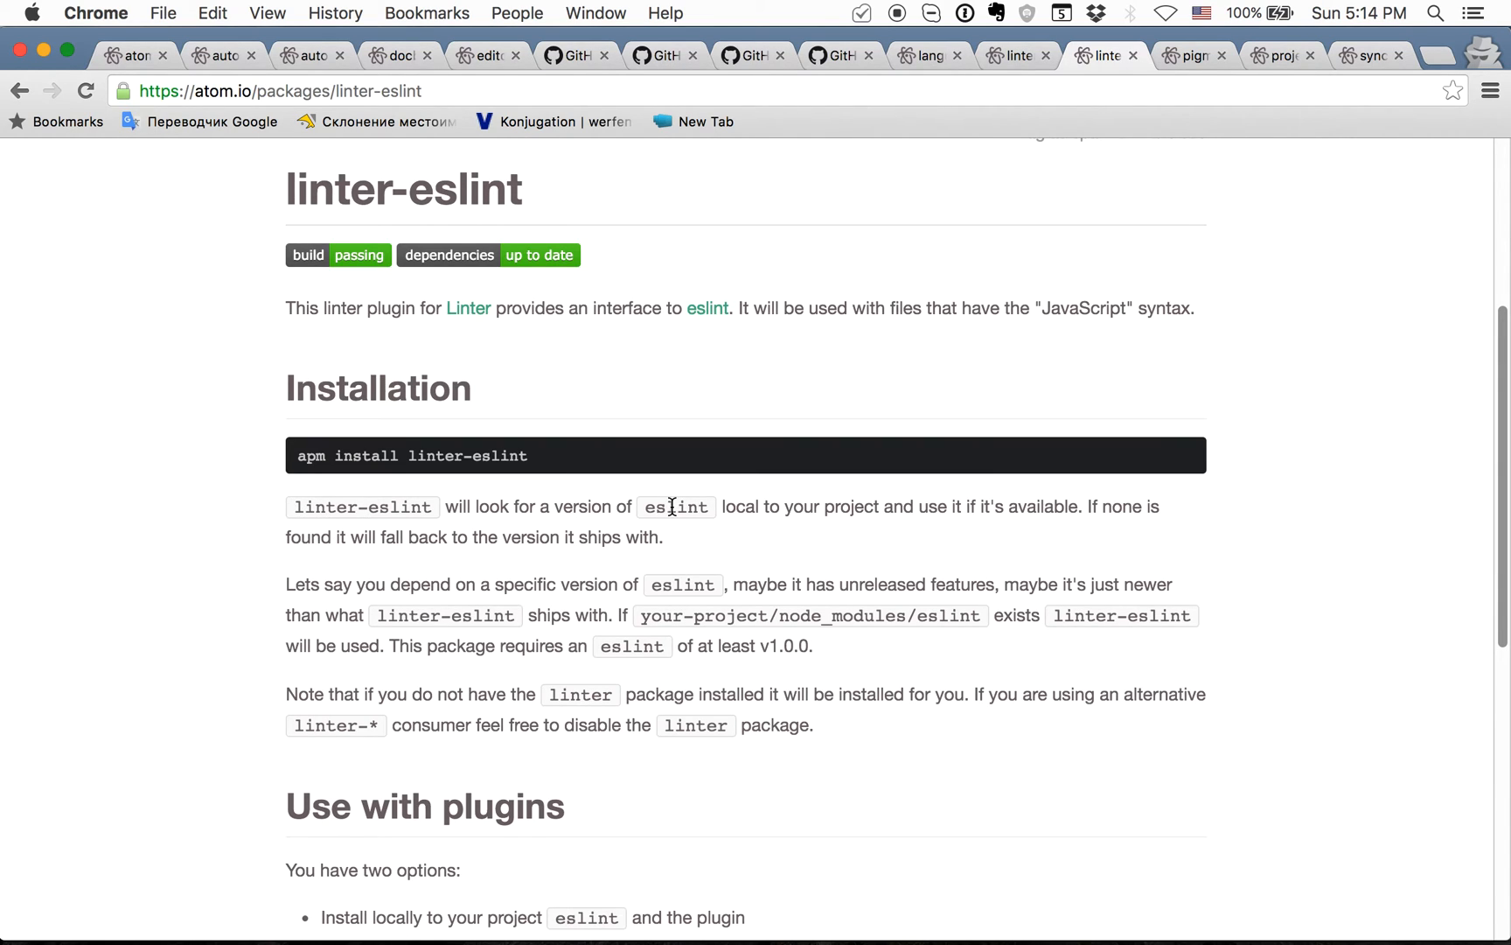
{"action": "mouse_move", "coordinate": [1006, 68]}
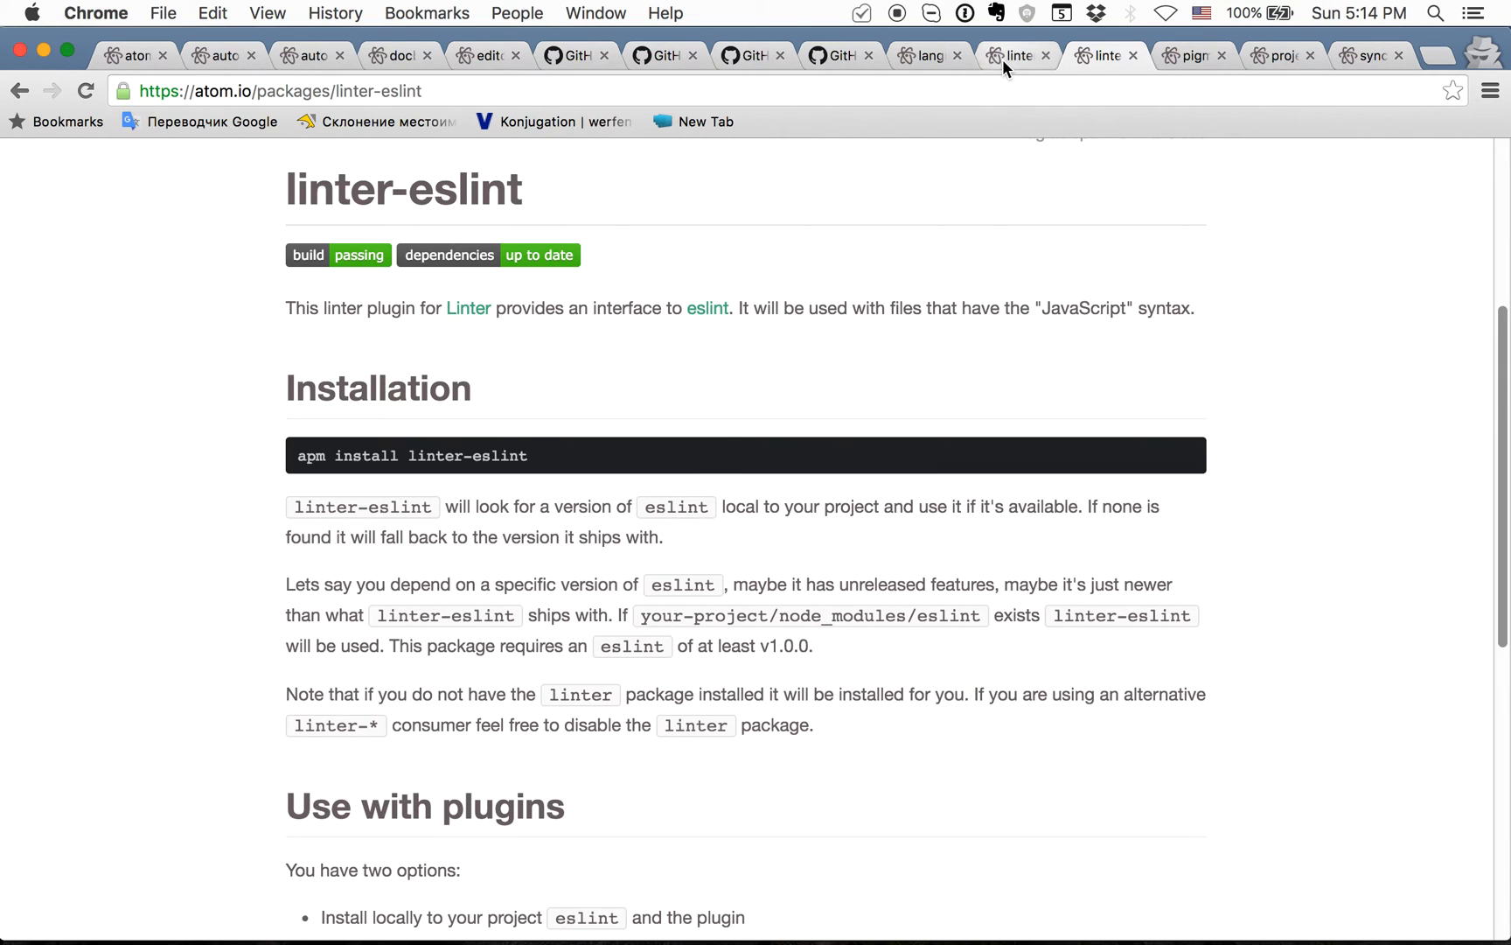
{"action": "left_click", "coordinate": [1099, 55]}
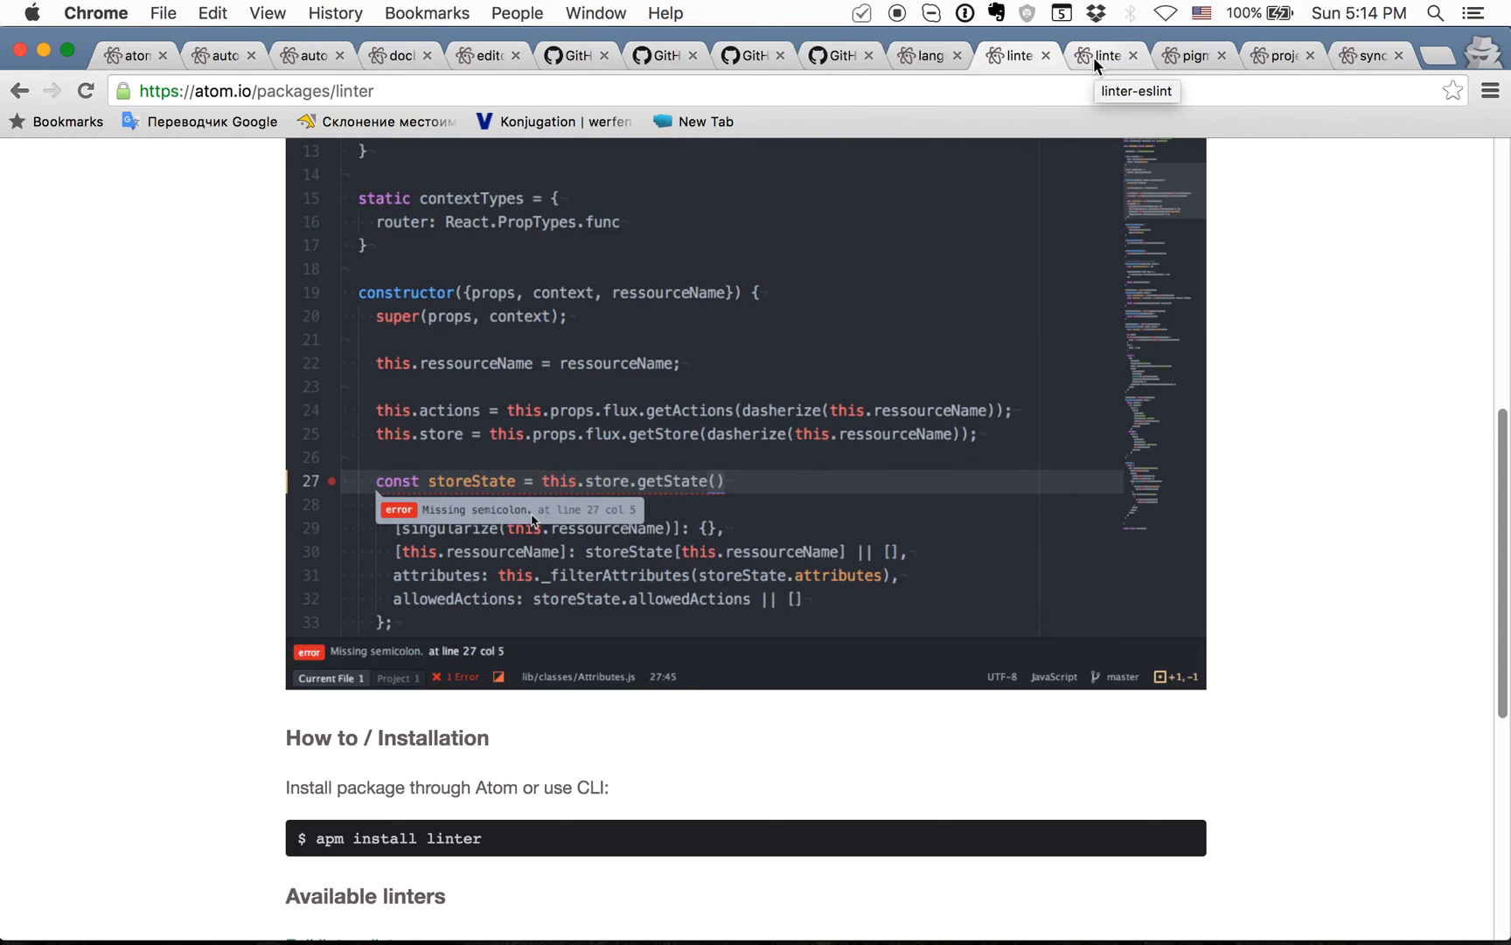
{"action": "mouse_move", "coordinate": [467, 650]}
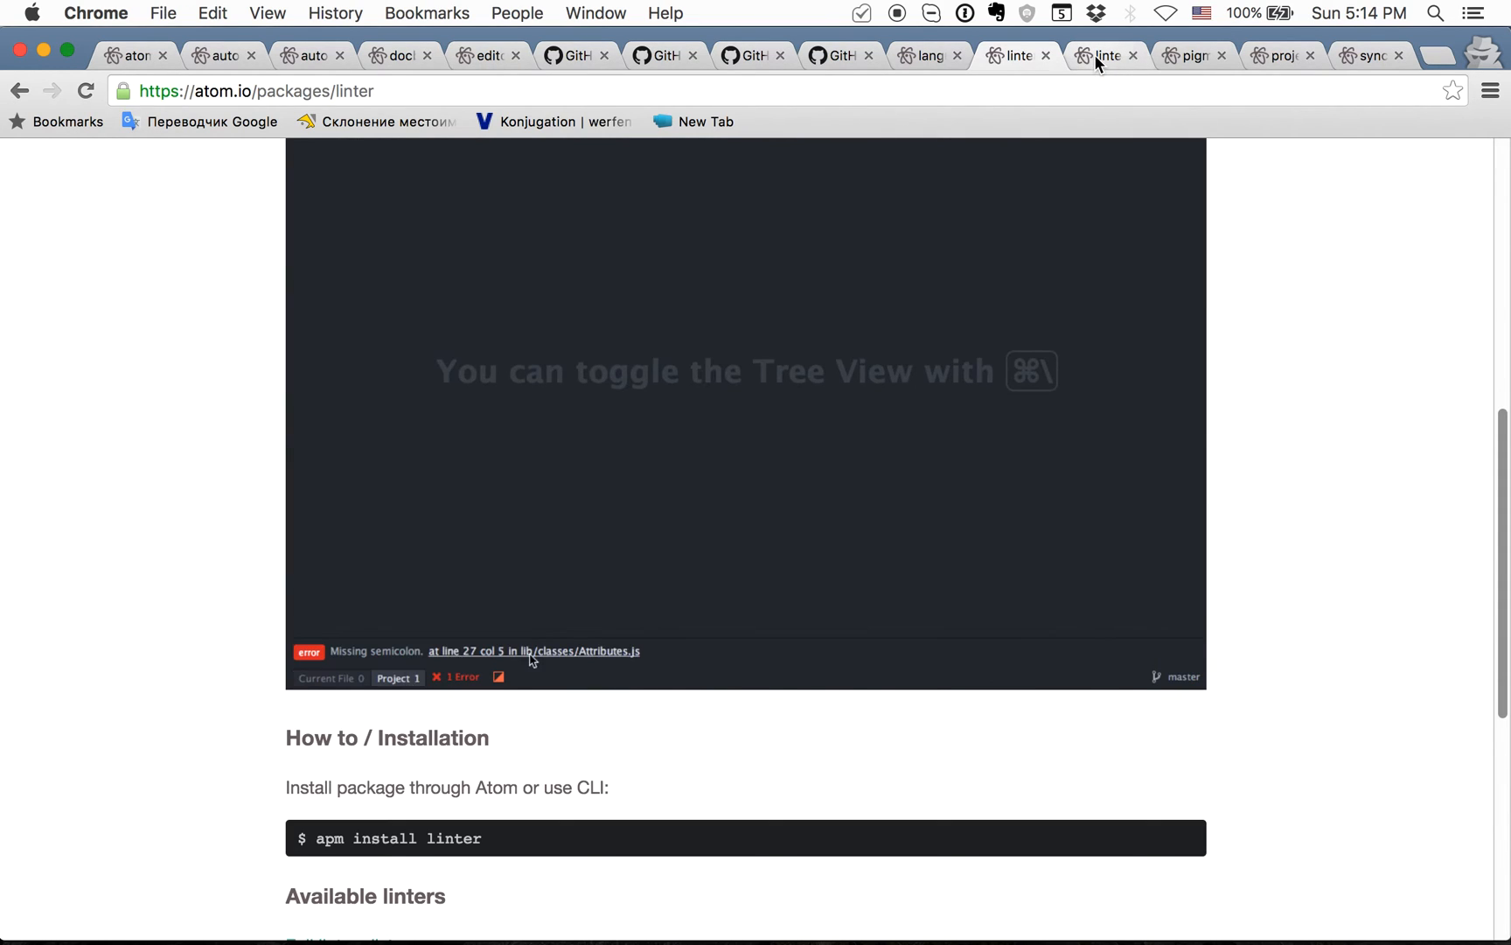
{"action": "left_click", "coordinate": [1105, 55]}
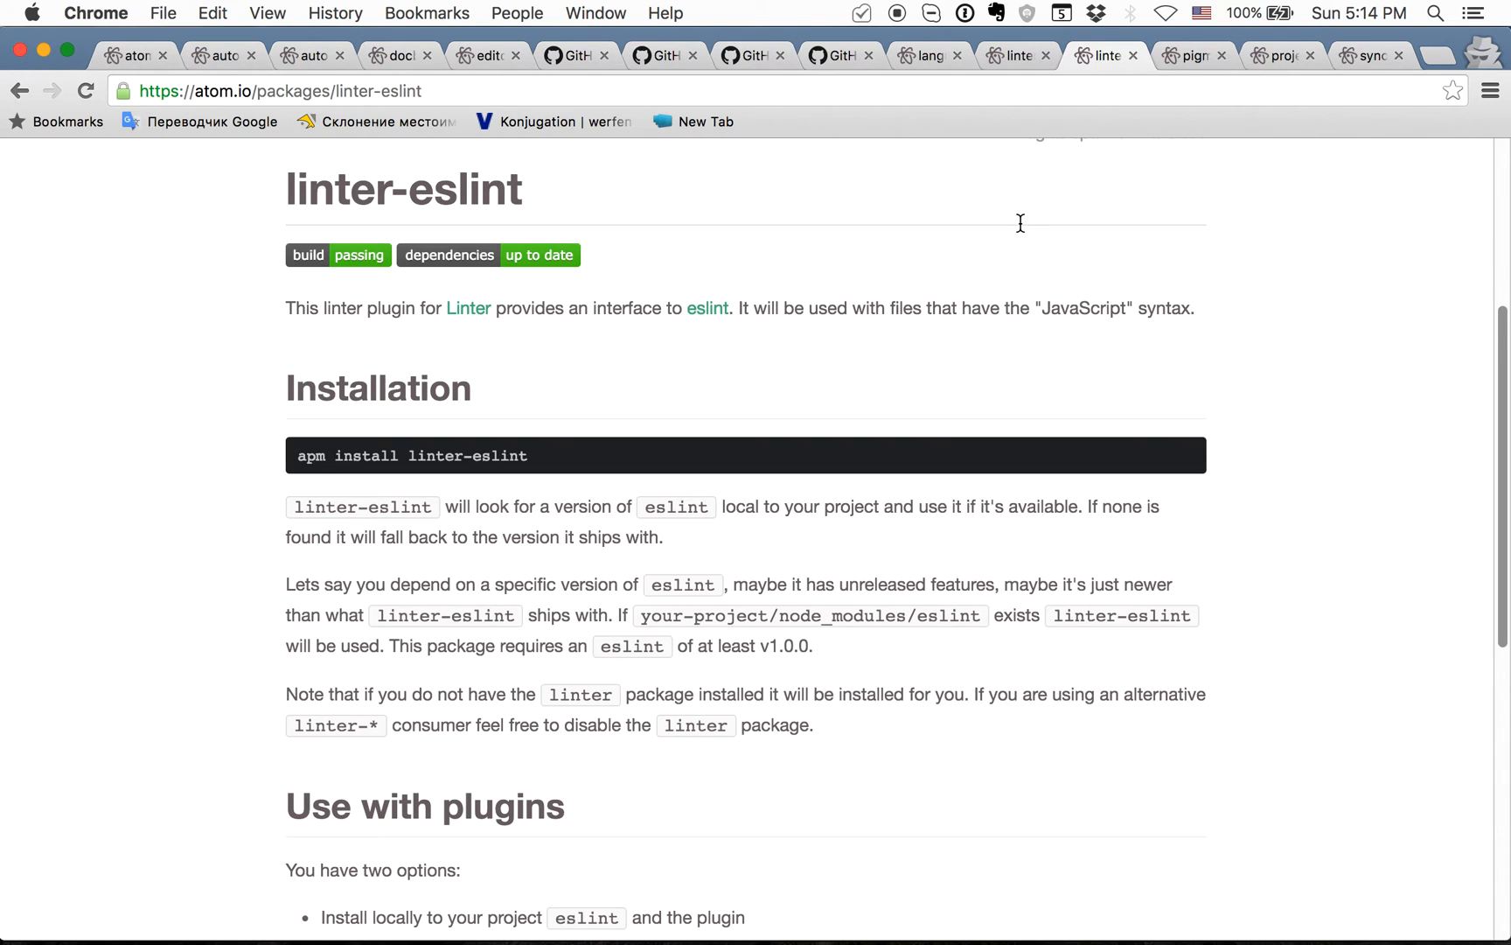
{"action": "left_click", "coordinate": [1012, 55]}
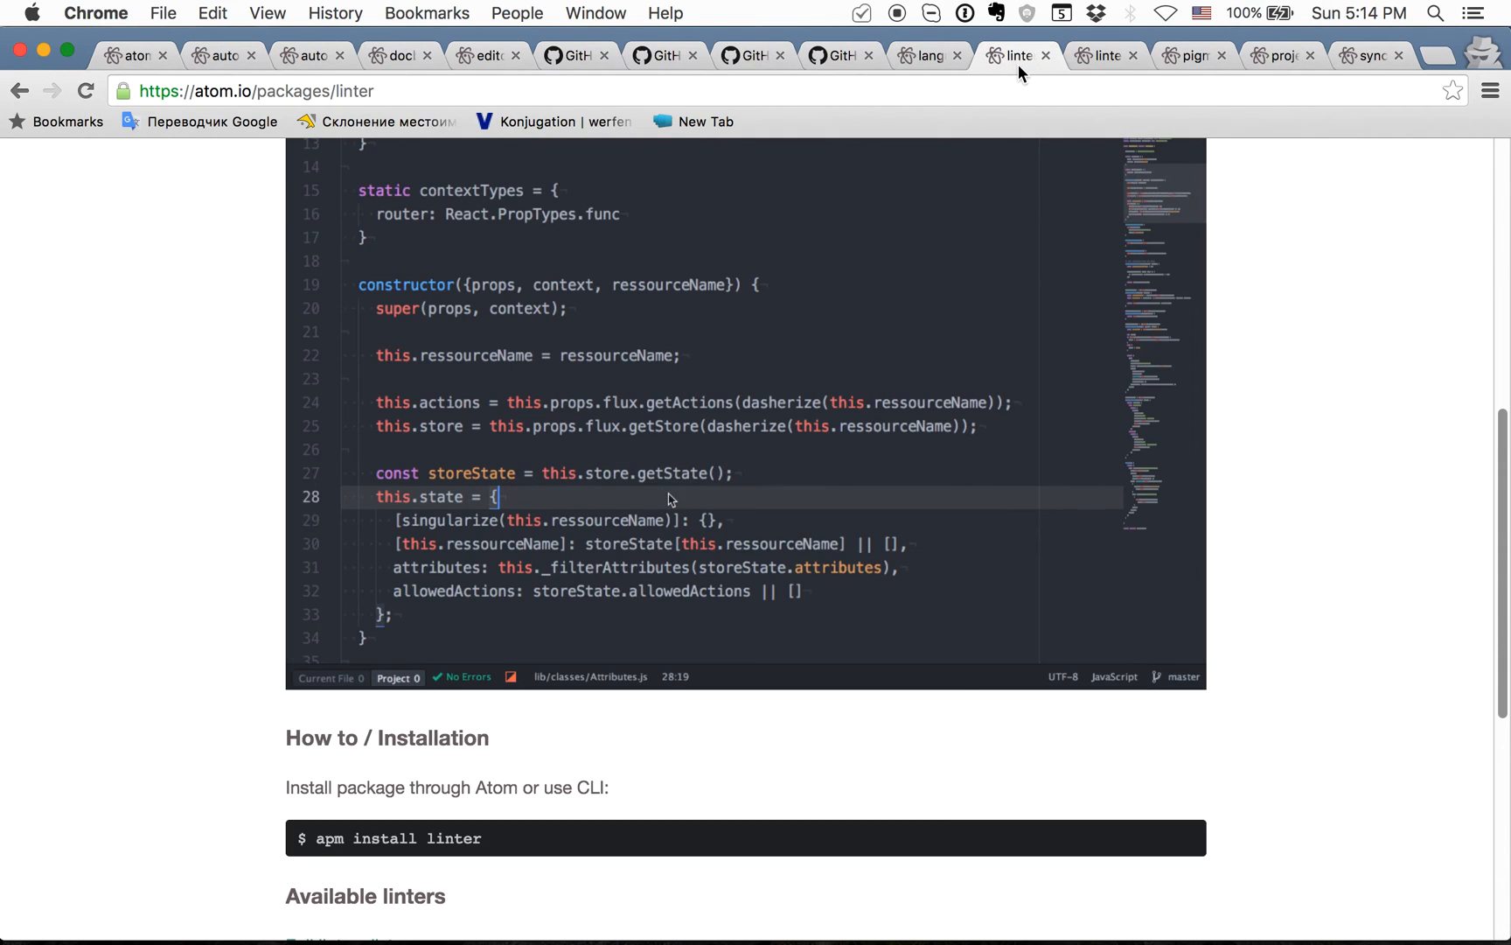
{"action": "mouse_move", "coordinate": [1161, 74]}
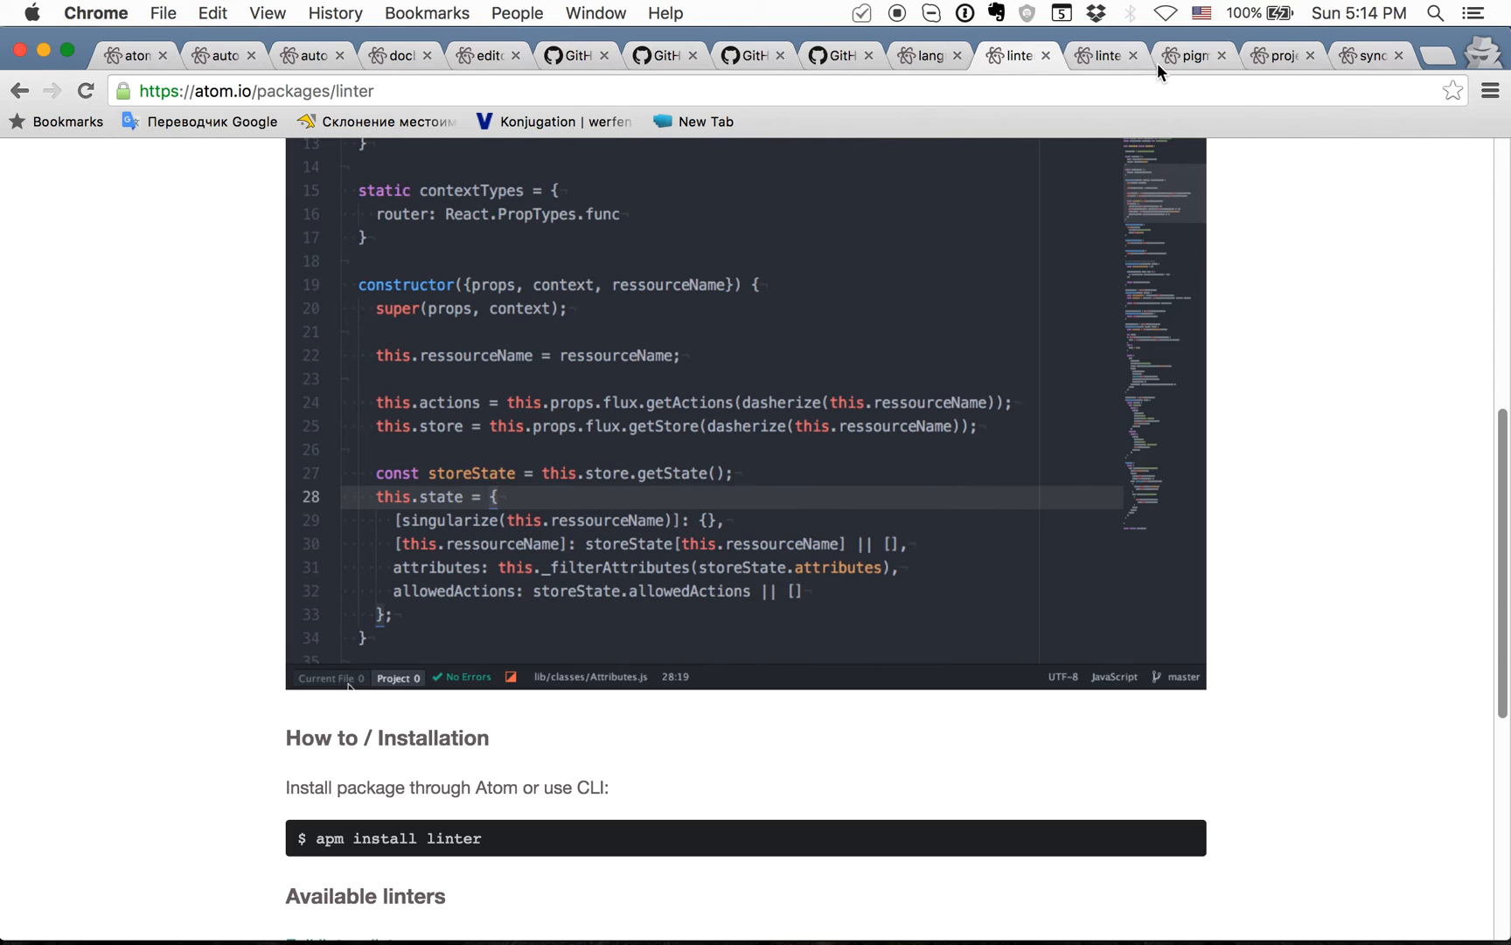
{"action": "left_click", "coordinate": [1192, 55]}
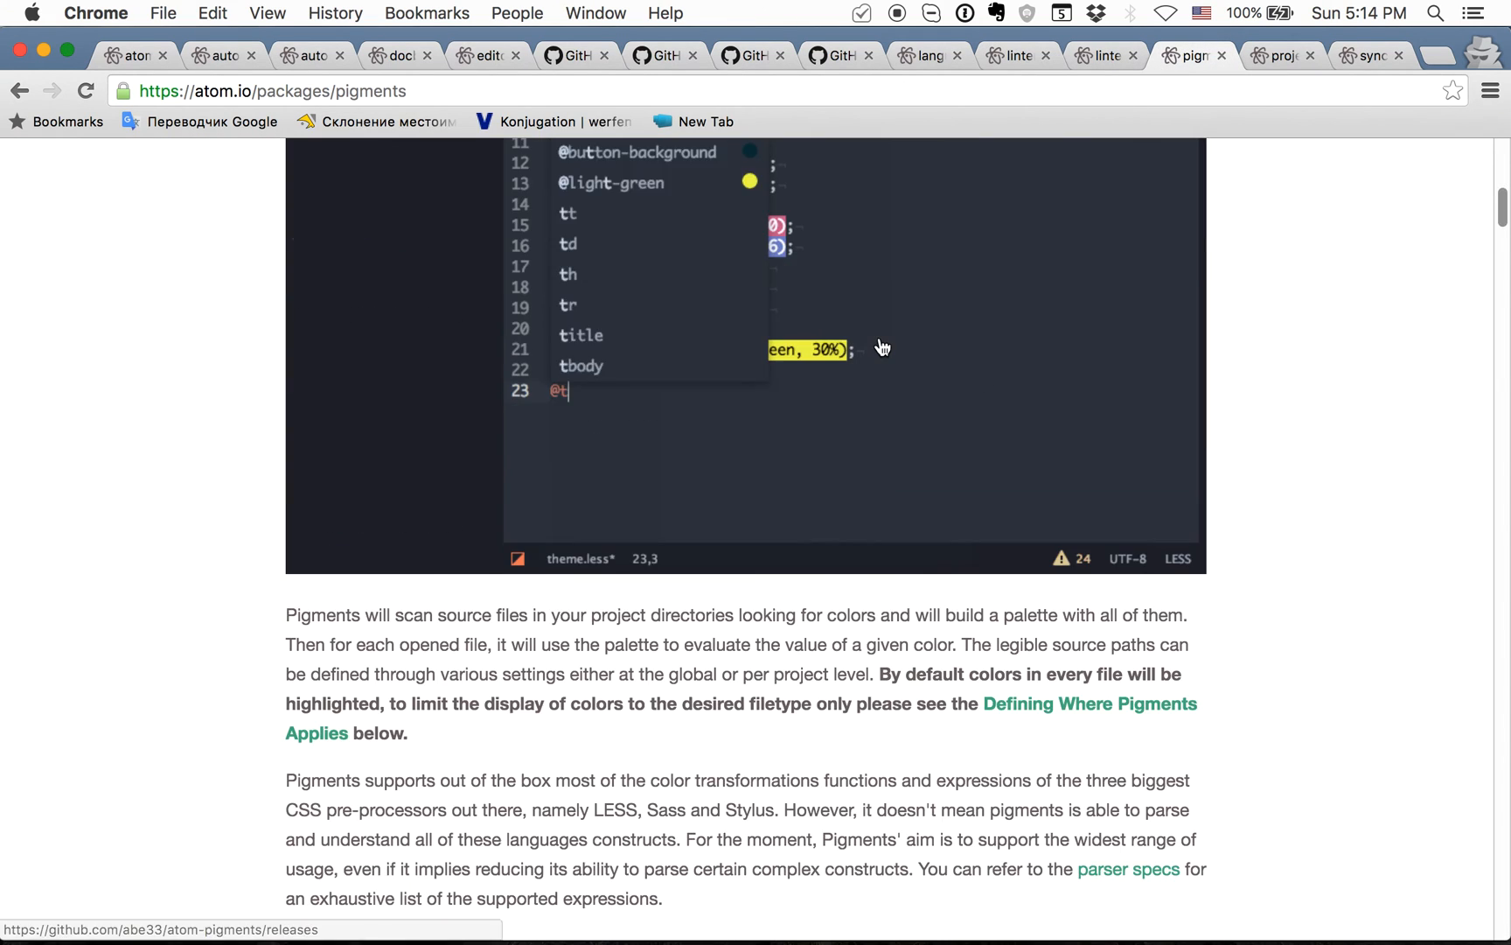
Scroll the Pigments demo, type 'green', then show the Project Plus page
{"action": "scroll", "scroll_direction": "up", "scroll_amount": 3}
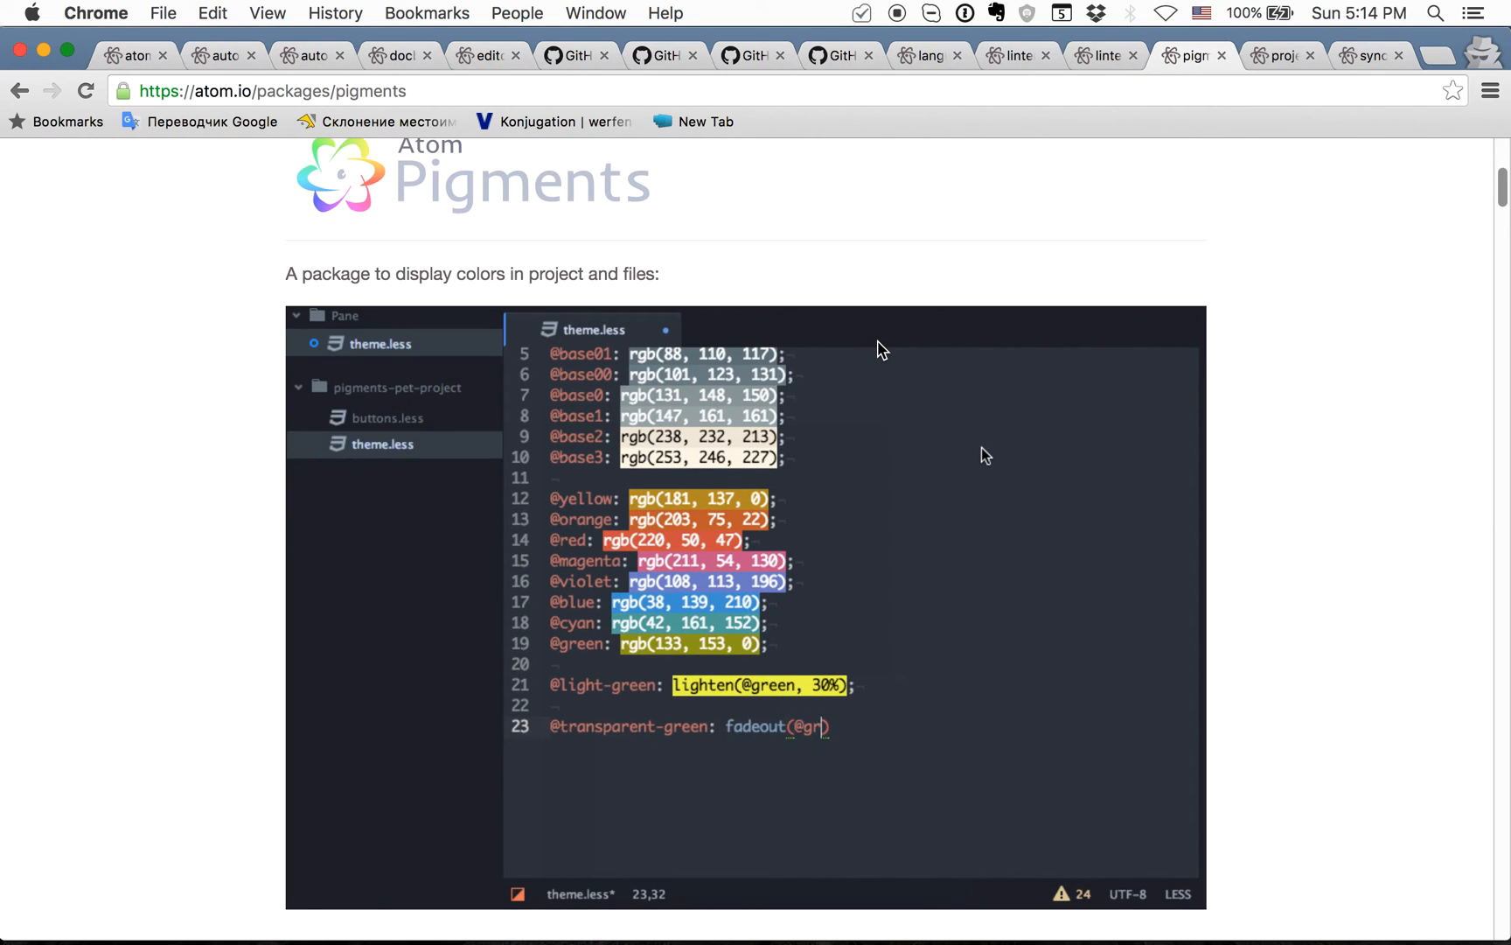
{"action": "type", "text": "green, 4"}
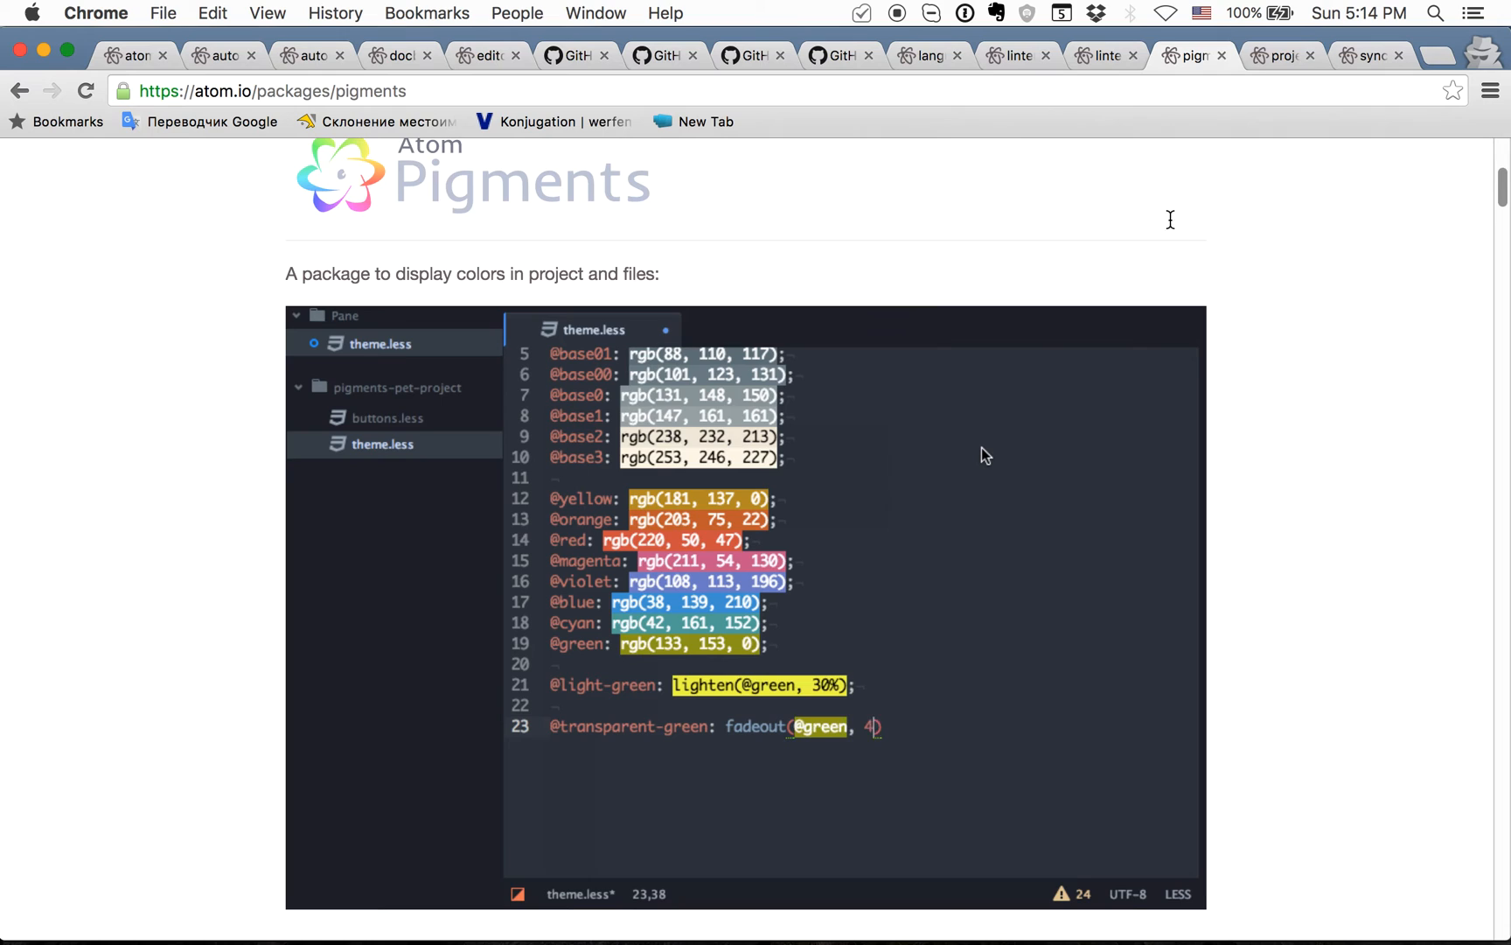
{"action": "left_click", "coordinate": [1278, 55]}
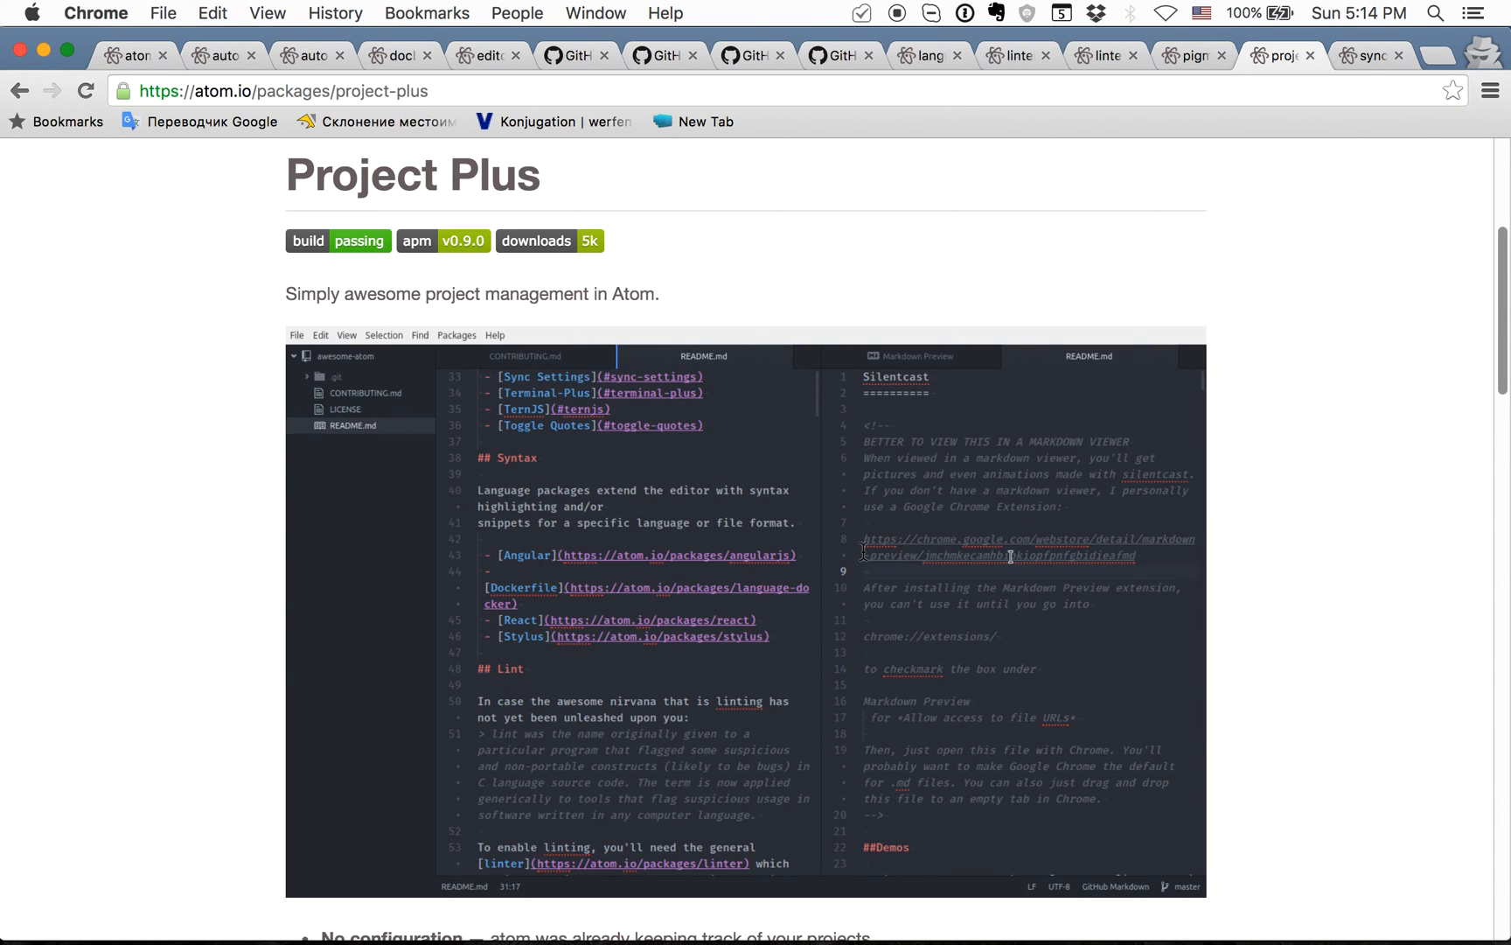
{"action": "mouse_move", "coordinate": [1294, 139]}
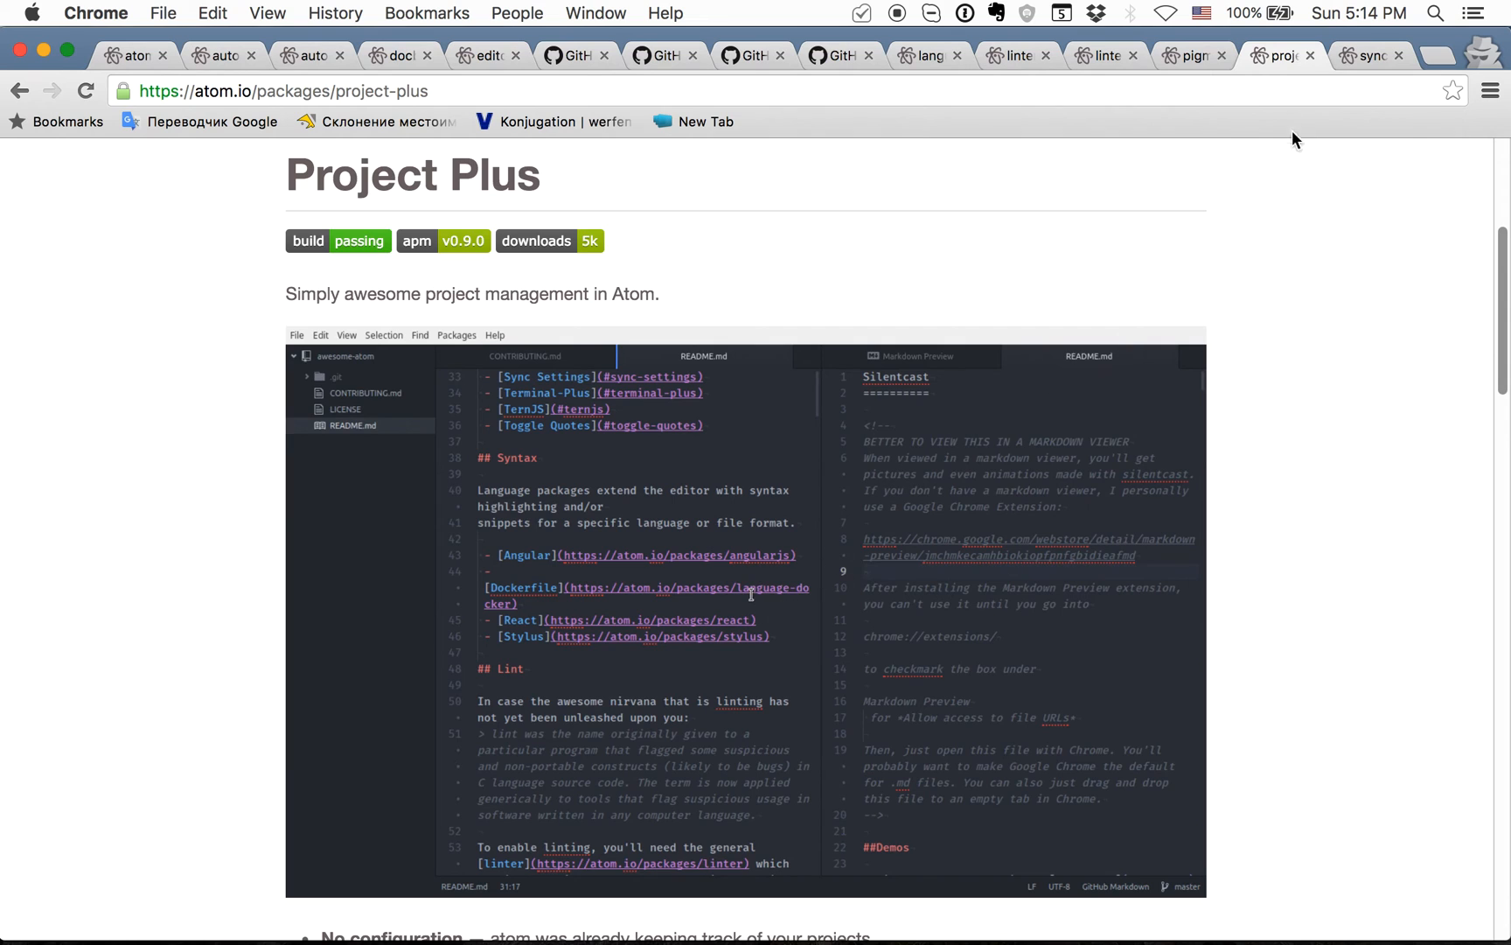
Switch to the sync-settings tab and read down through Features, Installation and Setup to the config.cson alternative
{"action": "left_click", "coordinate": [1368, 55]}
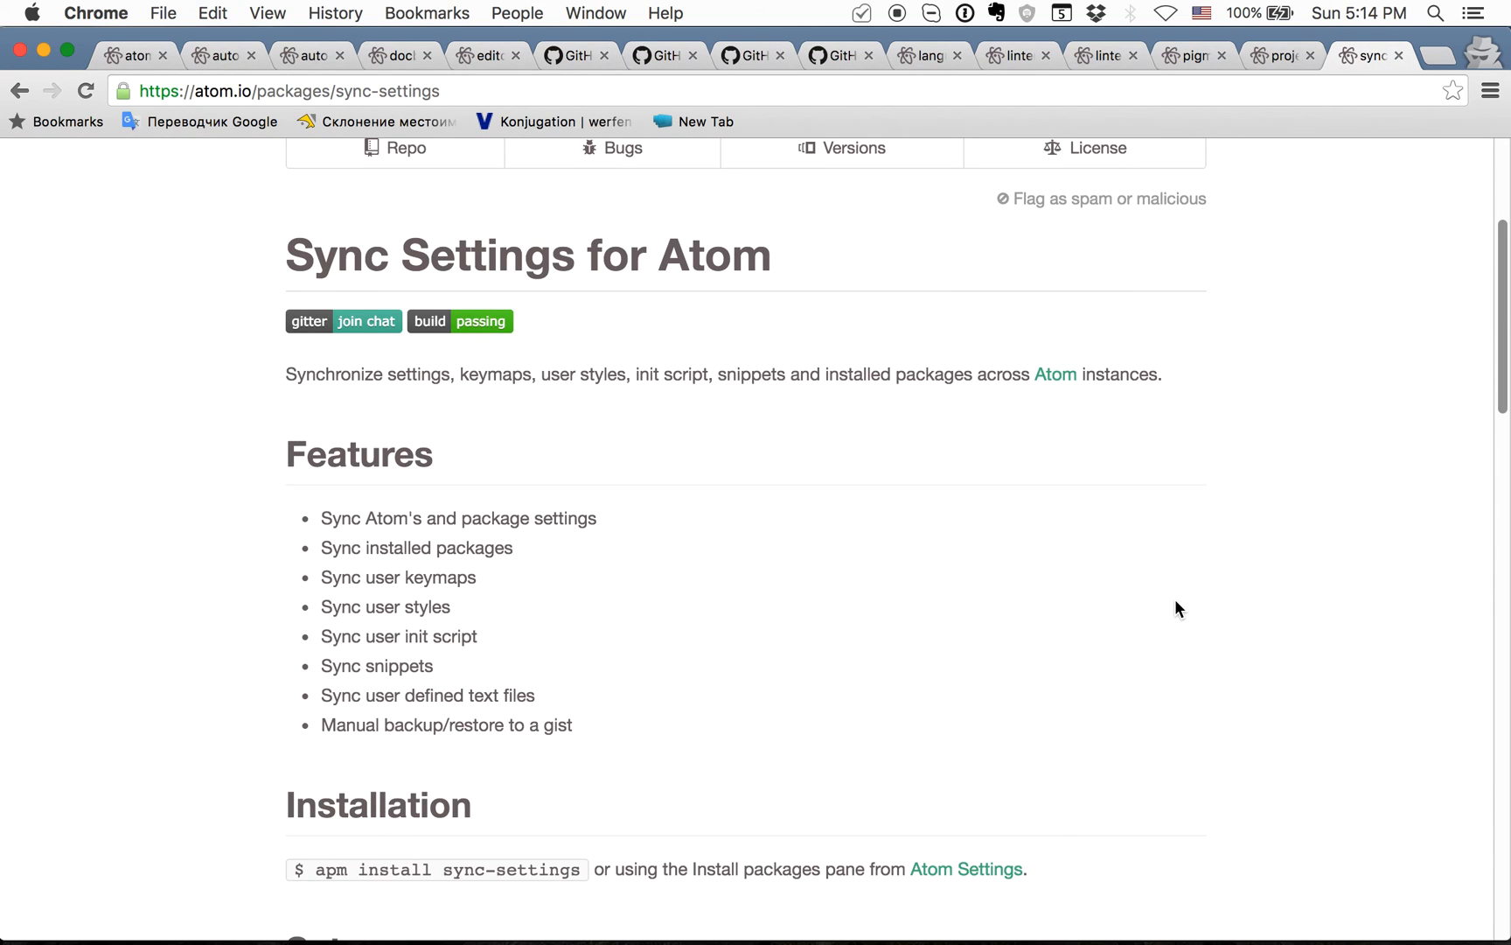
{"action": "scroll", "scroll_direction": "up", "scroll_amount": 3}
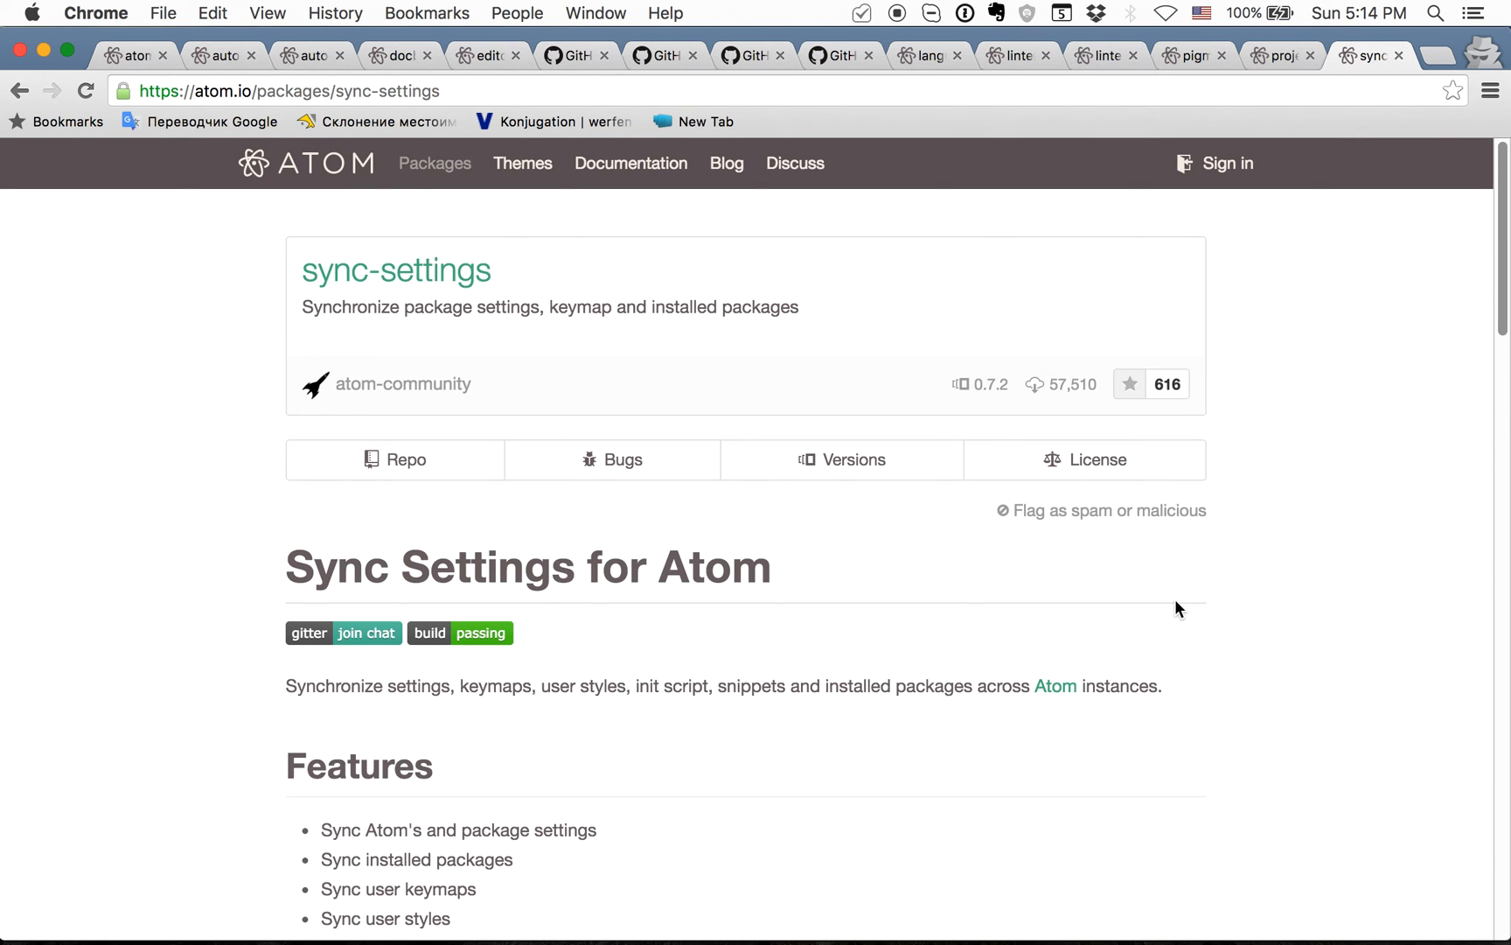
{"action": "scroll", "scroll_direction": "down", "scroll_amount": 3}
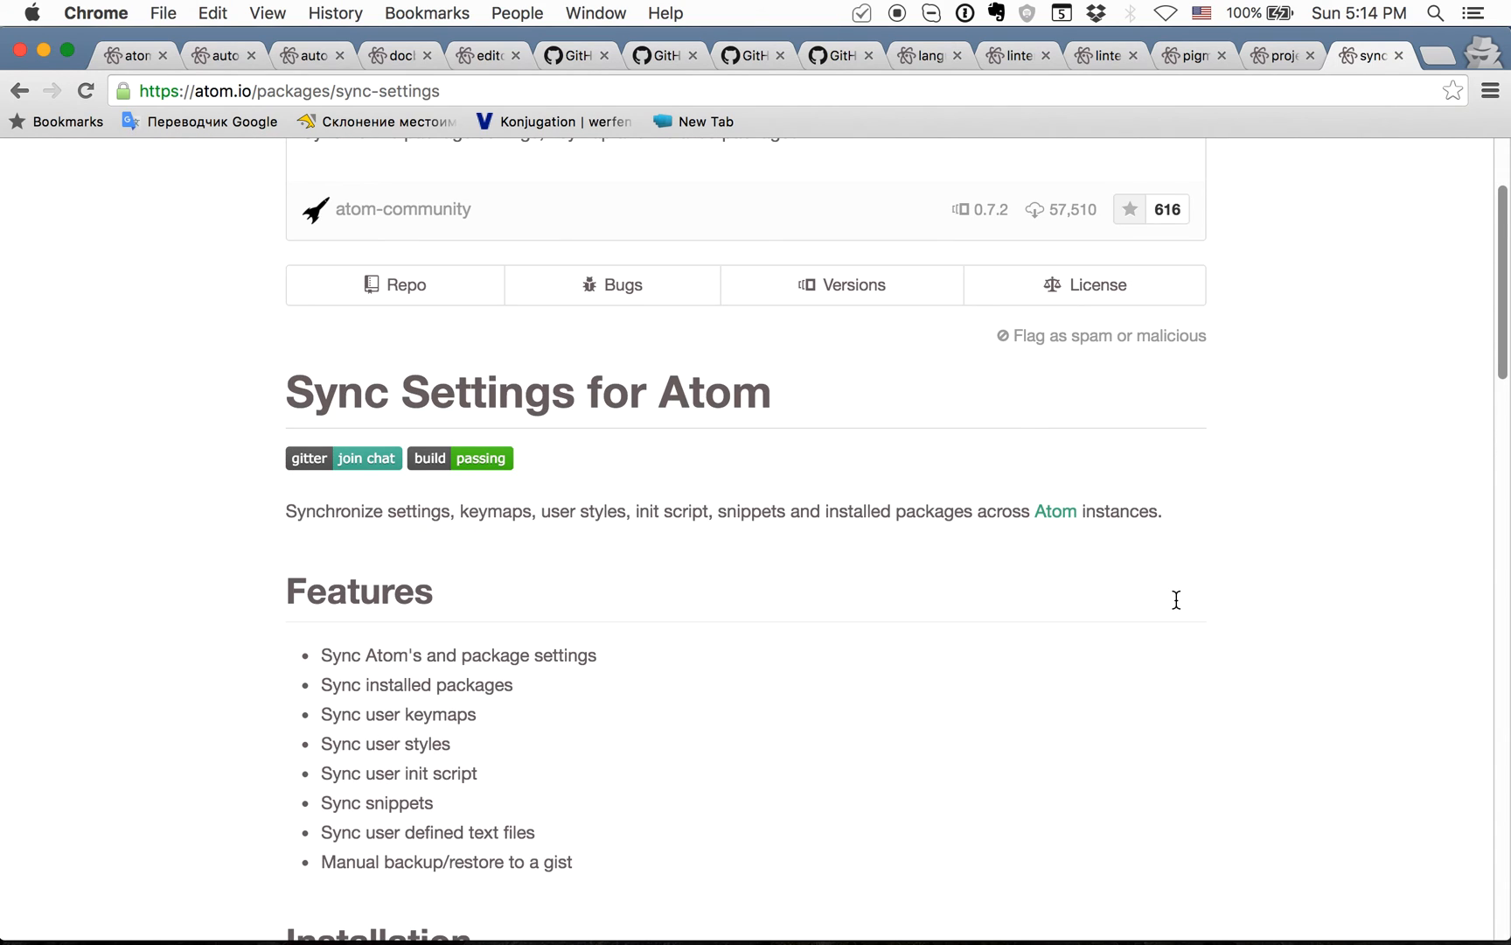
{"action": "scroll", "scroll_direction": "down", "scroll_amount": 3}
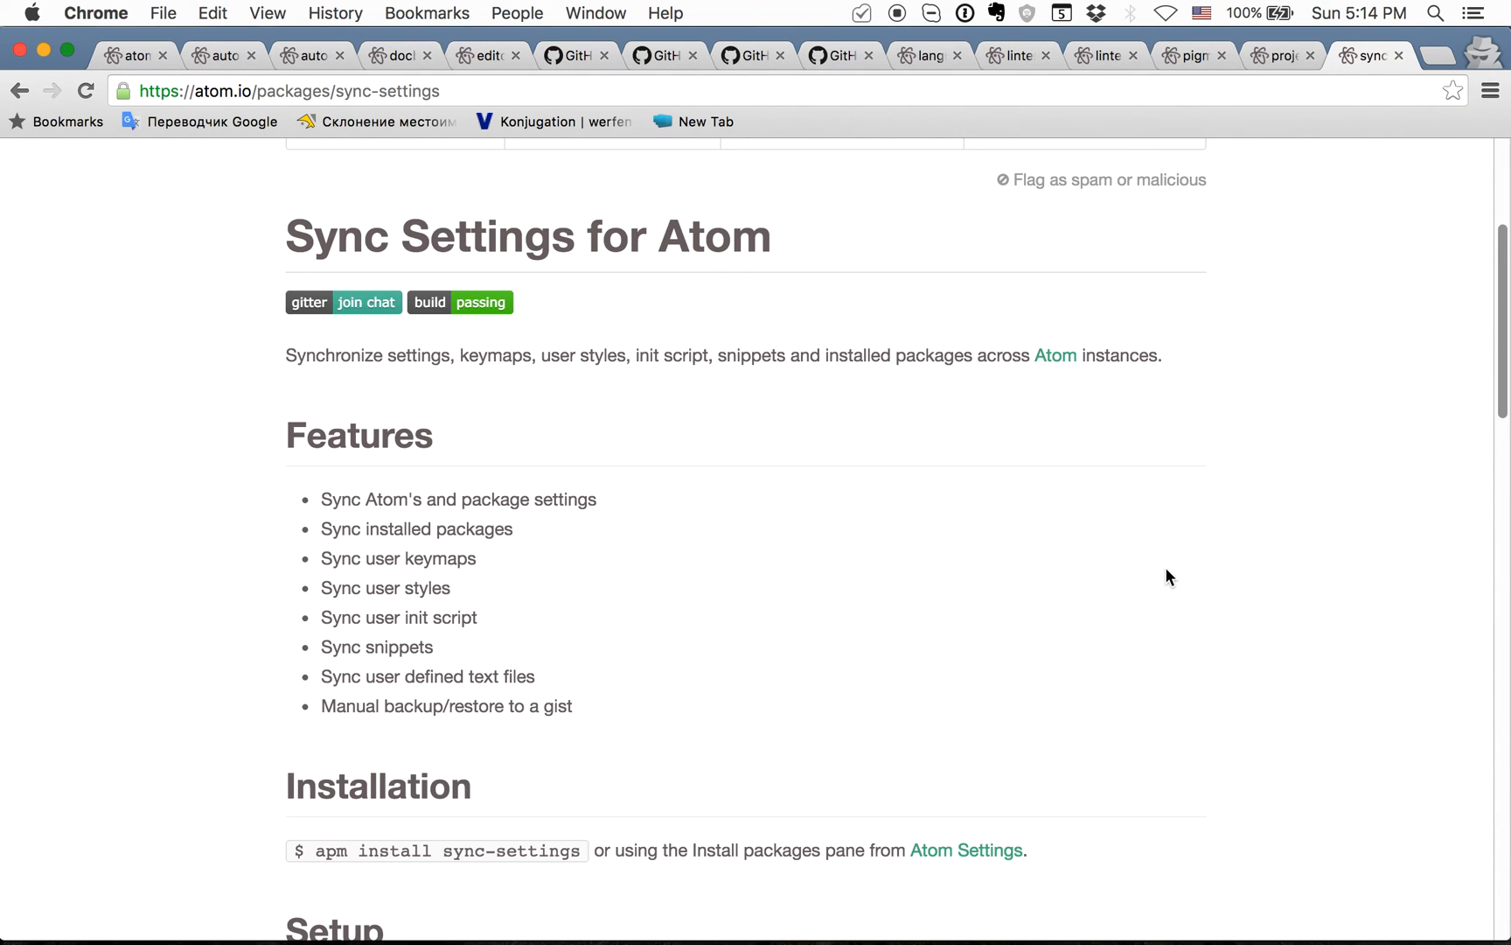
{"action": "mouse_move", "coordinate": [1158, 540]}
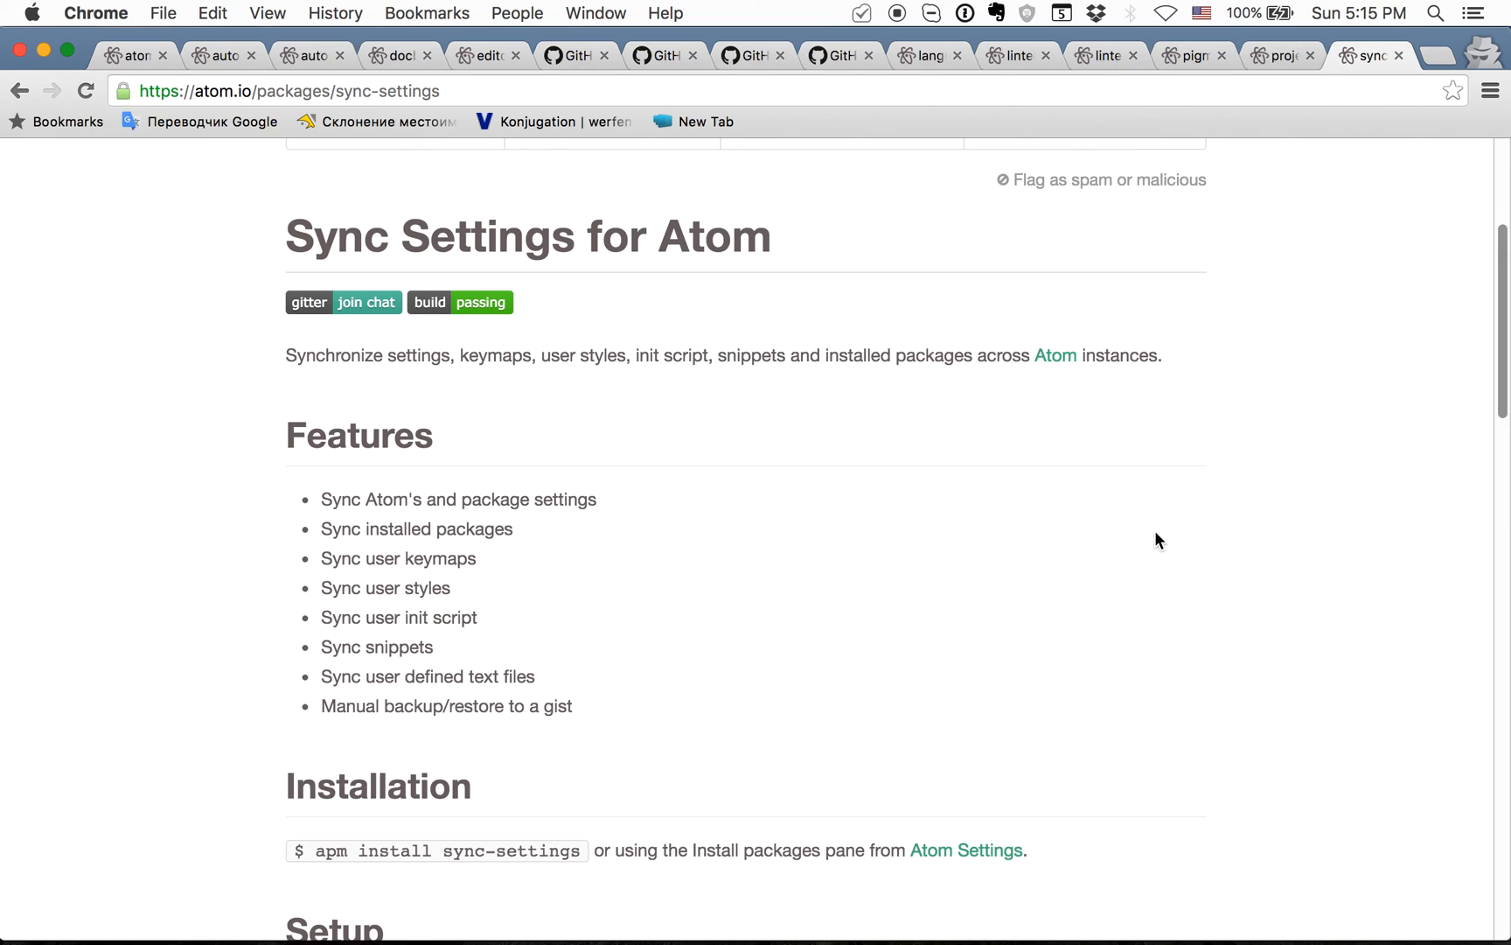
{"action": "mouse_move", "coordinate": [1146, 514]}
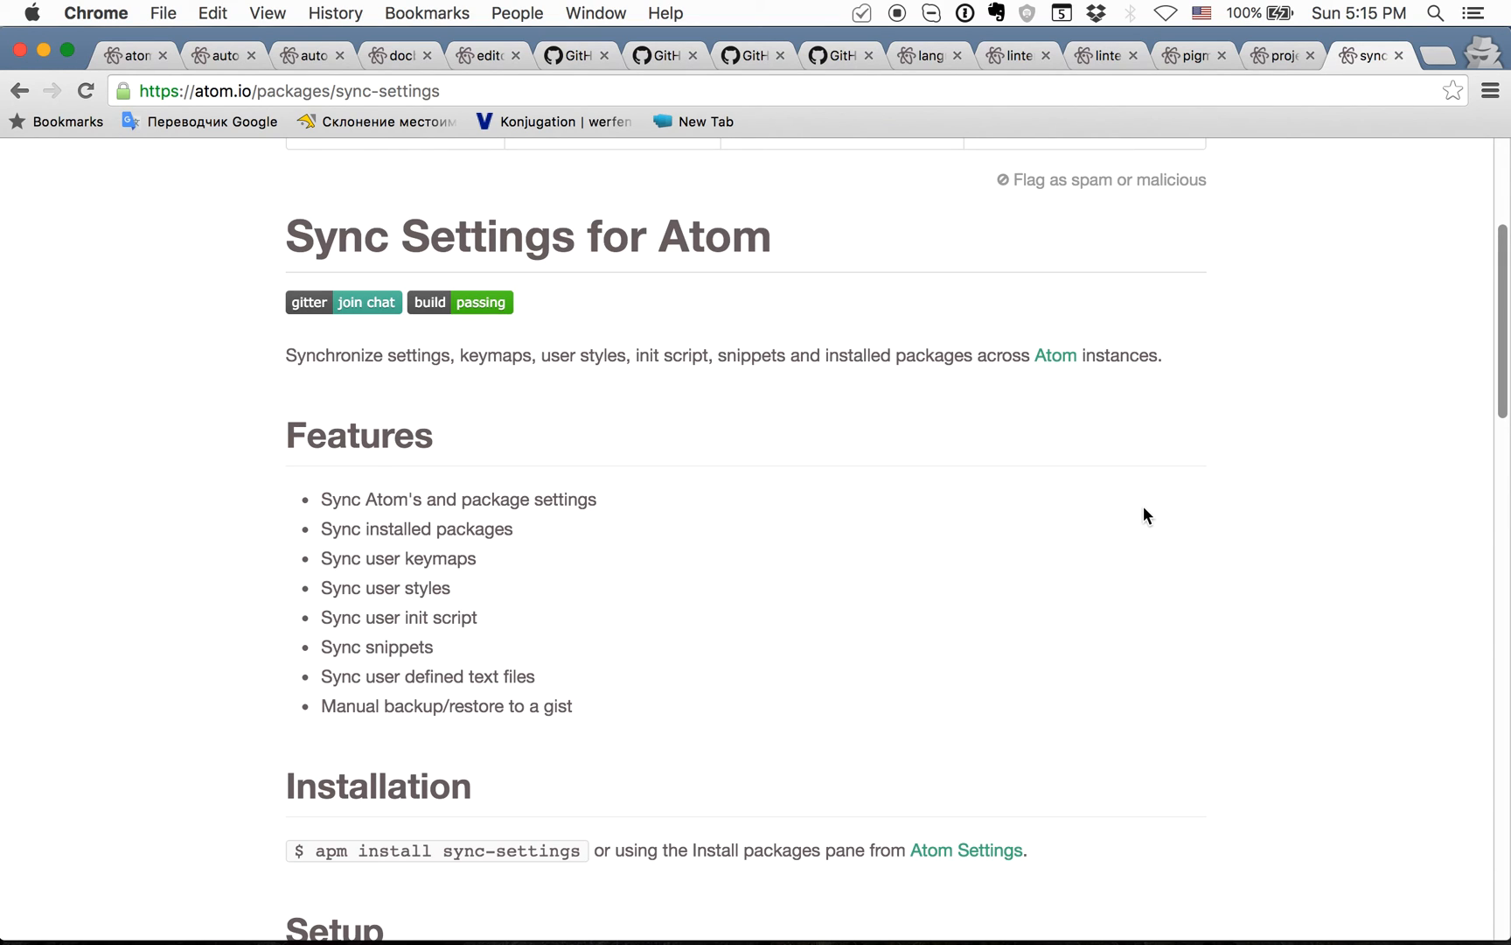
{"action": "mouse_move", "coordinate": [1139, 514]}
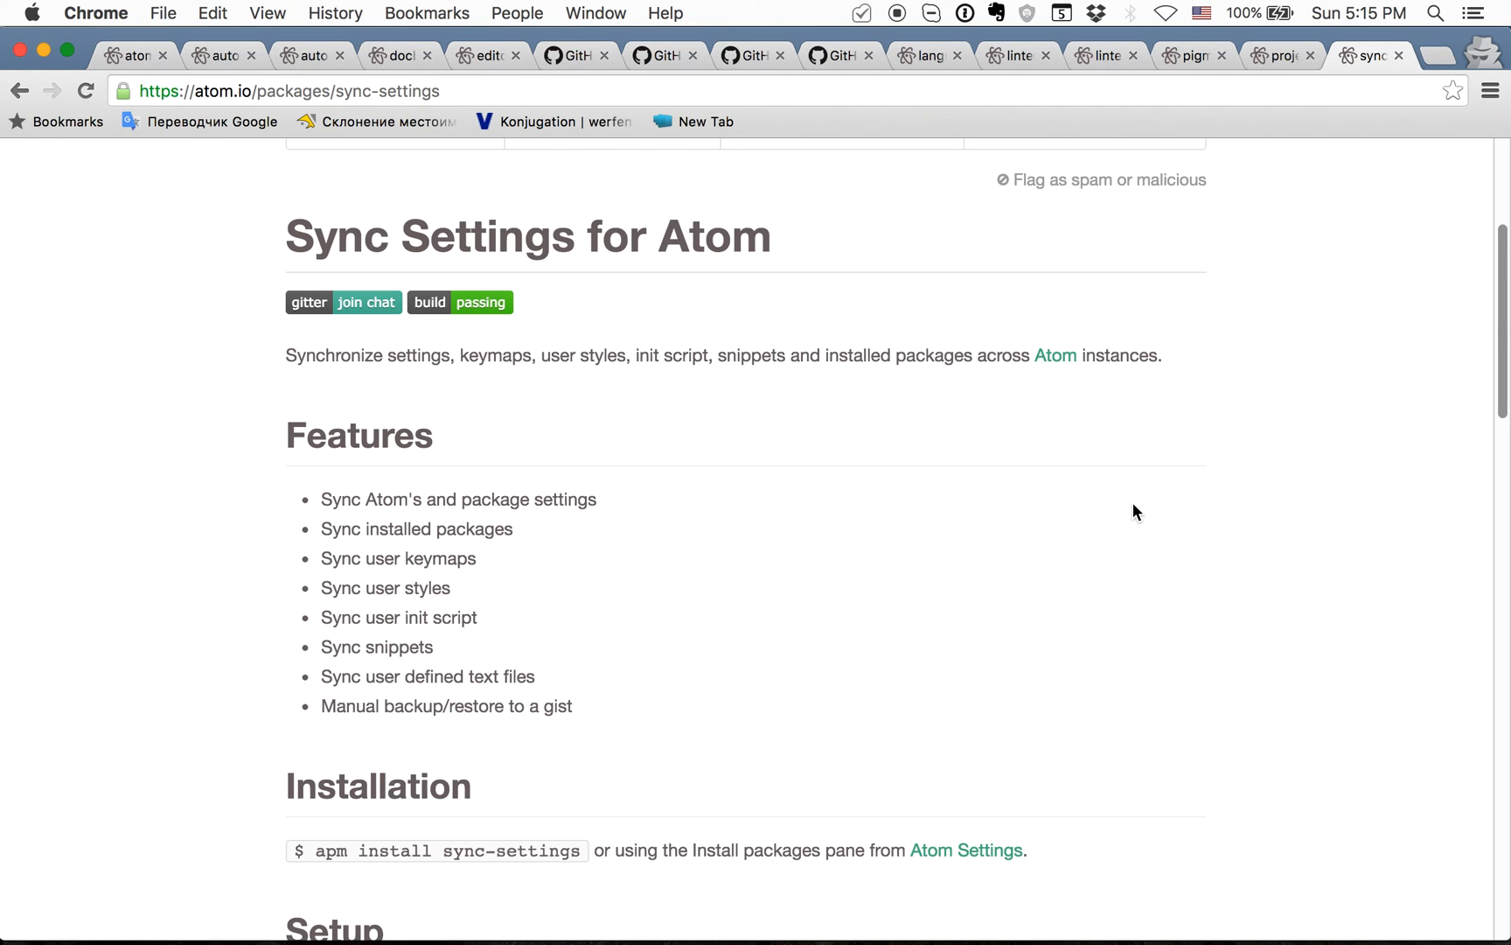
{"action": "mouse_move", "coordinate": [1109, 528]}
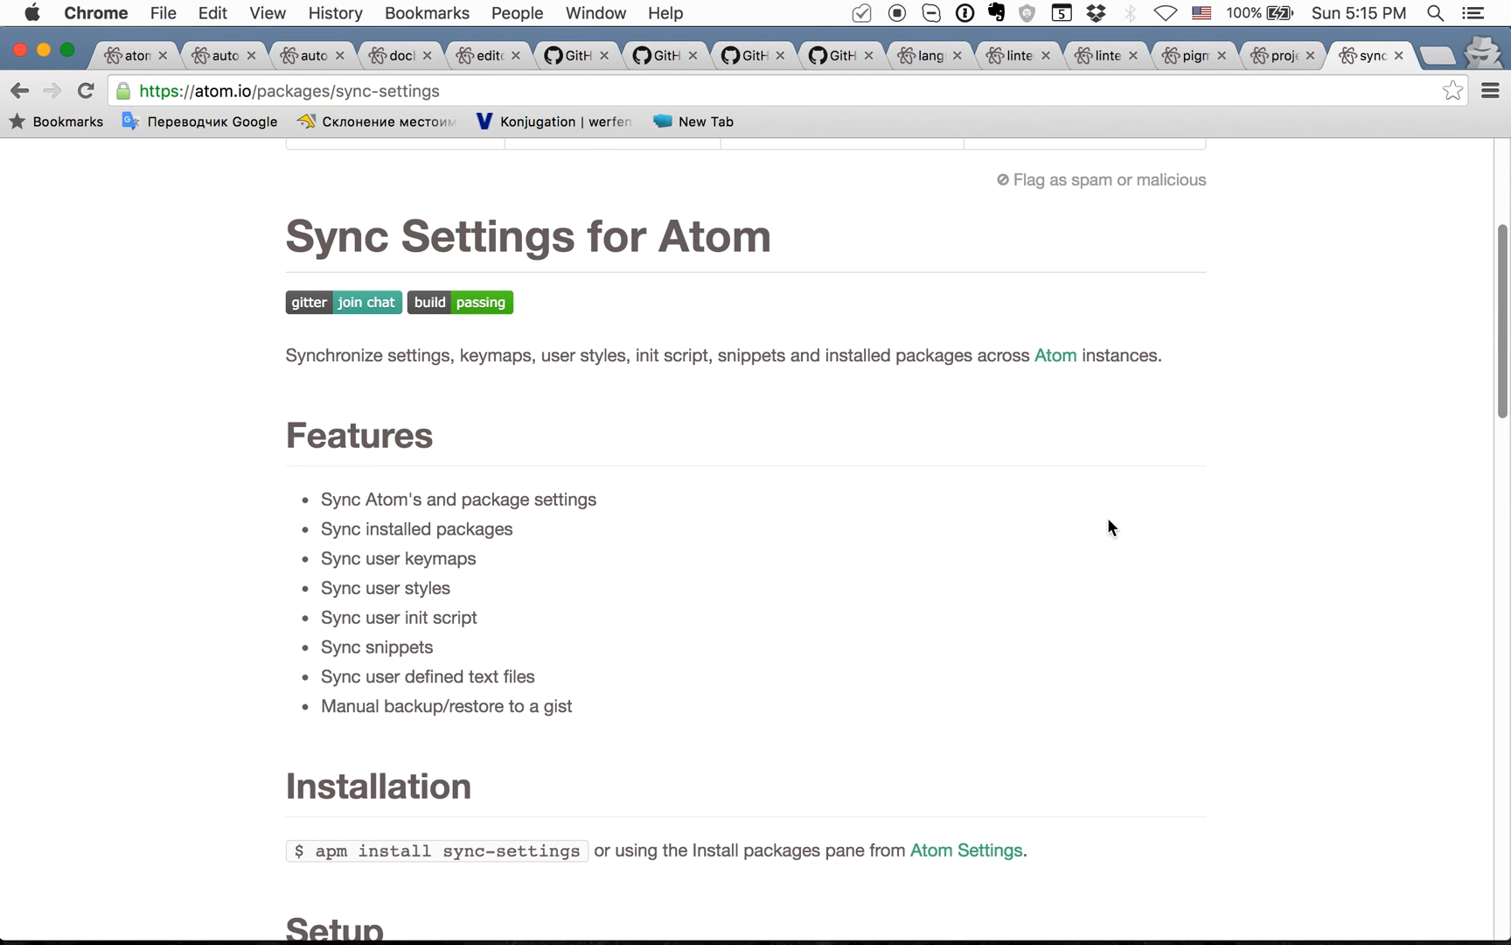
{"action": "mouse_move", "coordinate": [1077, 531]}
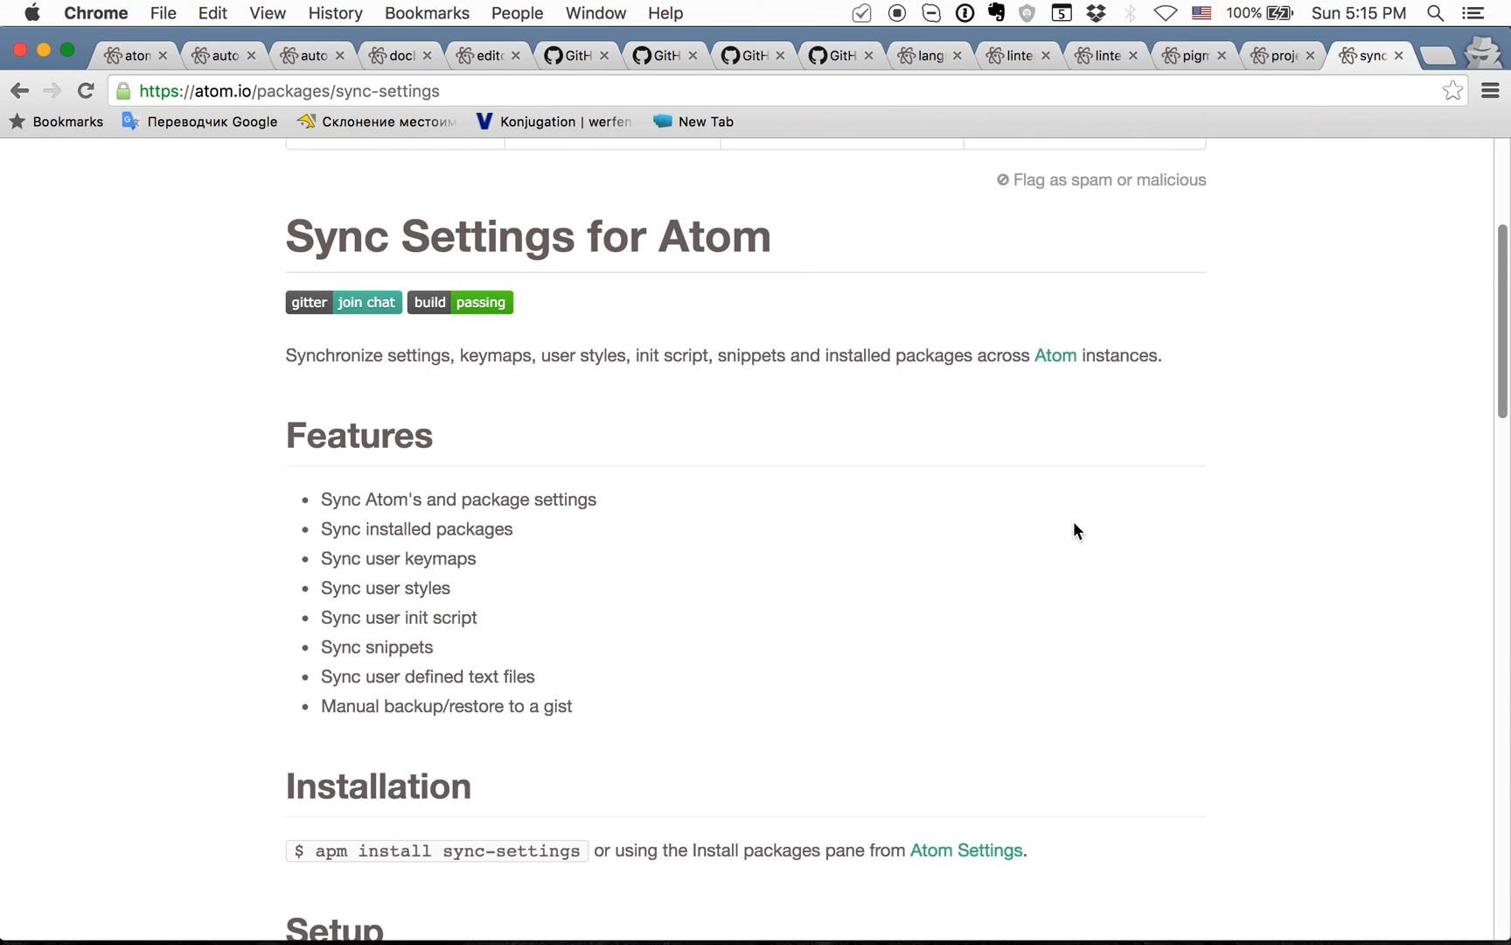
{"action": "mouse_move", "coordinate": [1061, 556]}
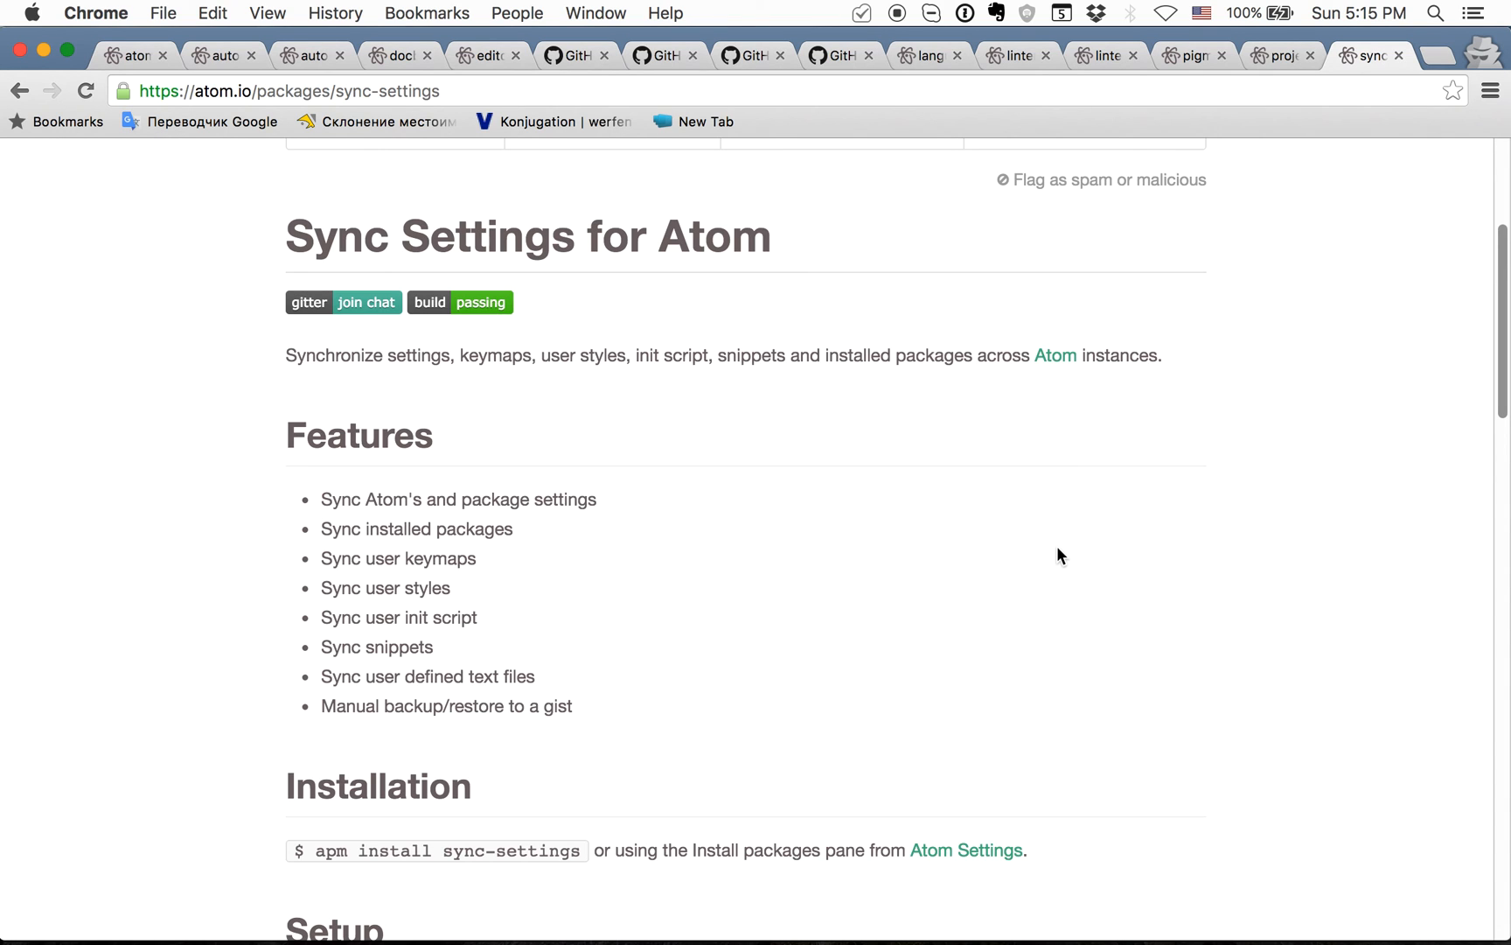
{"action": "scroll", "scroll_direction": "down", "scroll_amount": 3}
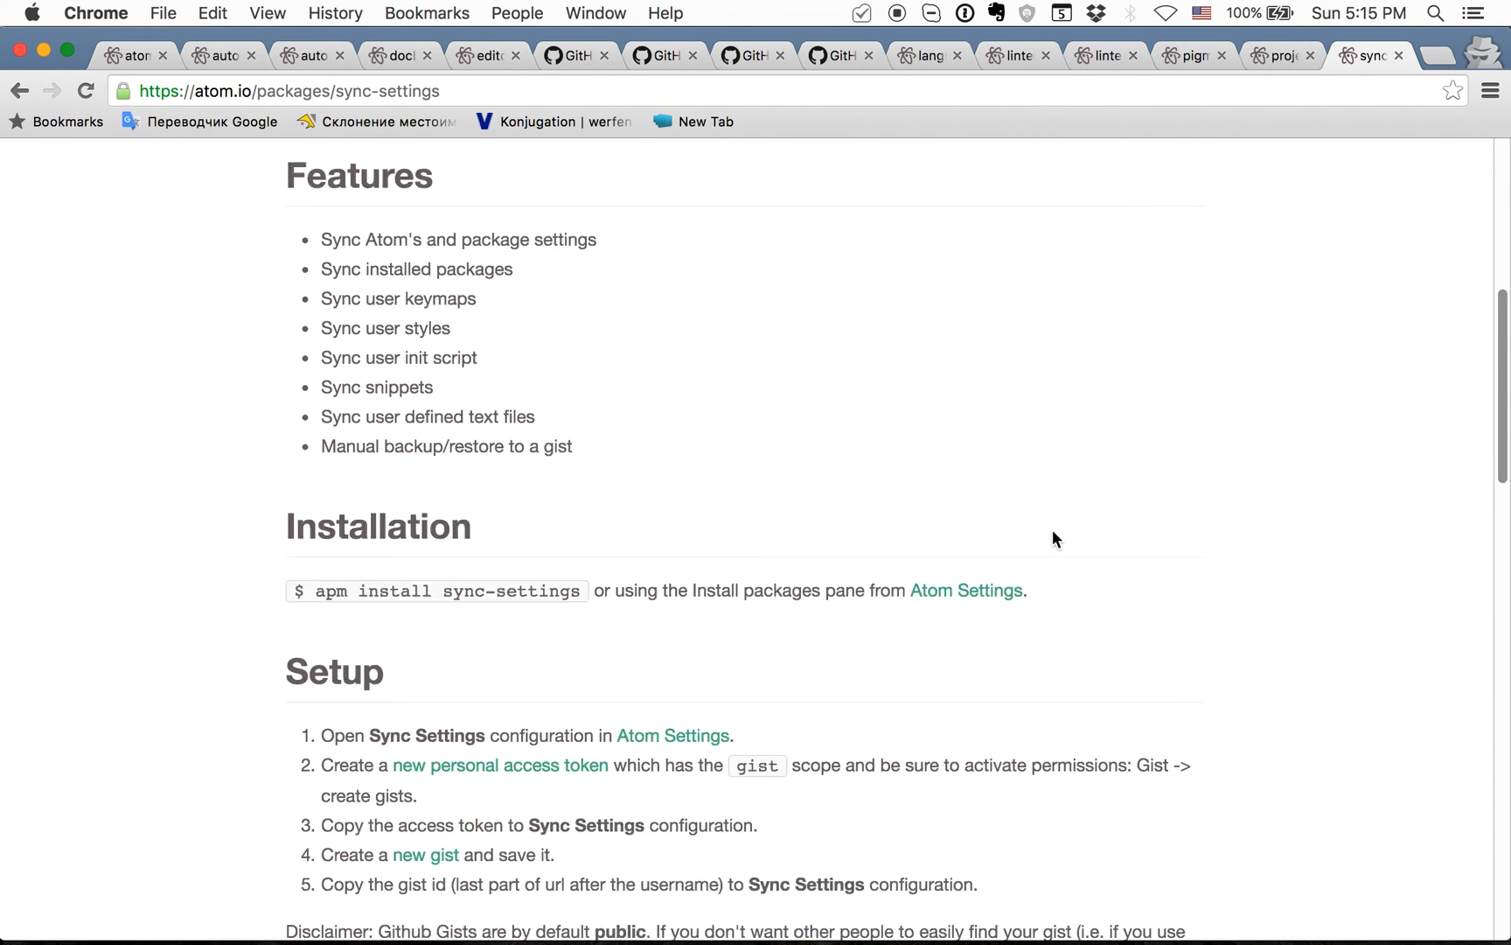
{"action": "scroll", "scroll_direction": "down", "scroll_amount": 3}
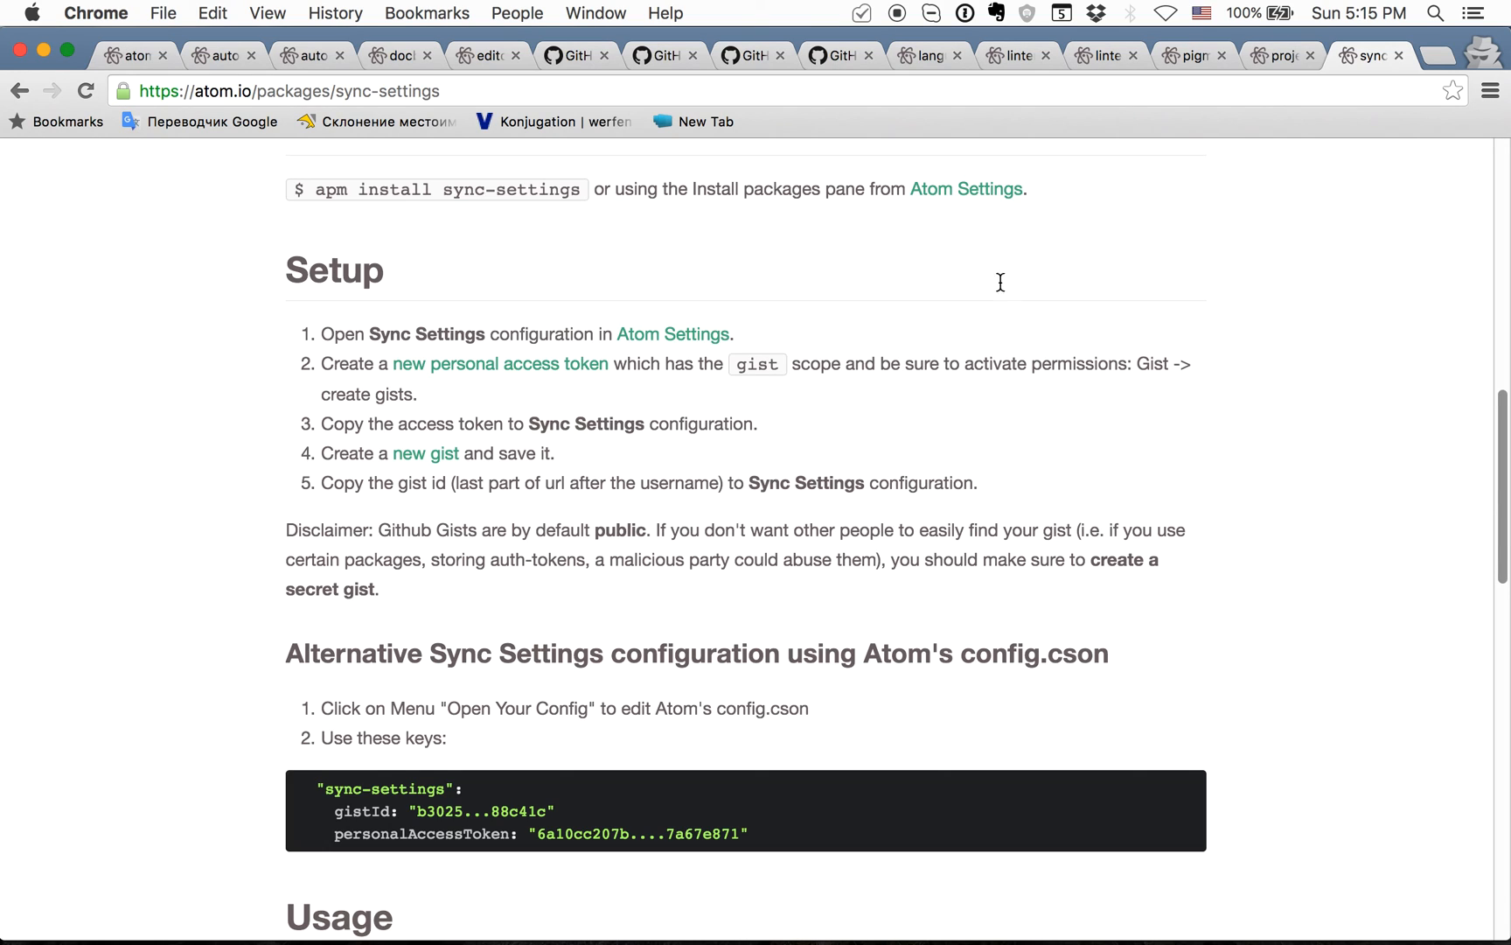
{"action": "mouse_move", "coordinate": [766, 361]}
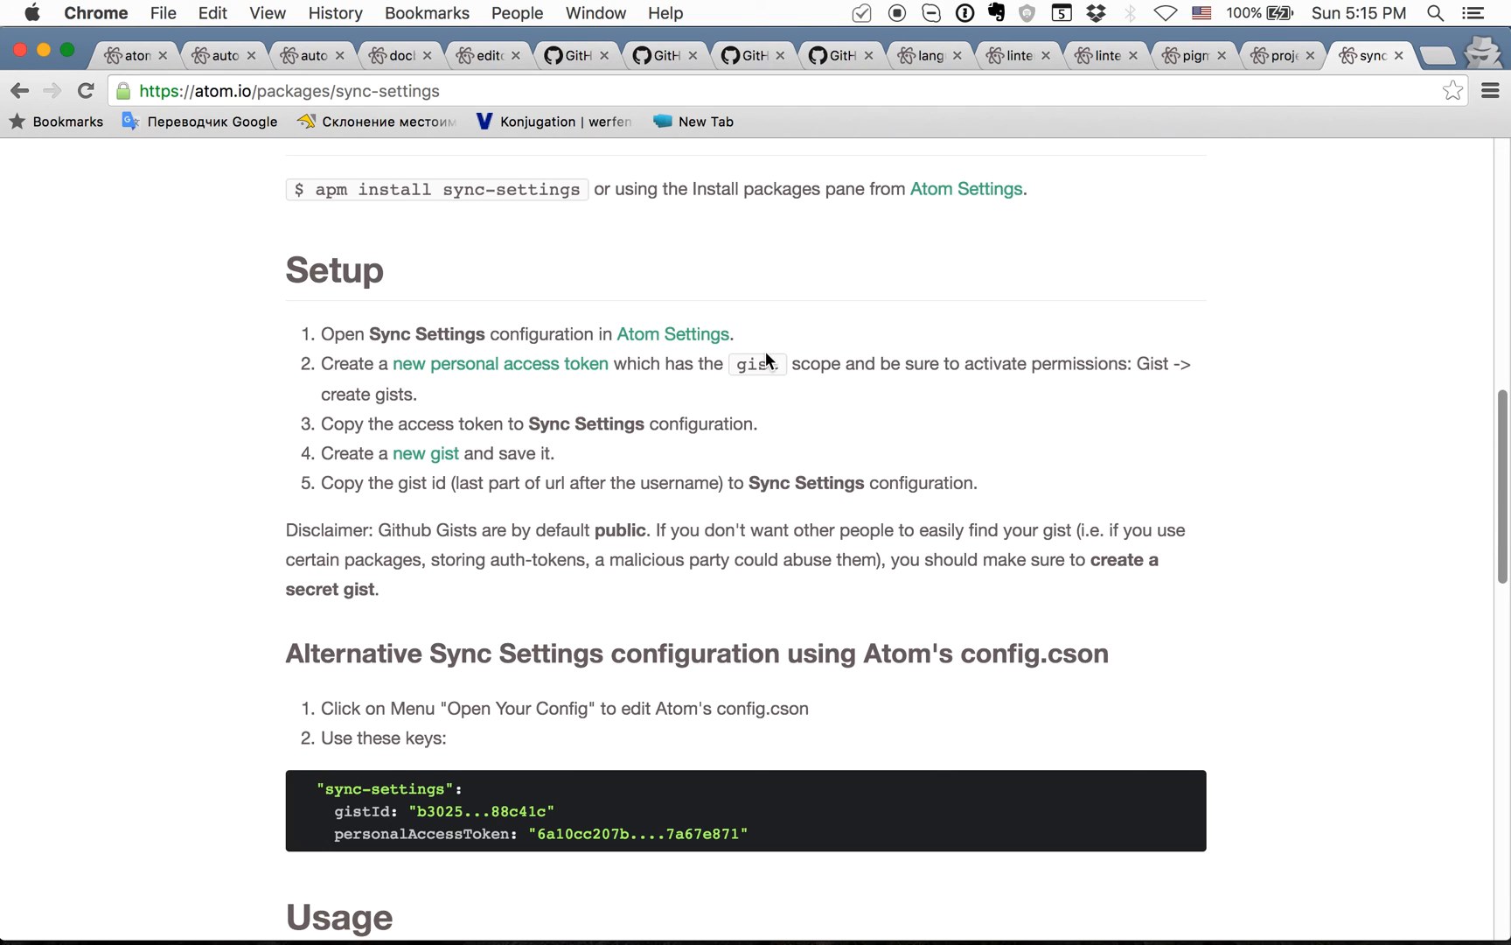
{"action": "mouse_move", "coordinate": [428, 380]}
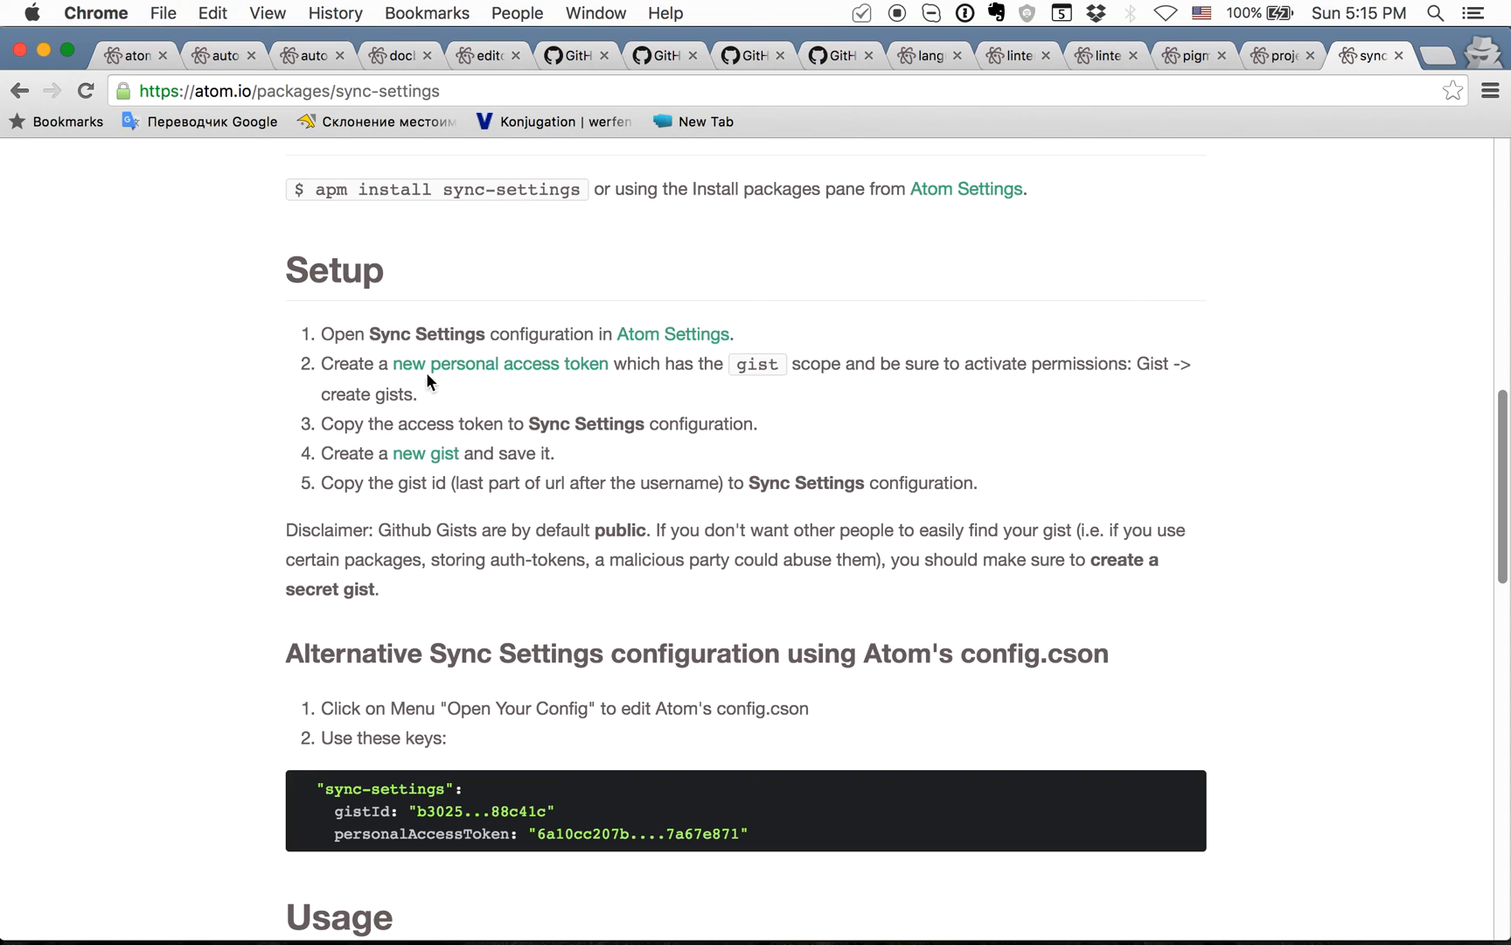
{"action": "mouse_move", "coordinate": [644, 408]}
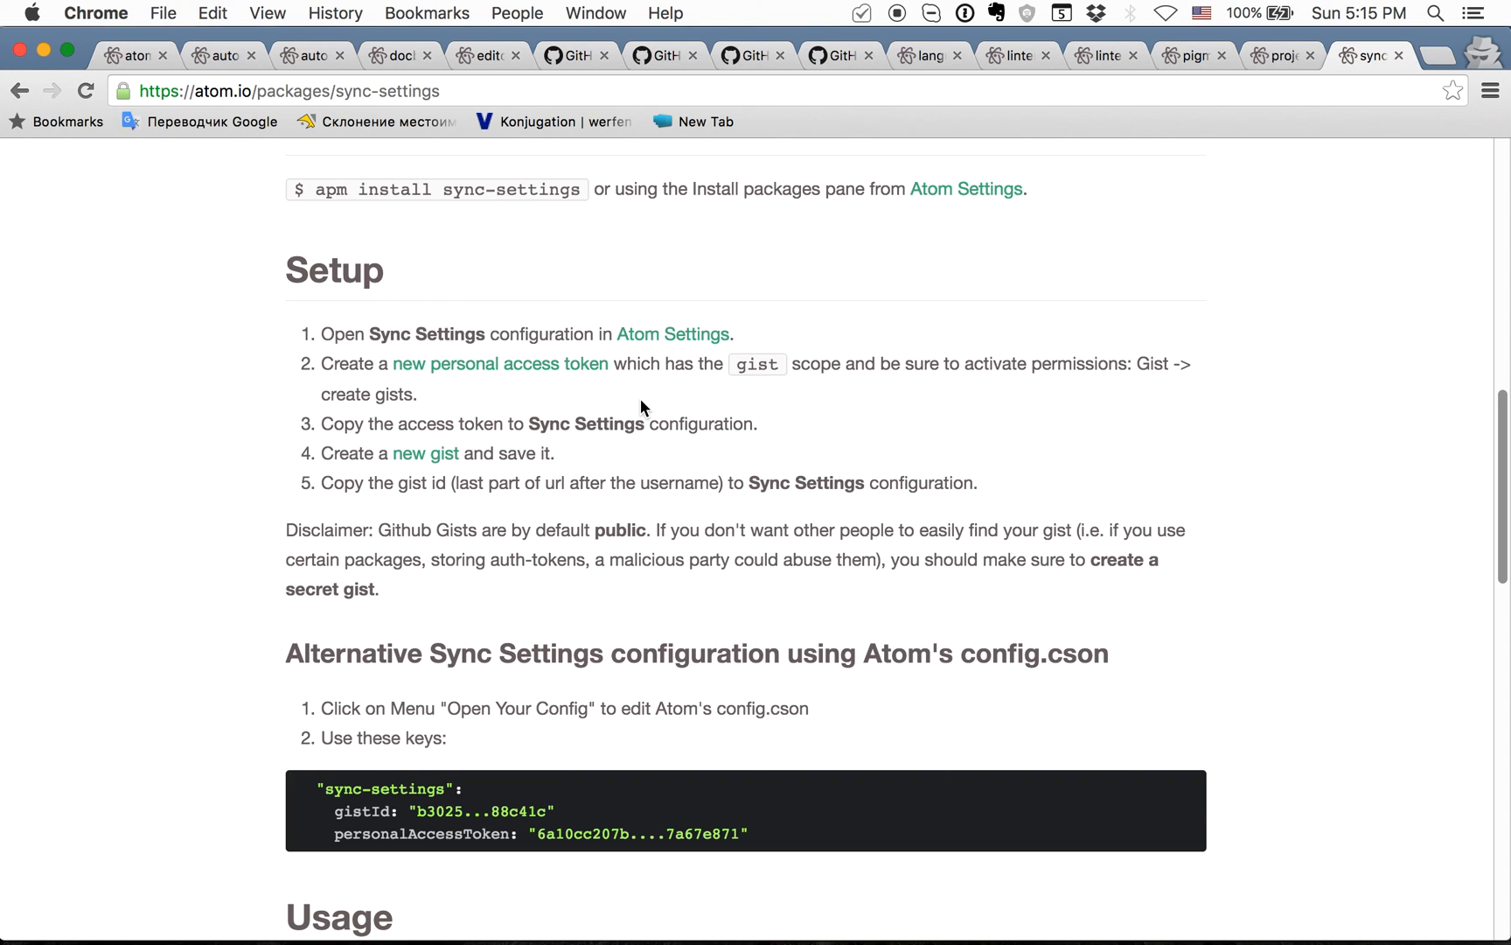
{"action": "mouse_move", "coordinate": [698, 386]}
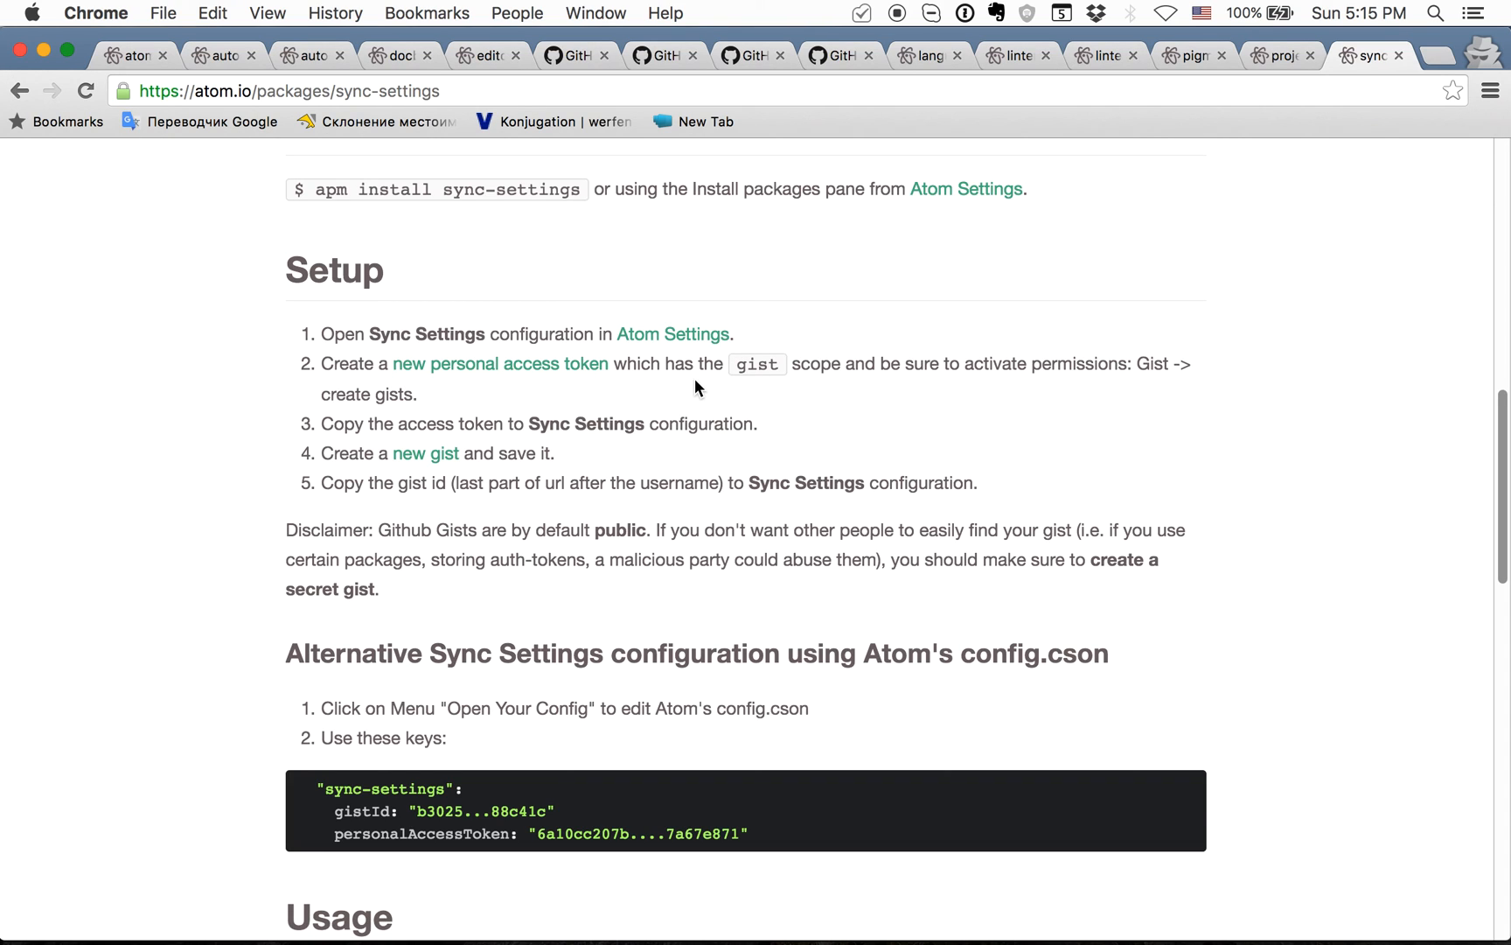